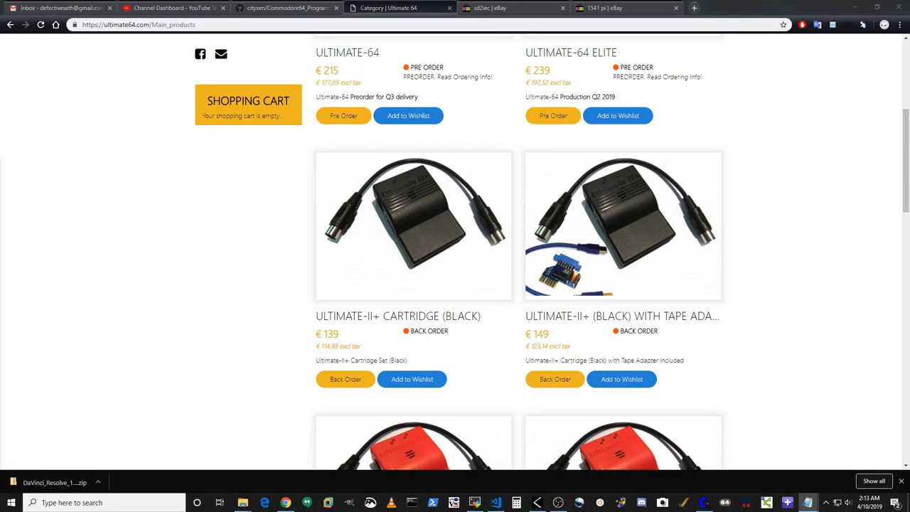
{"action": "mouse_move", "coordinate": [140, 216]}
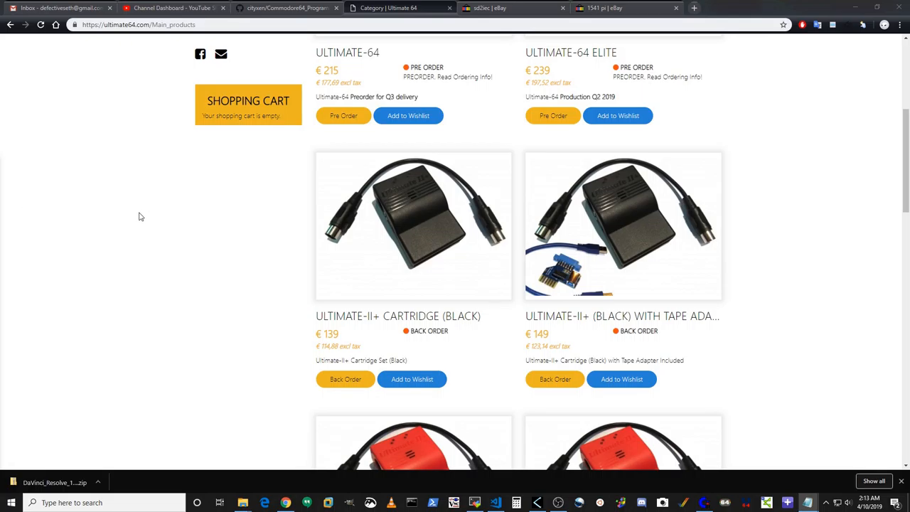
{"action": "mouse_move", "coordinate": [145, 214]}
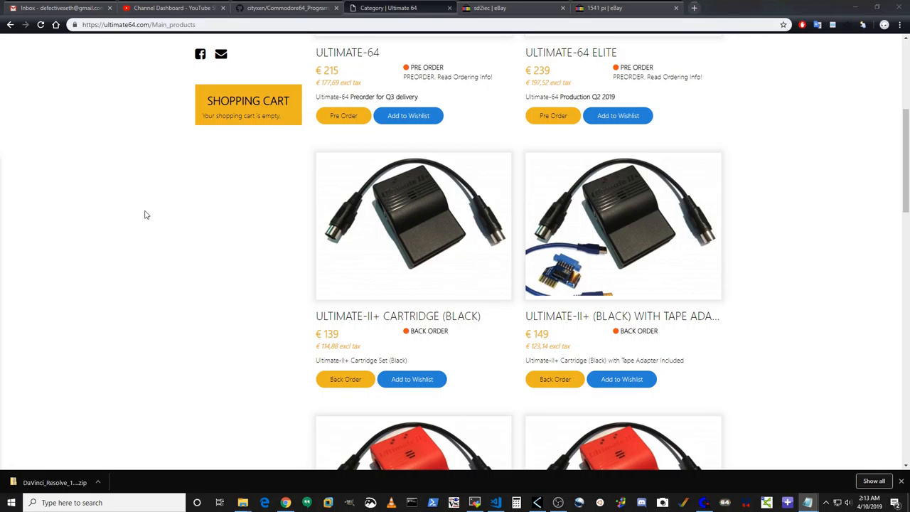
{"action": "mouse_move", "coordinate": [148, 209]}
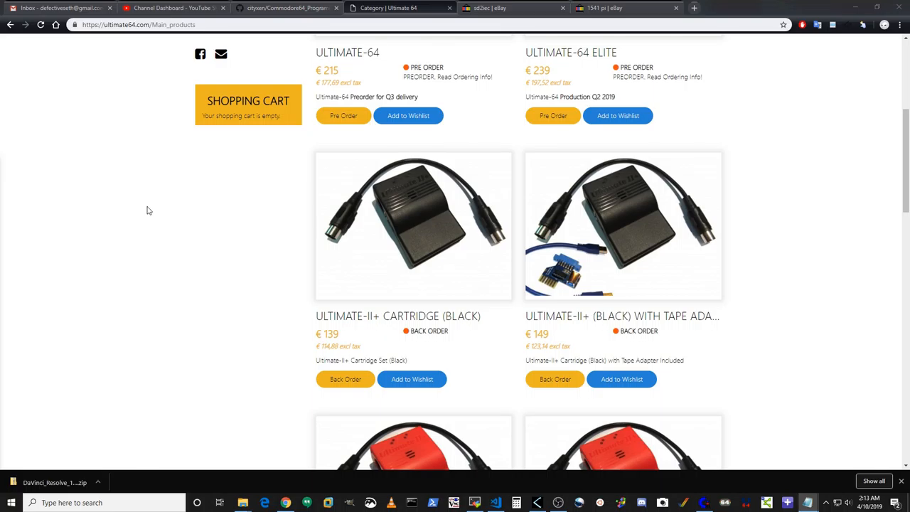
{"action": "mouse_move", "coordinate": [139, 230]}
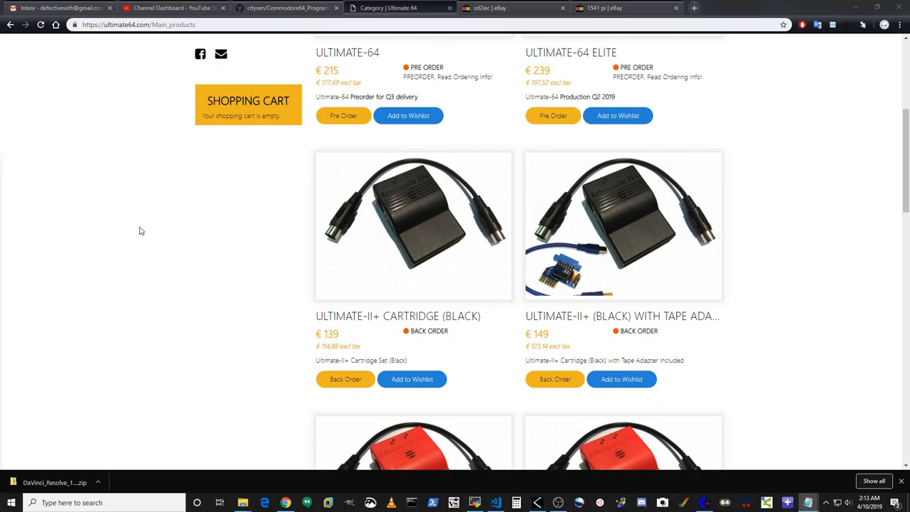
{"action": "mouse_move", "coordinate": [111, 232]}
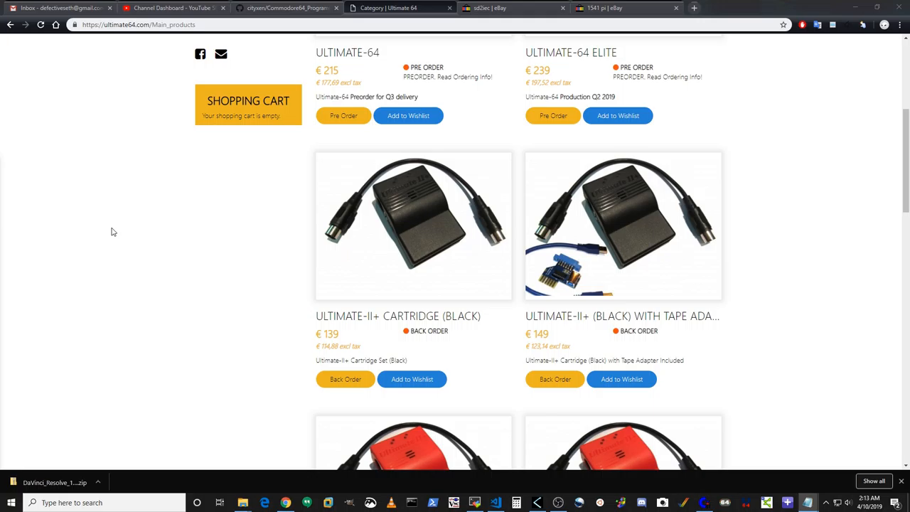
{"action": "mouse_move", "coordinate": [104, 235]}
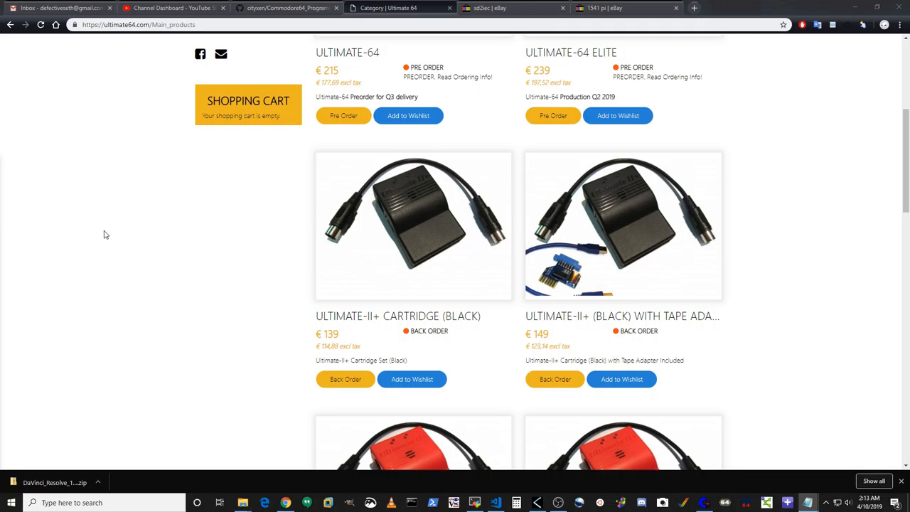
{"action": "mouse_move", "coordinate": [110, 230]}
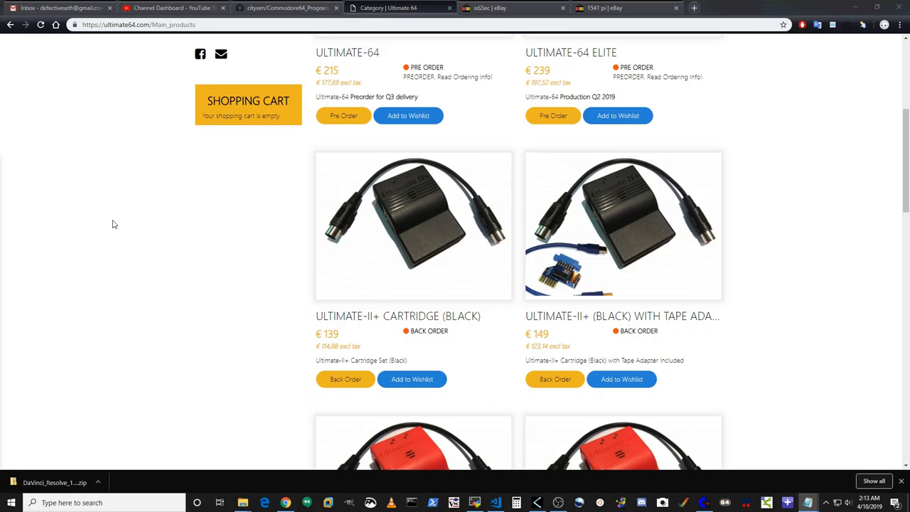
Scroll the products page down past the black, red and transparent Ultimate-II+ cartridges to the Warm Grey one
{"action": "scroll", "scroll_direction": "down", "scroll_amount": 3}
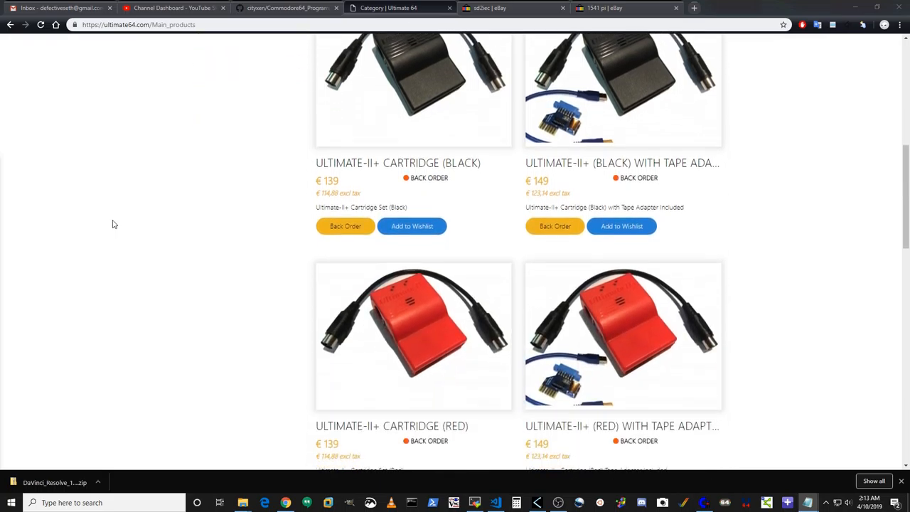
{"action": "scroll", "scroll_direction": "down", "scroll_amount": 3}
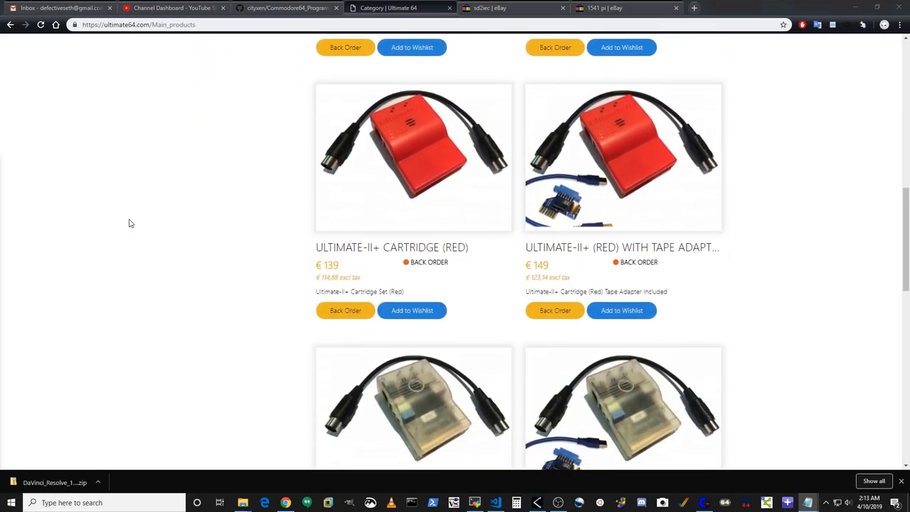
{"action": "scroll", "scroll_direction": "down", "scroll_amount": 3}
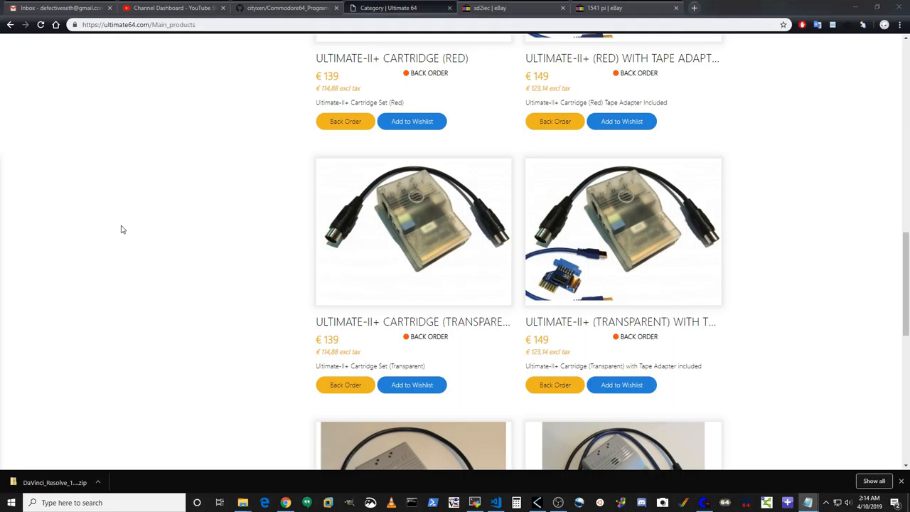
{"action": "scroll", "scroll_direction": "down", "scroll_amount": 3}
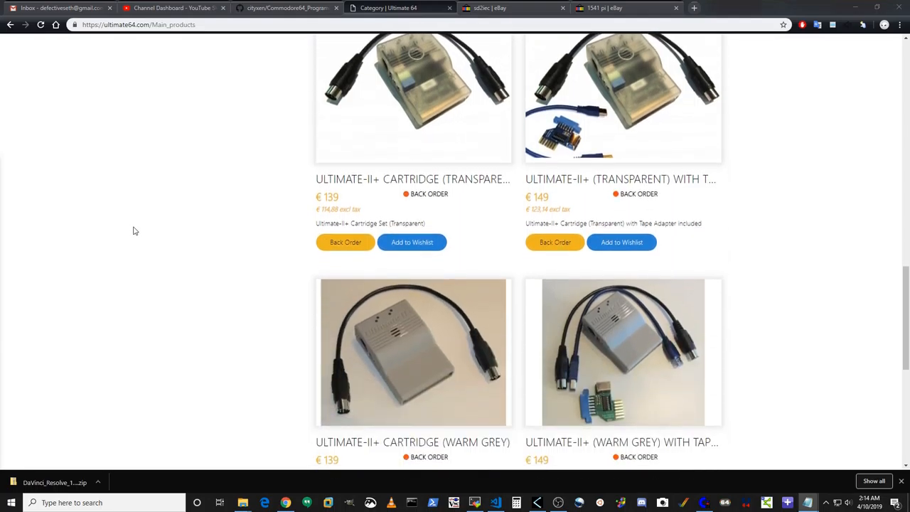
{"action": "scroll", "scroll_direction": "down", "scroll_amount": 3}
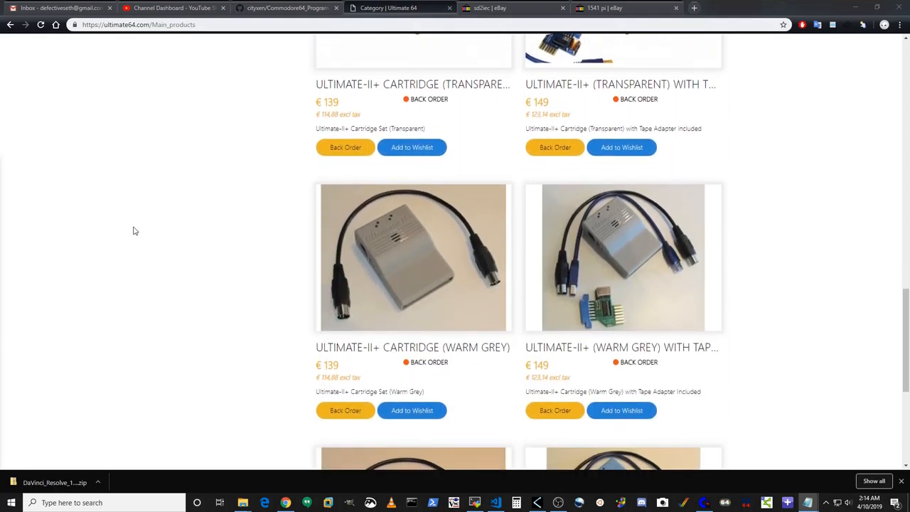
{"action": "scroll", "scroll_direction": "down", "scroll_amount": 3}
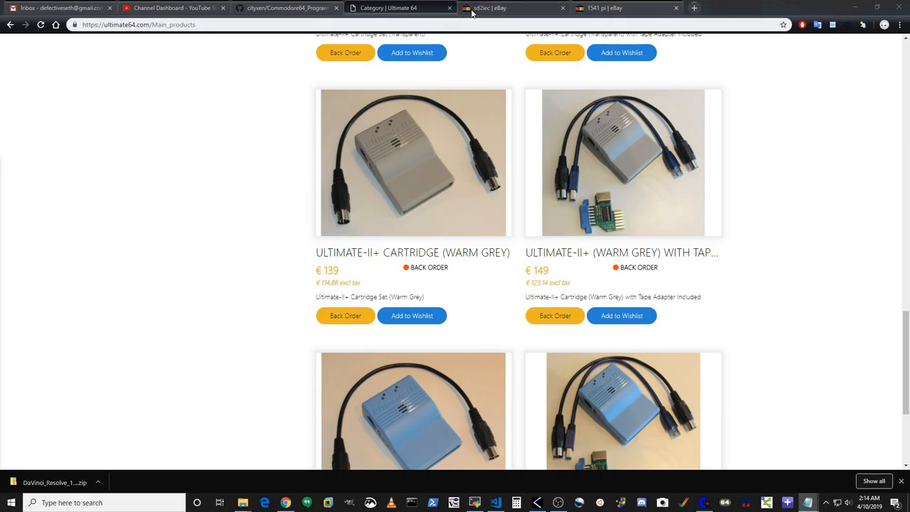
Switch to the 'sd2iec | eBay' results and scroll through the SD2IEC and Pi1541 listings
{"action": "left_click", "coordinate": [512, 8]}
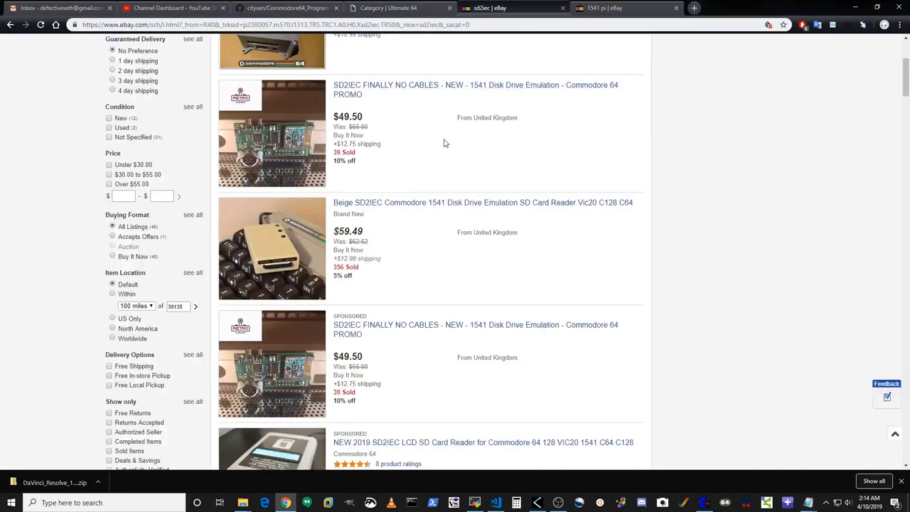
{"action": "mouse_move", "coordinate": [404, 159]}
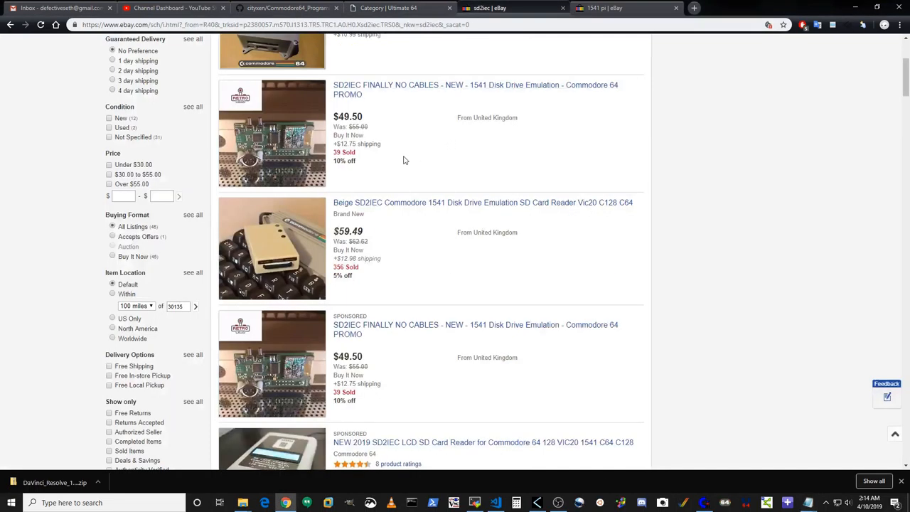
{"action": "scroll", "scroll_direction": "down", "scroll_amount": 3}
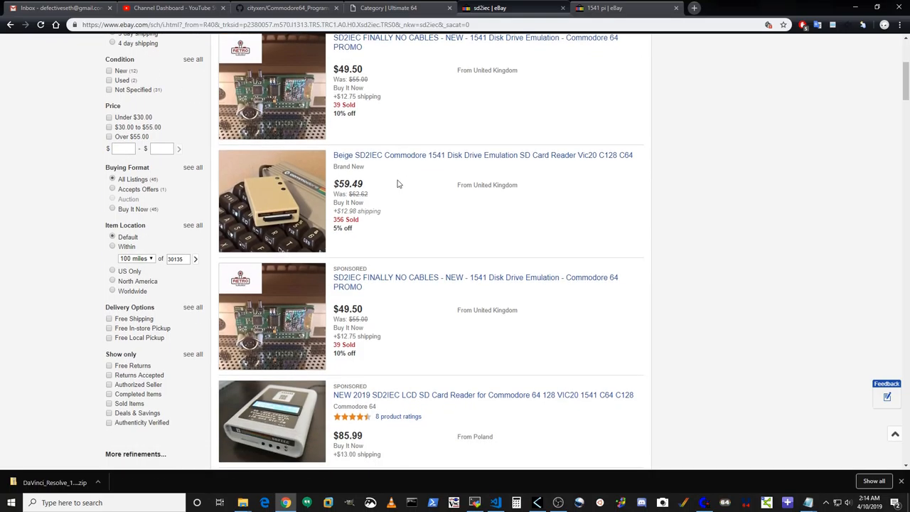
{"action": "scroll", "scroll_direction": "down", "scroll_amount": 3}
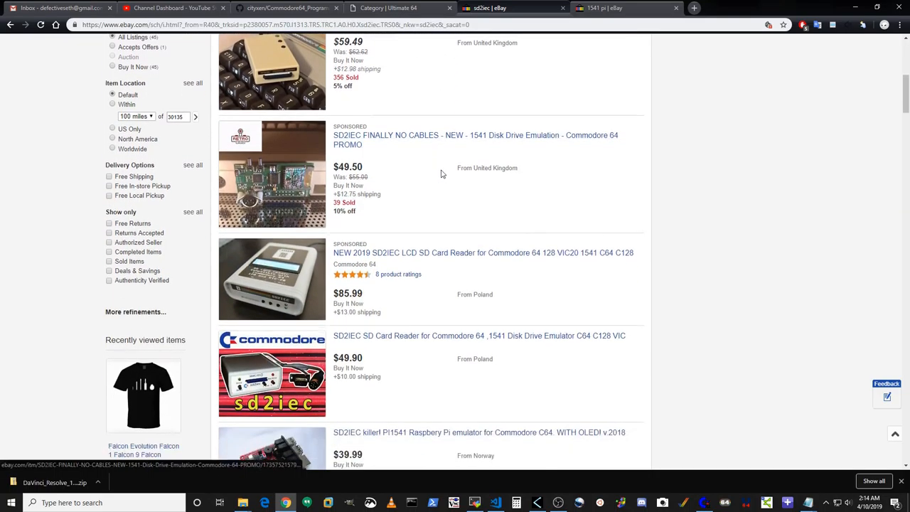
{"action": "scroll", "scroll_direction": "down", "scroll_amount": 3}
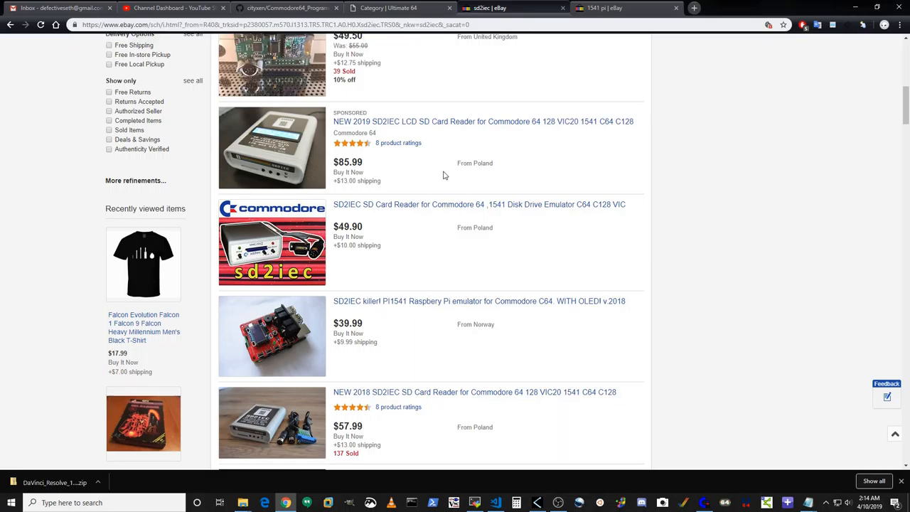
{"action": "scroll", "scroll_direction": "down", "scroll_amount": 3}
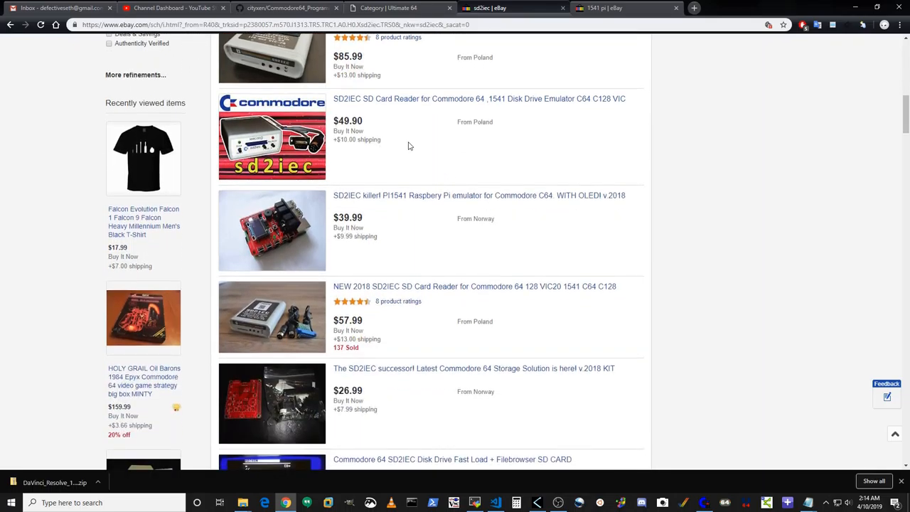
{"action": "mouse_move", "coordinate": [365, 162]}
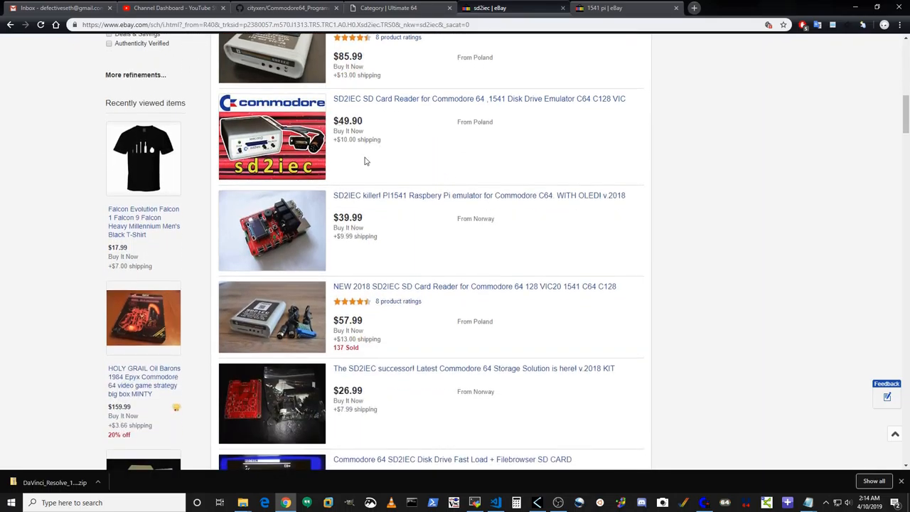
{"action": "scroll", "scroll_direction": "down", "scroll_amount": 3}
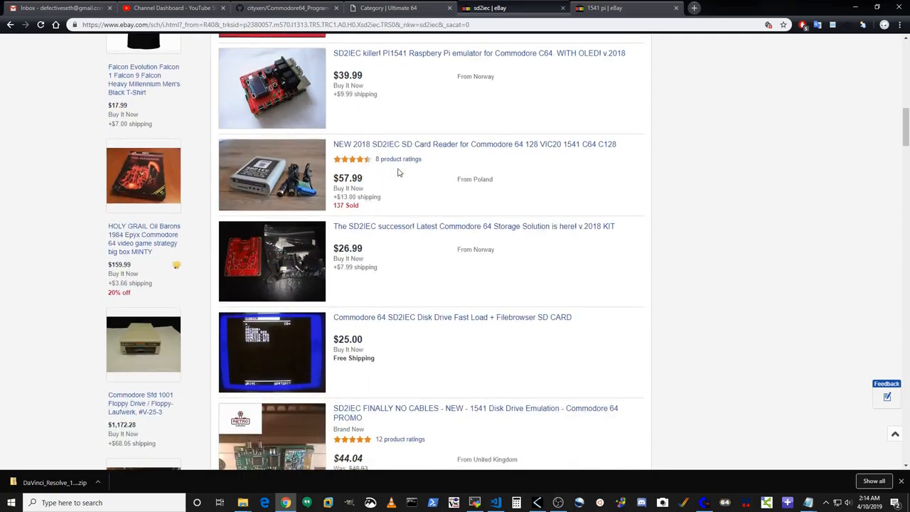
{"action": "scroll", "scroll_direction": "down", "scroll_amount": 3}
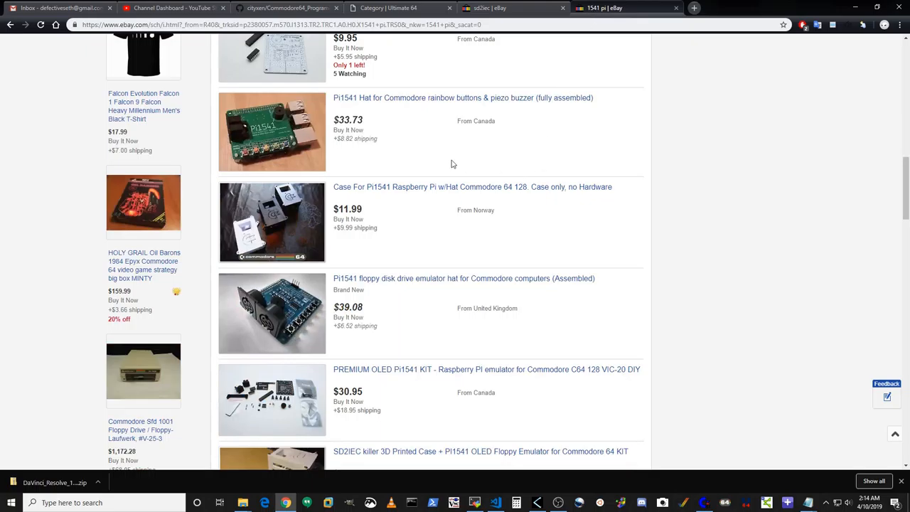
{"action": "mouse_move", "coordinate": [412, 159]}
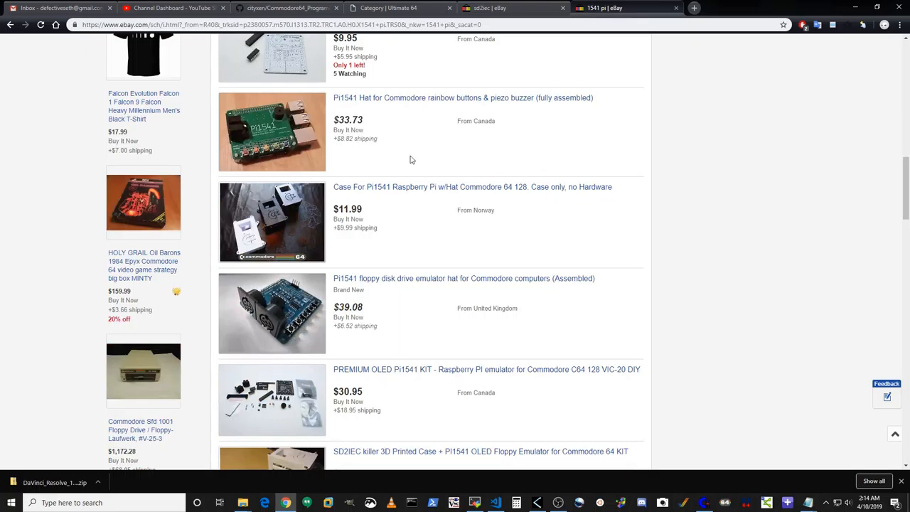
{"action": "scroll", "scroll_direction": "down", "scroll_amount": 3}
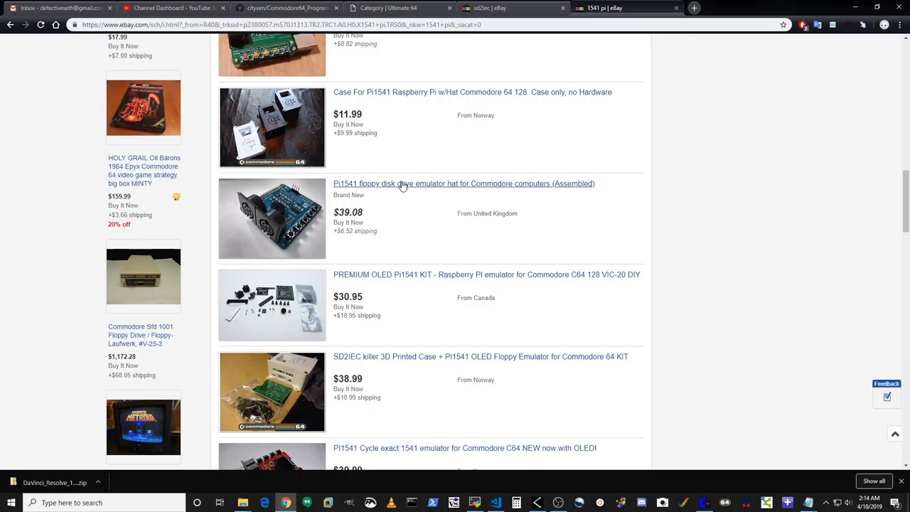
{"action": "scroll", "scroll_direction": "down", "scroll_amount": 3}
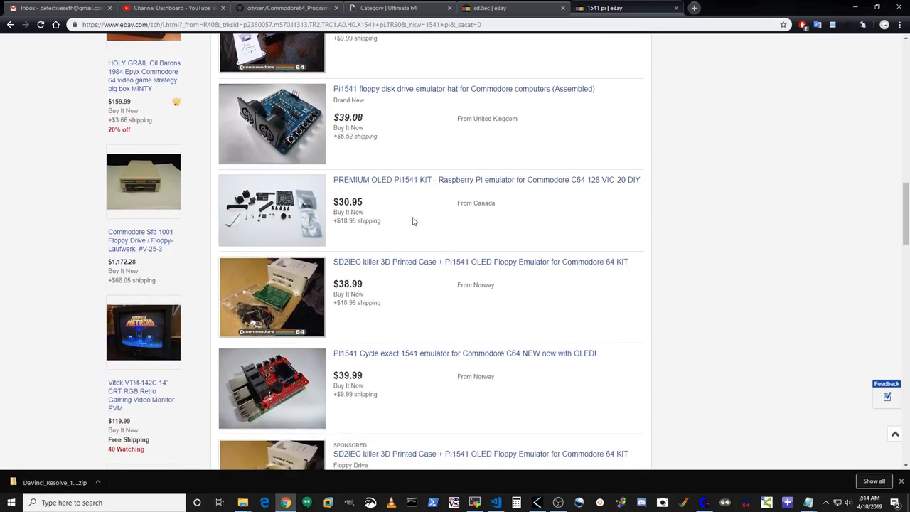
{"action": "scroll", "scroll_direction": "down", "scroll_amount": 3}
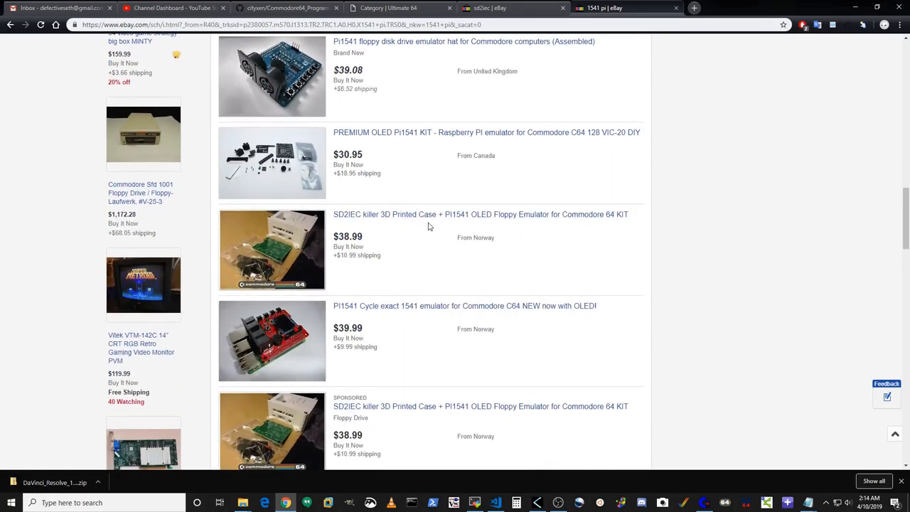
{"action": "scroll", "scroll_direction": "down", "scroll_amount": 3}
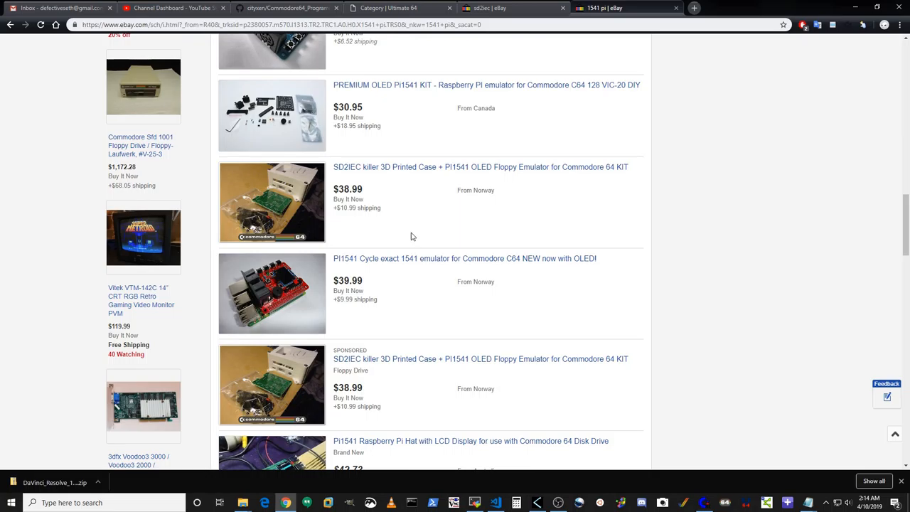
{"action": "scroll", "scroll_direction": "down", "scroll_amount": 3}
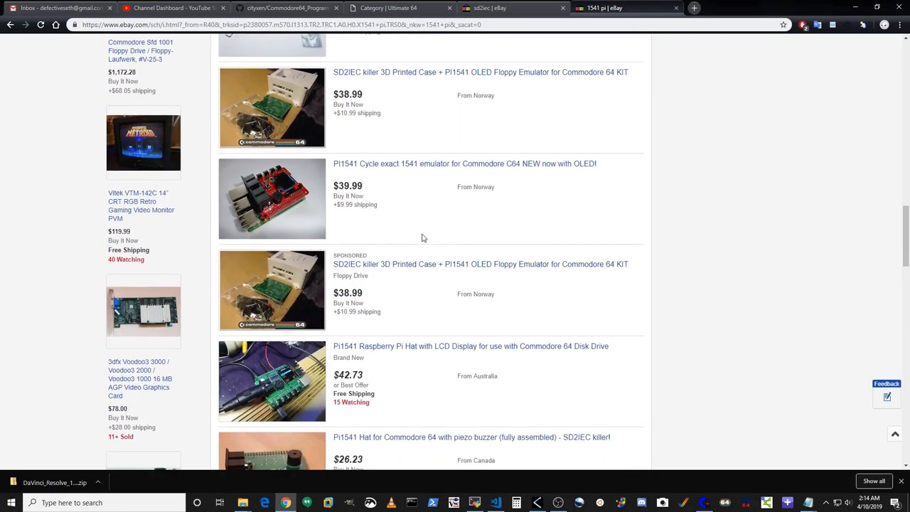
{"action": "scroll", "scroll_direction": "down", "scroll_amount": 3}
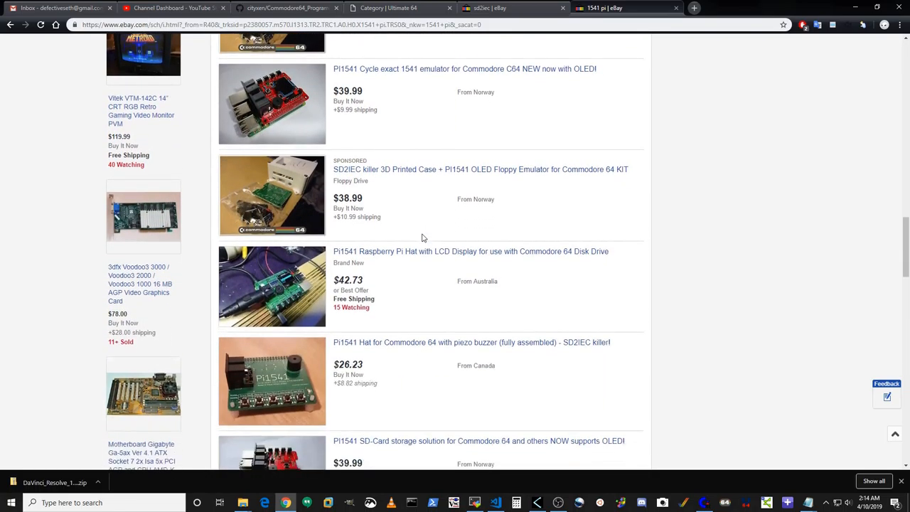
{"action": "scroll", "scroll_direction": "down", "scroll_amount": 3}
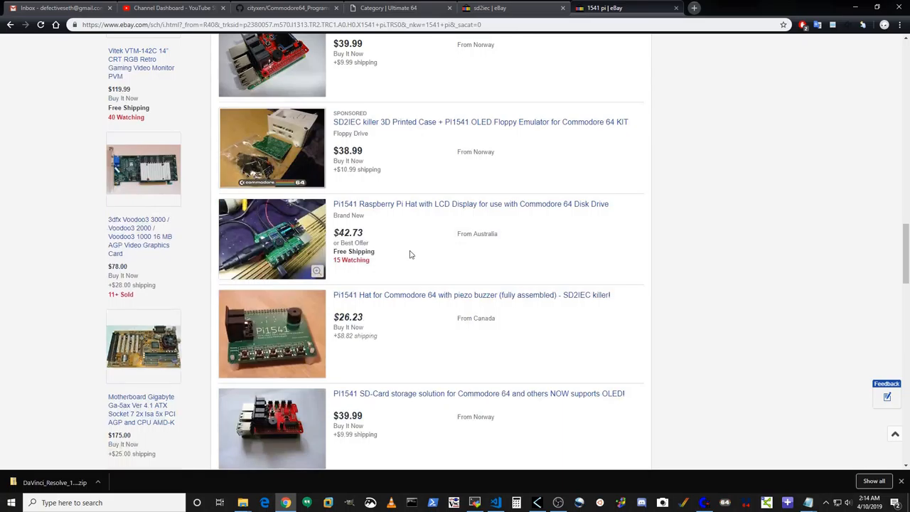
{"action": "scroll", "scroll_direction": "down", "scroll_amount": 3}
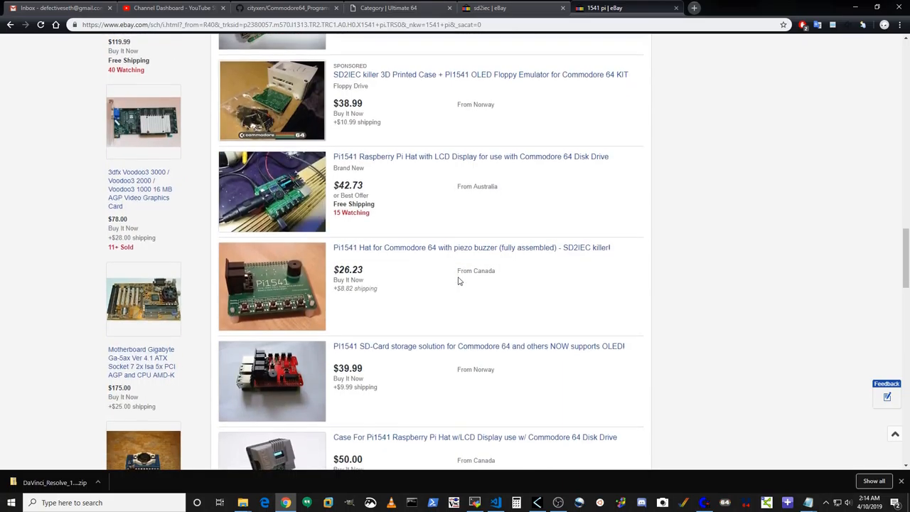
{"action": "left_click", "coordinate": [299, 9]}
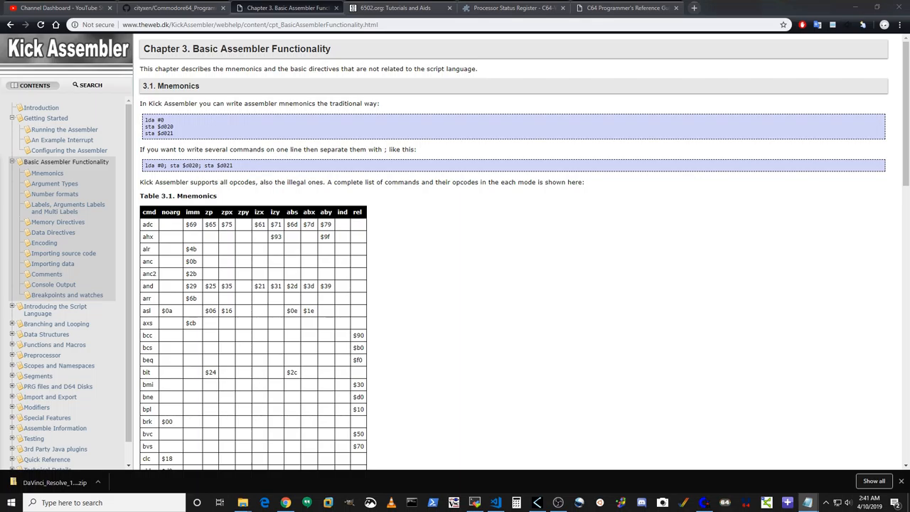
{"action": "mouse_move", "coordinate": [229, 173]}
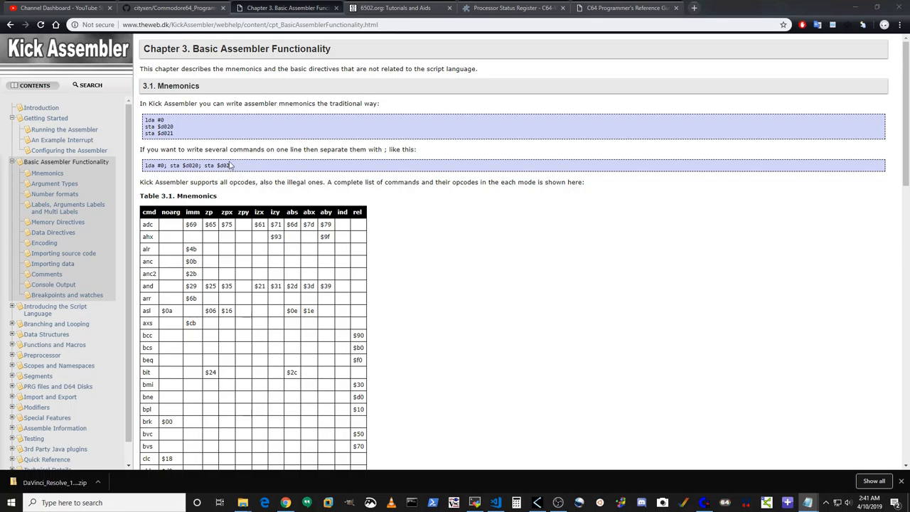
{"action": "mouse_move", "coordinate": [244, 158]}
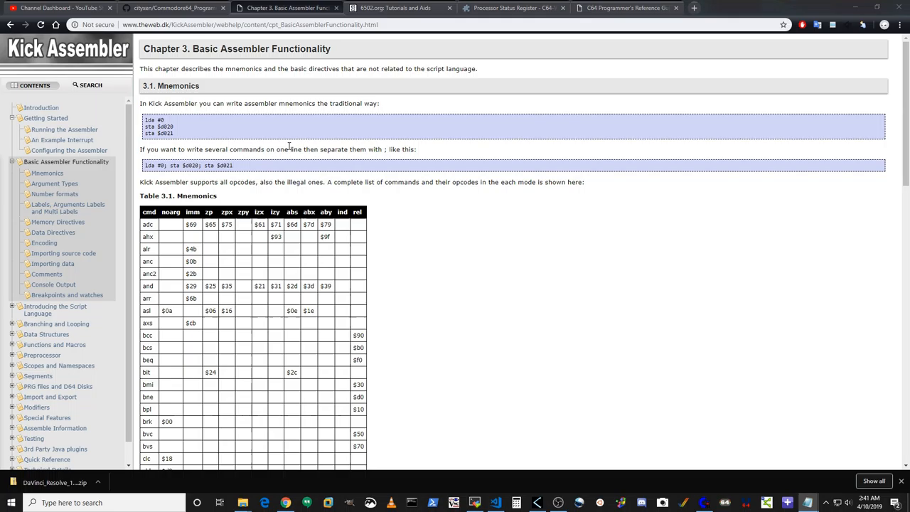
Scroll down Table 3.1 of mnemonics through the opcode rows to around ora, pha and rol
{"action": "scroll", "scroll_direction": "down", "scroll_amount": 3}
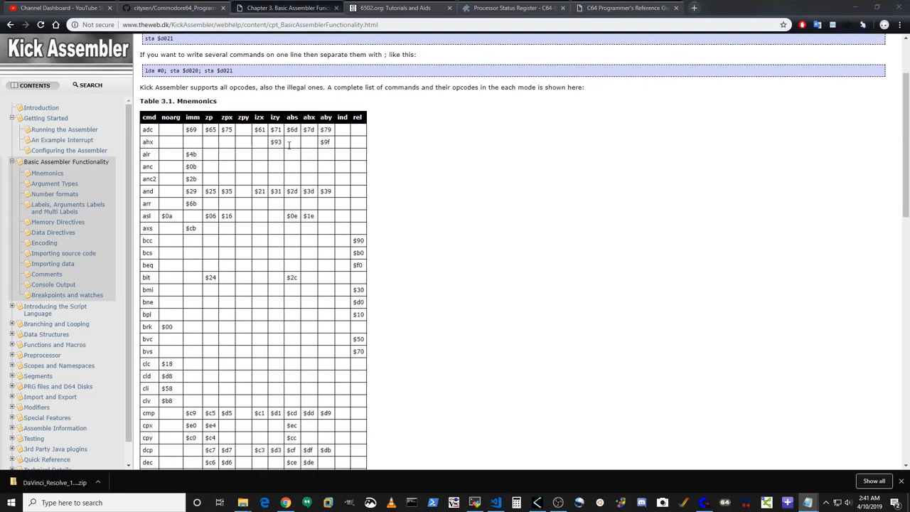
{"action": "scroll", "scroll_direction": "down", "scroll_amount": 3}
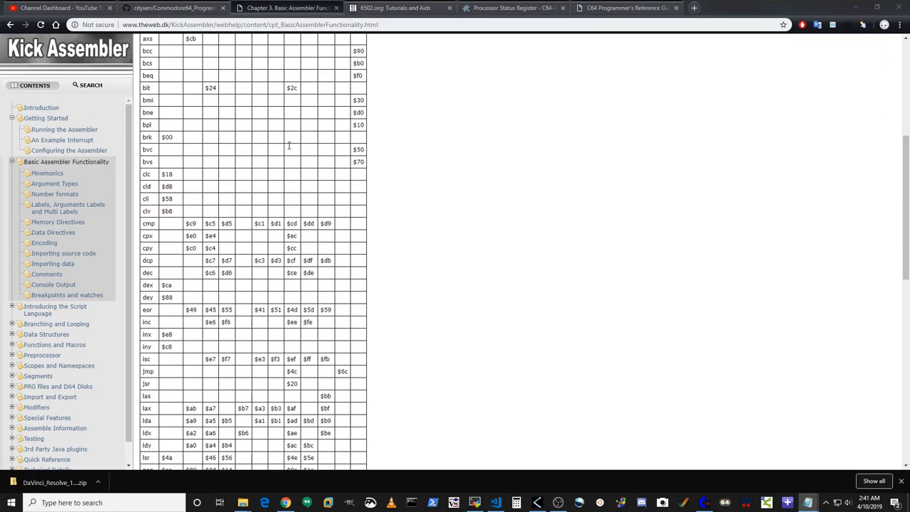
{"action": "scroll", "scroll_direction": "down", "scroll_amount": 3}
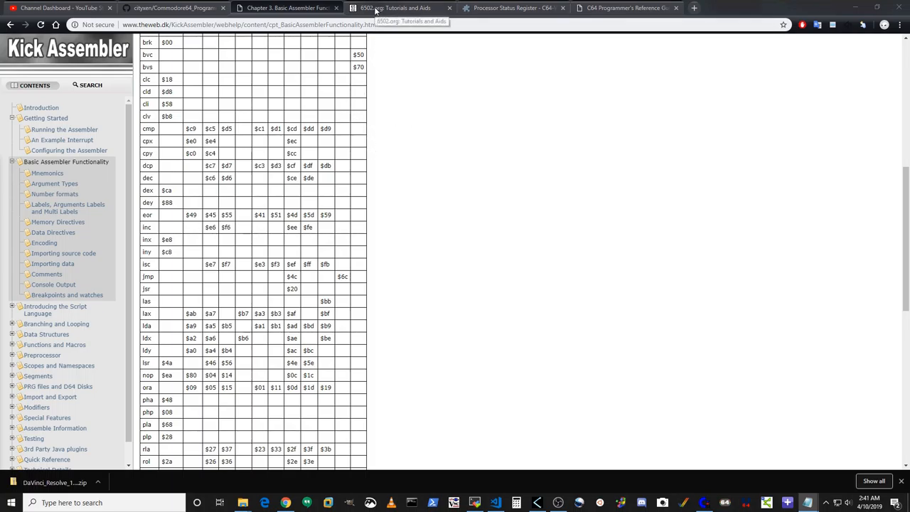
View the 6502.org NMOS 6502 opcode index, then the C64 Wiki Processor Status Register flags diagram
{"action": "left_click", "coordinate": [393, 8]}
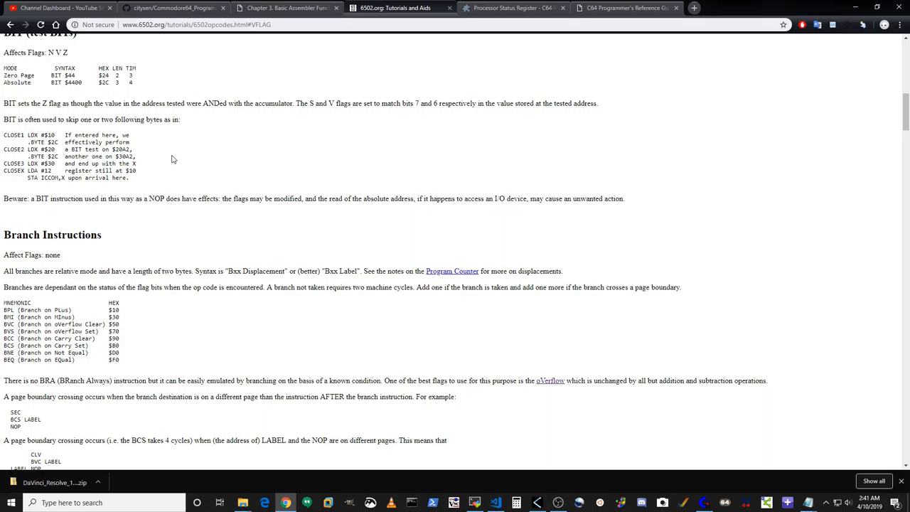
{"action": "scroll", "scroll_direction": "up", "scroll_amount": 3}
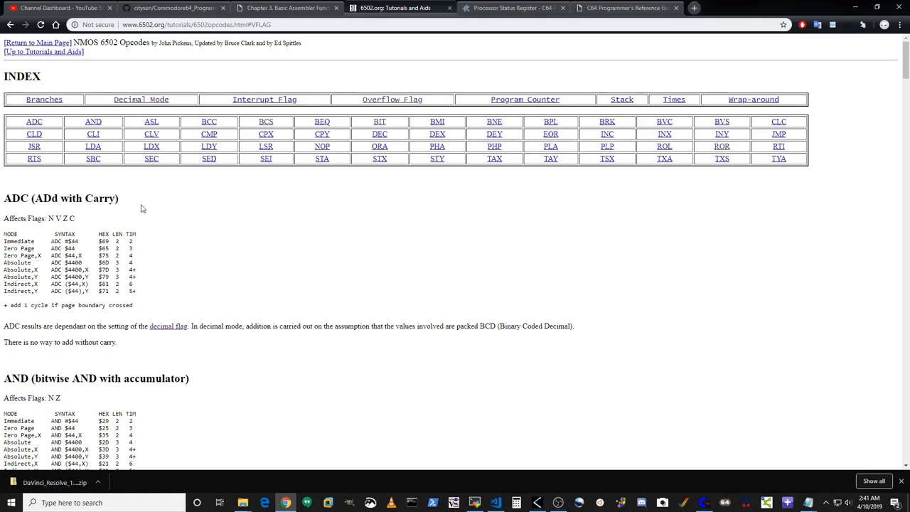
{"action": "mouse_move", "coordinate": [151, 199]}
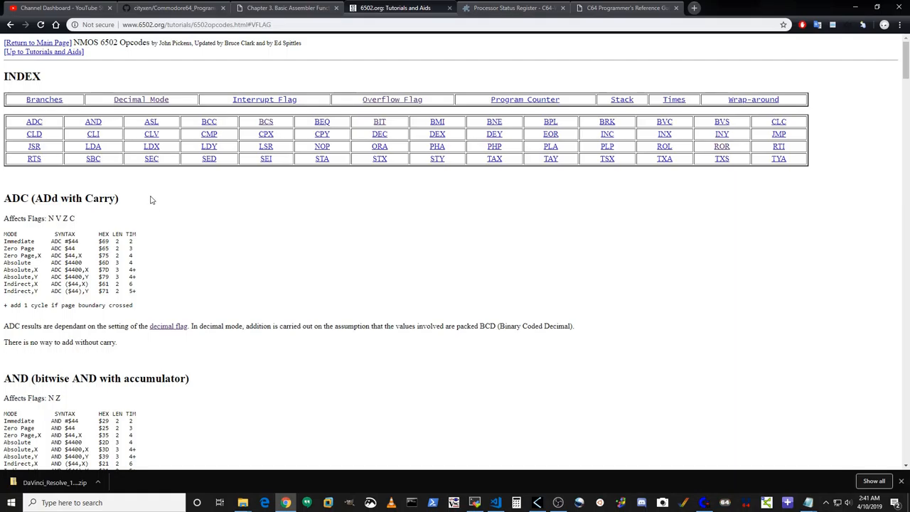
{"action": "mouse_move", "coordinate": [219, 176]}
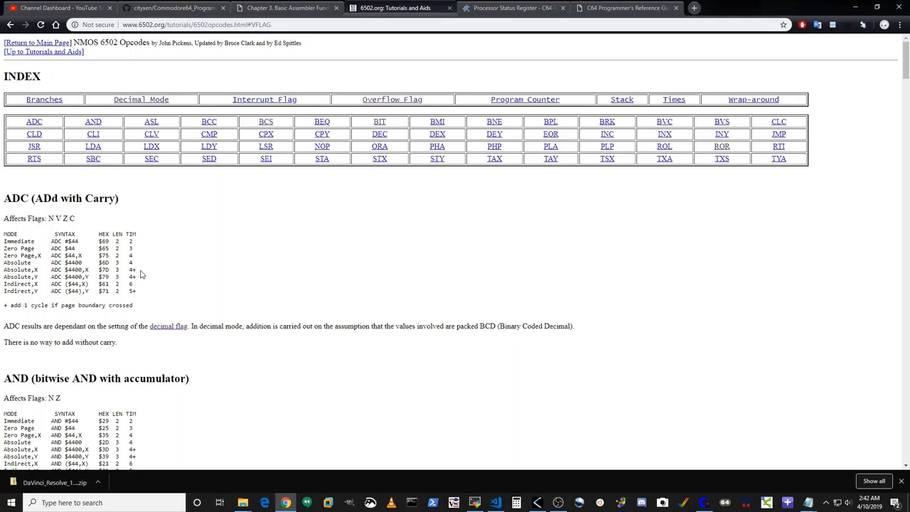
{"action": "left_click", "coordinate": [503, 8]}
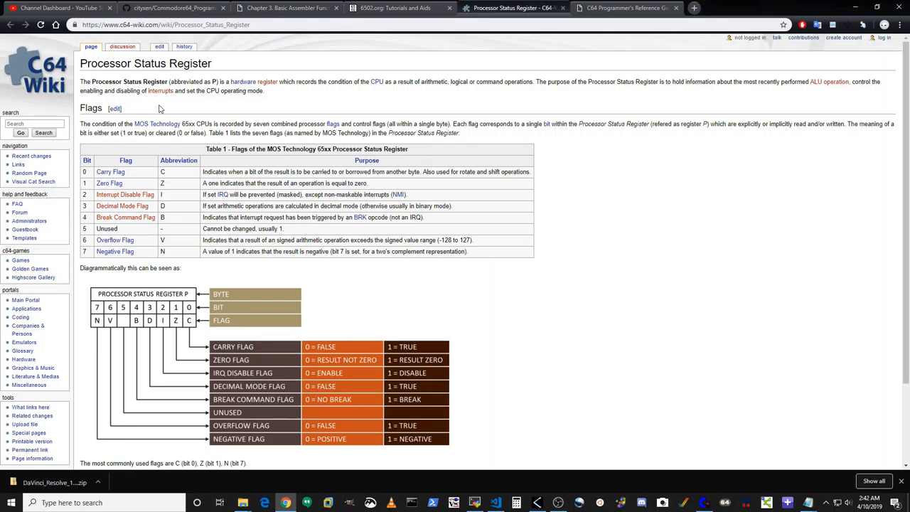
{"action": "mouse_move", "coordinate": [122, 66]}
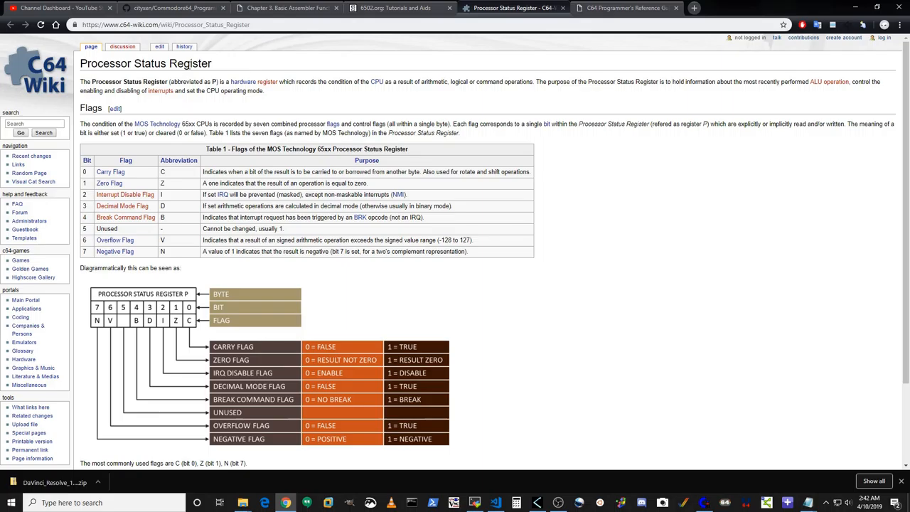
{"action": "mouse_move", "coordinate": [315, 279]}
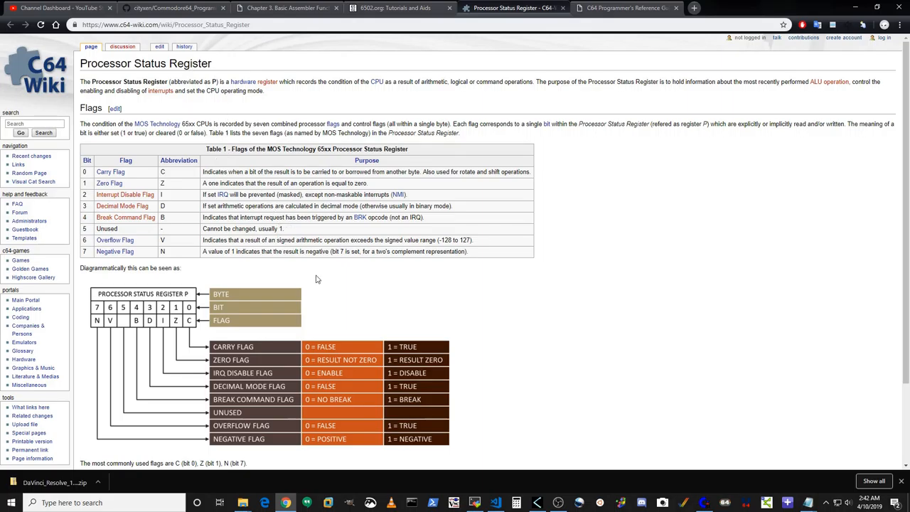
{"action": "scroll", "scroll_direction": "down", "scroll_amount": 3}
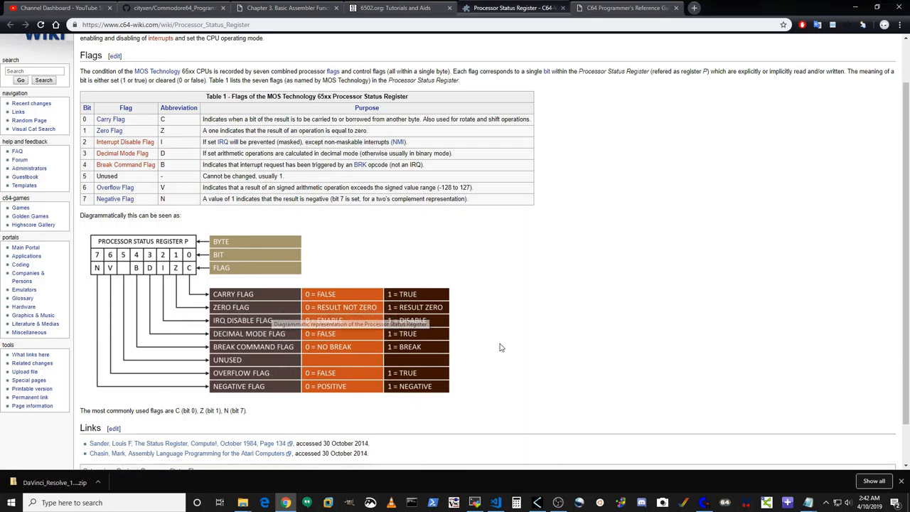
{"action": "mouse_move", "coordinate": [495, 74]}
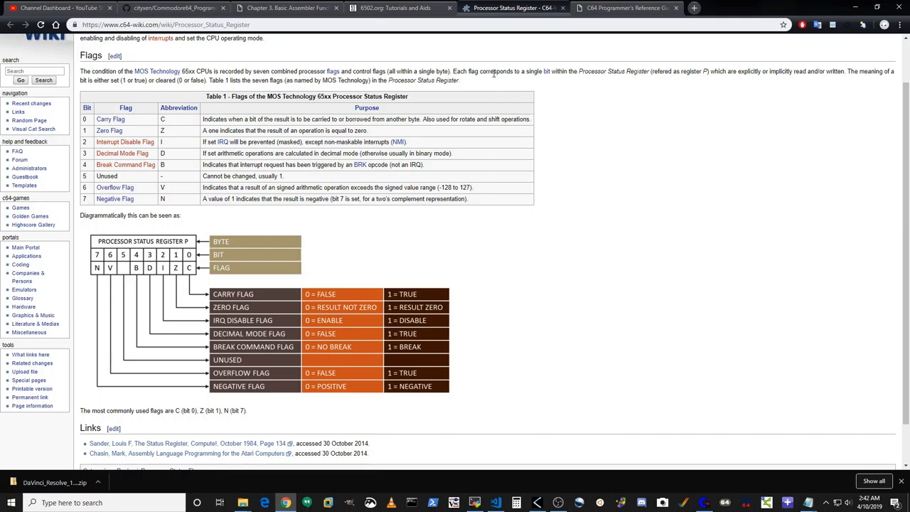
{"action": "mouse_move", "coordinate": [598, 8]}
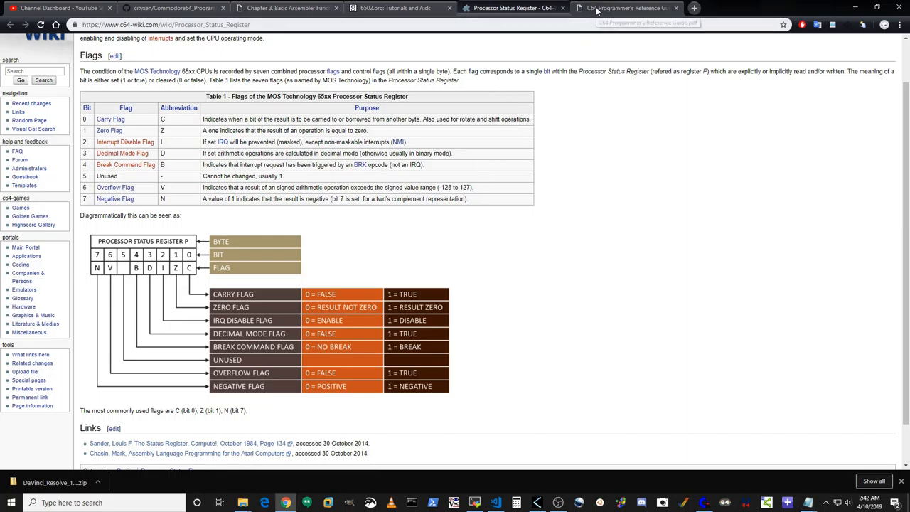
In the C64 Programmer's Reference Guide PDF, read from the 6510 registers down to Hexadecimal Notation
{"action": "left_click", "coordinate": [633, 8]}
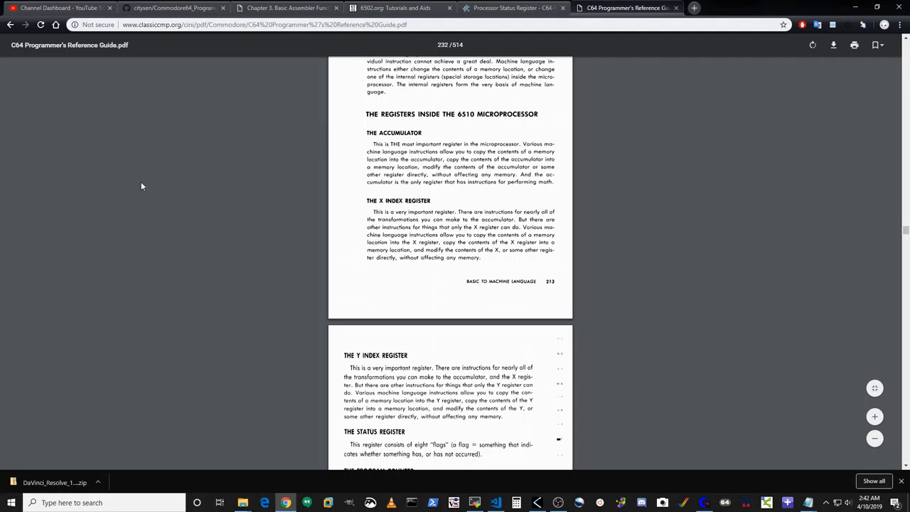
{"action": "mouse_move", "coordinate": [547, 307]}
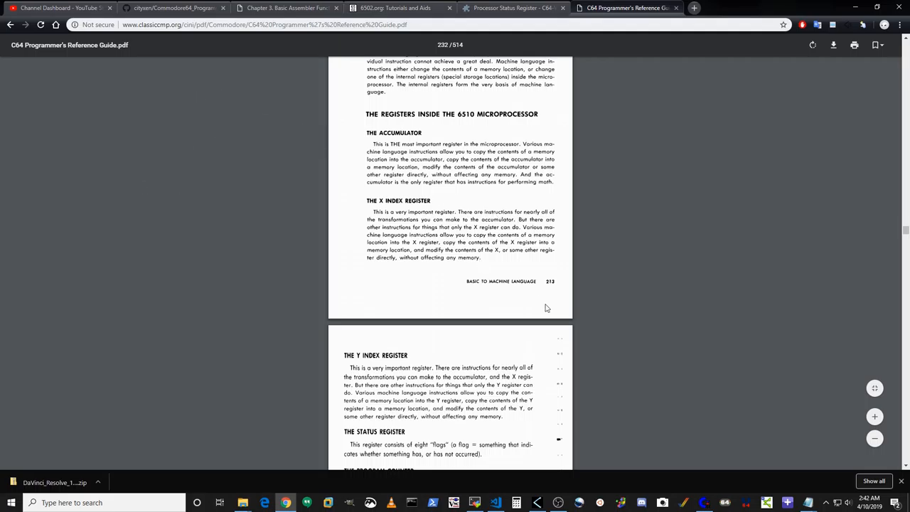
{"action": "mouse_move", "coordinate": [411, 191]}
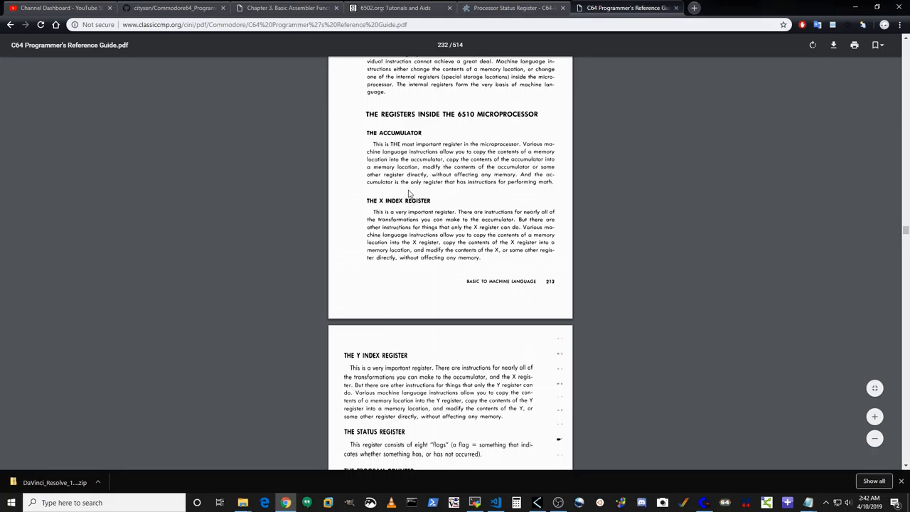
{"action": "mouse_move", "coordinate": [384, 126]}
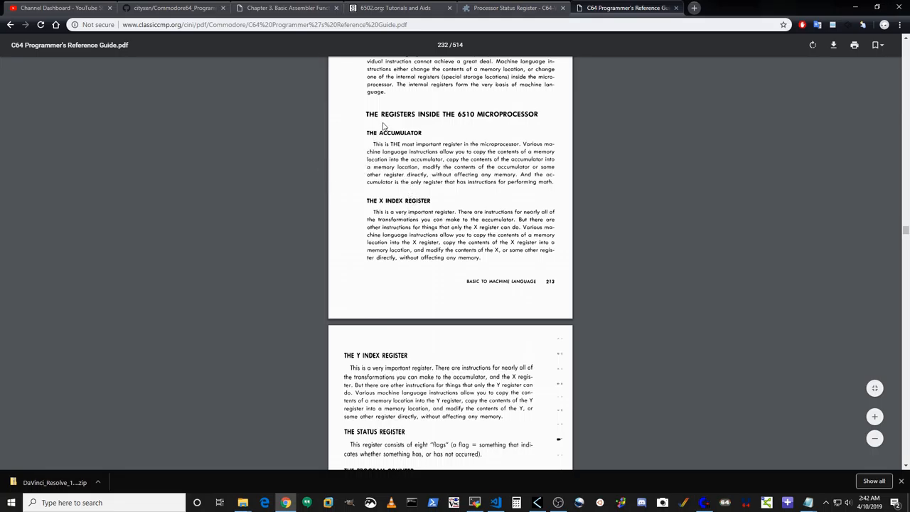
{"action": "mouse_move", "coordinate": [493, 142]}
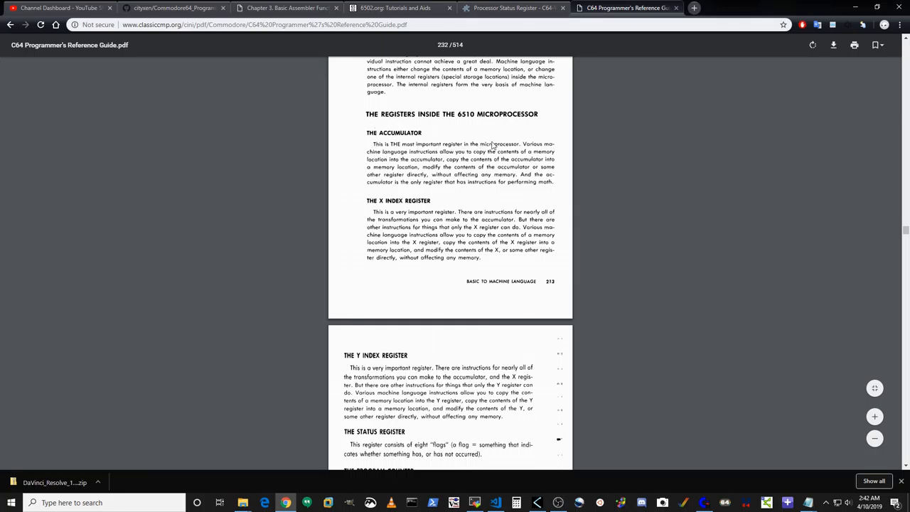
{"action": "mouse_move", "coordinate": [95, 229]}
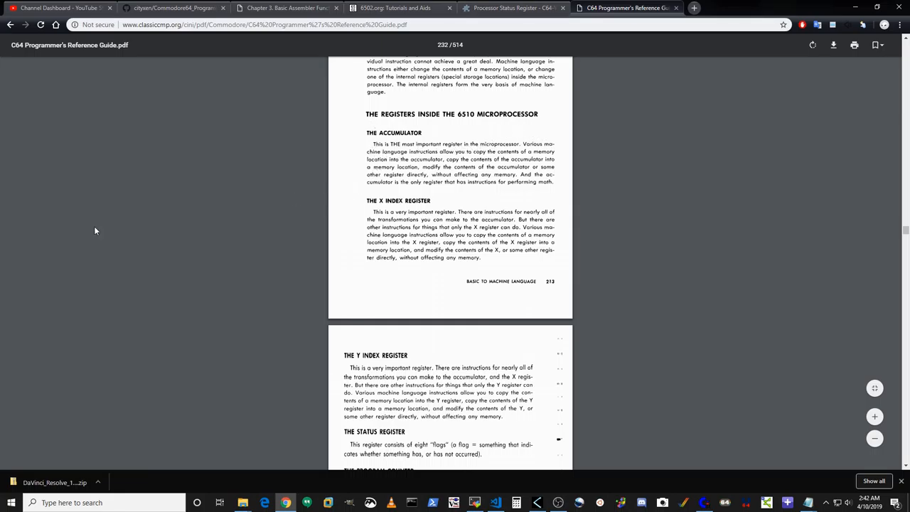
{"action": "mouse_move", "coordinate": [131, 228]}
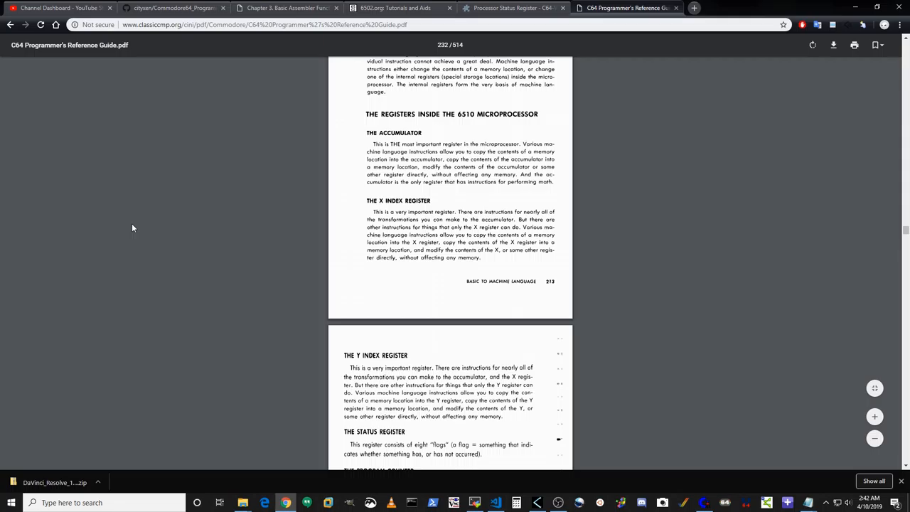
{"action": "mouse_move", "coordinate": [120, 227]}
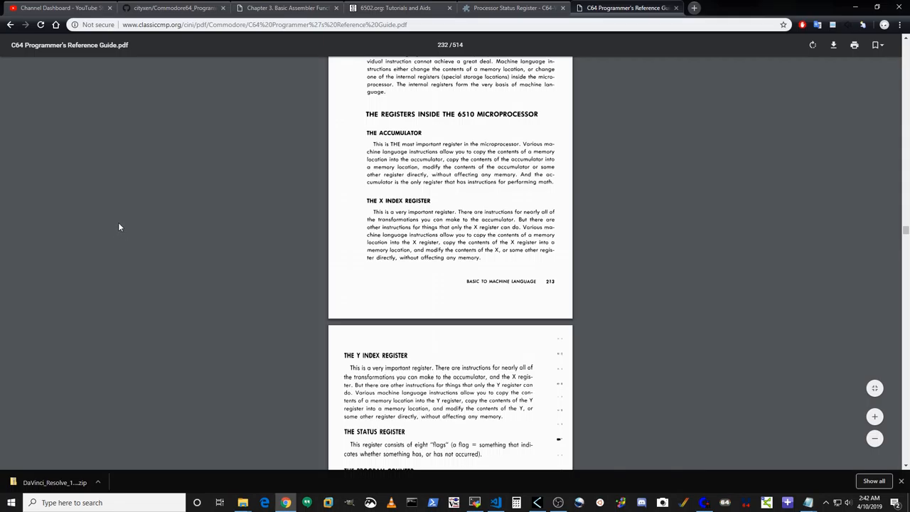
{"action": "mouse_move", "coordinate": [122, 219]}
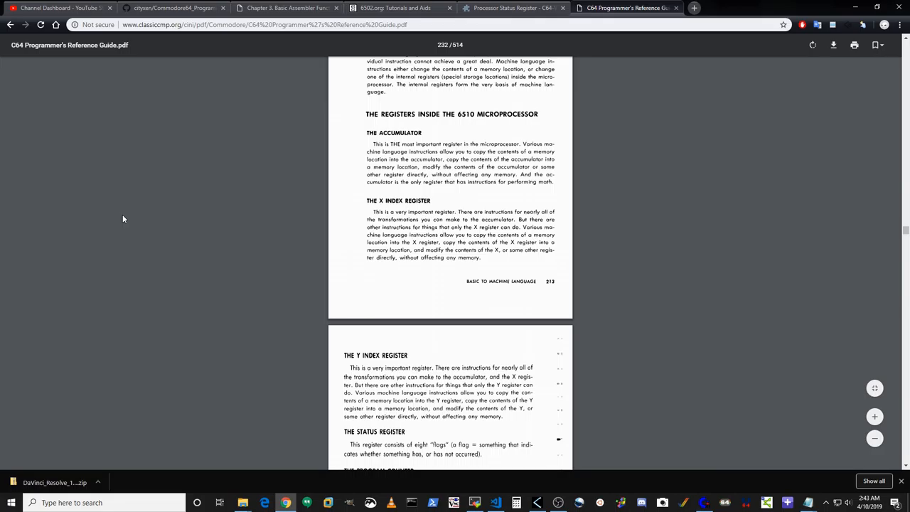
{"action": "mouse_move", "coordinate": [134, 228]}
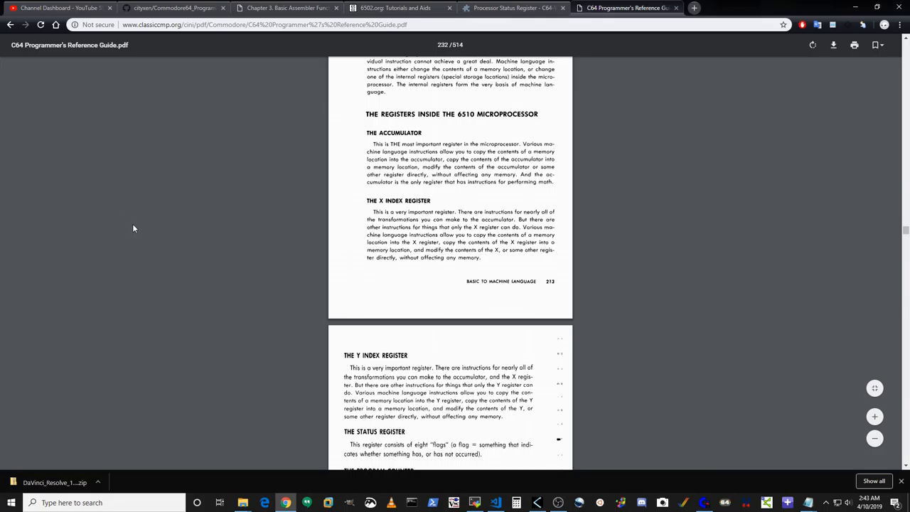
{"action": "mouse_move", "coordinate": [137, 270]}
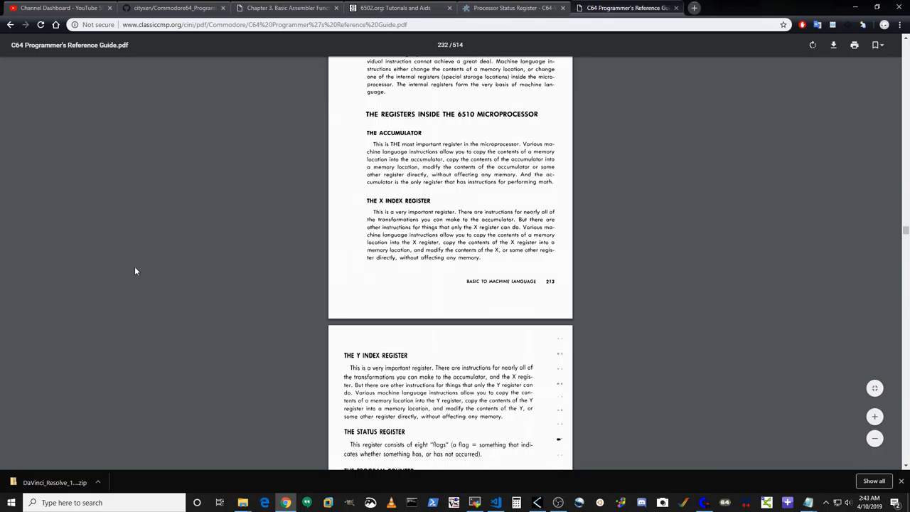
{"action": "mouse_move", "coordinate": [131, 276]}
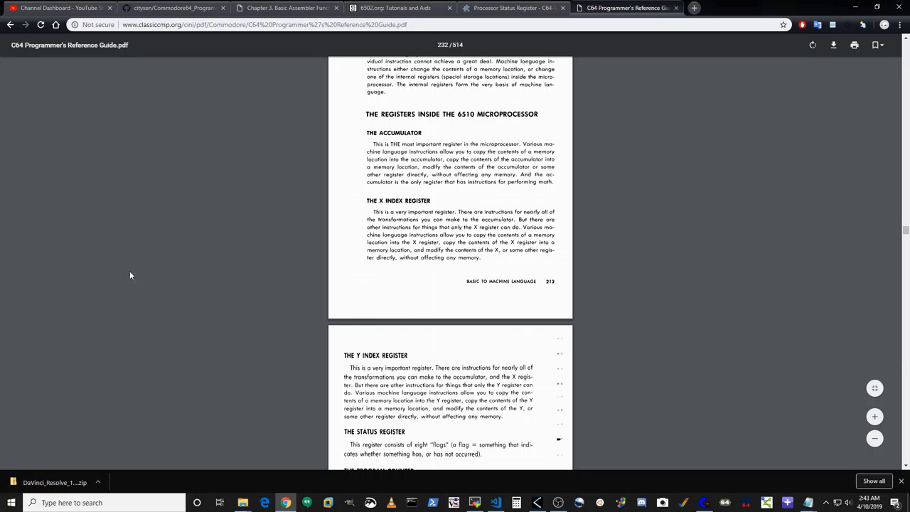
{"action": "mouse_move", "coordinate": [125, 284]}
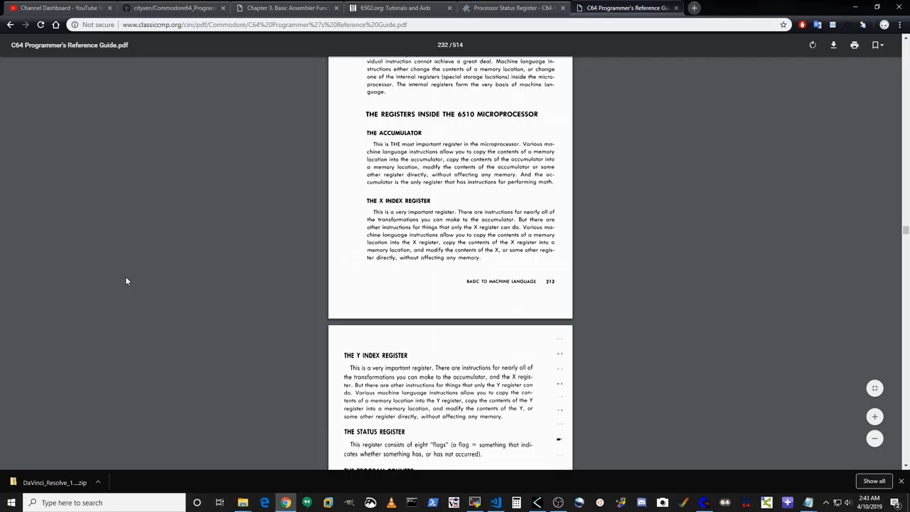
{"action": "mouse_move", "coordinate": [45, 325]}
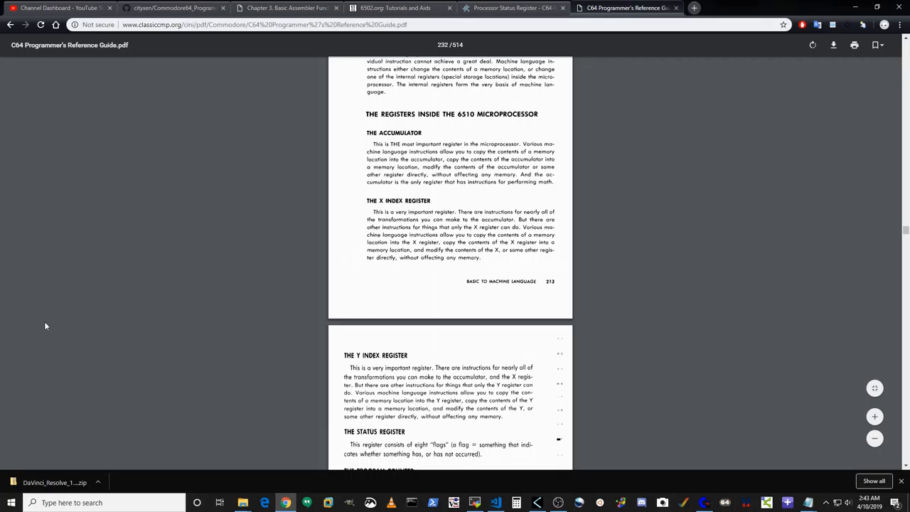
{"action": "mouse_move", "coordinate": [91, 306]}
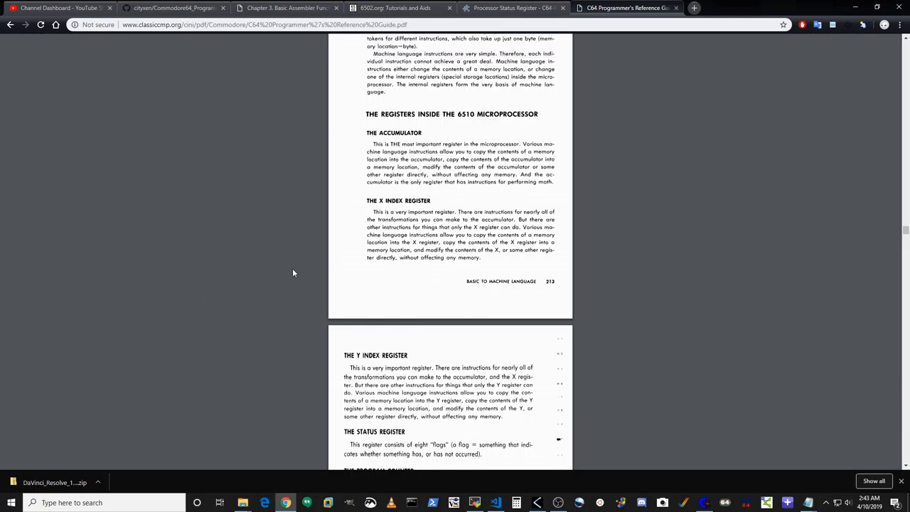
{"action": "scroll", "scroll_direction": "down", "scroll_amount": 3}
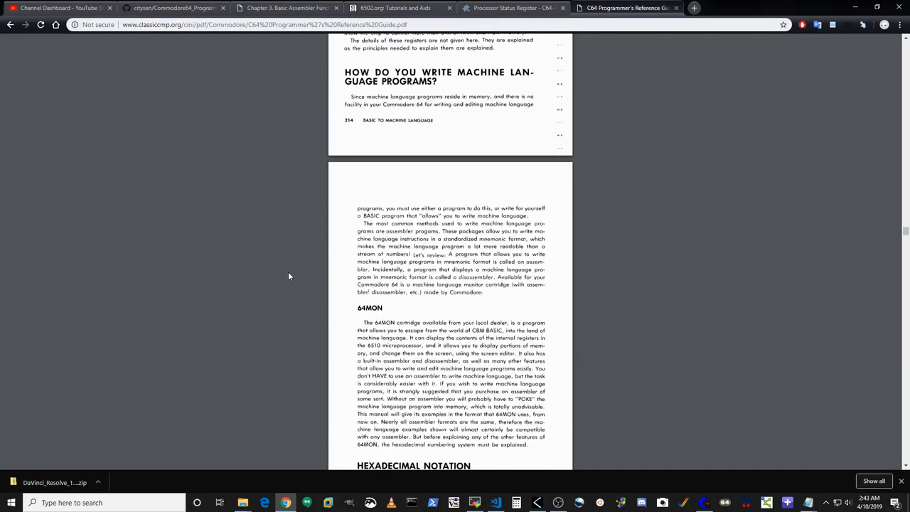
{"action": "scroll", "scroll_direction": "down", "scroll_amount": 3}
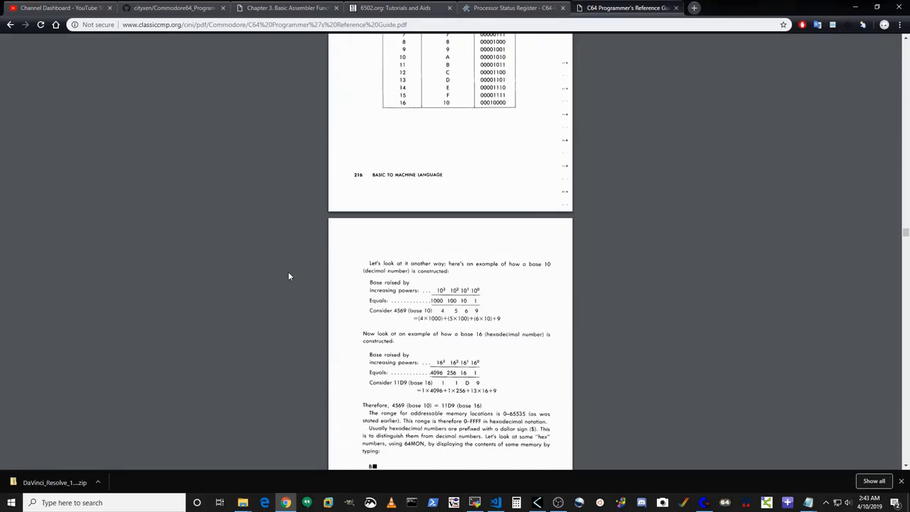
{"action": "scroll", "scroll_direction": "down", "scroll_amount": 3}
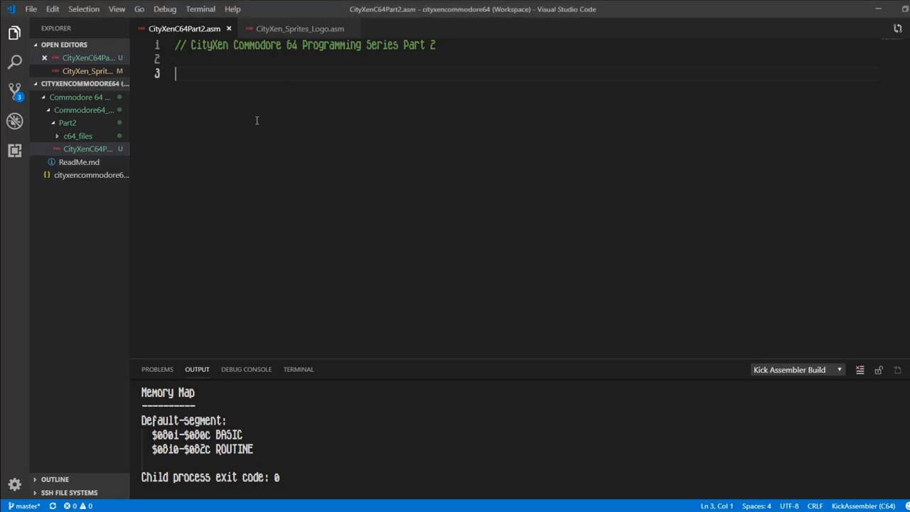
{"action": "mouse_move", "coordinate": [321, 107]}
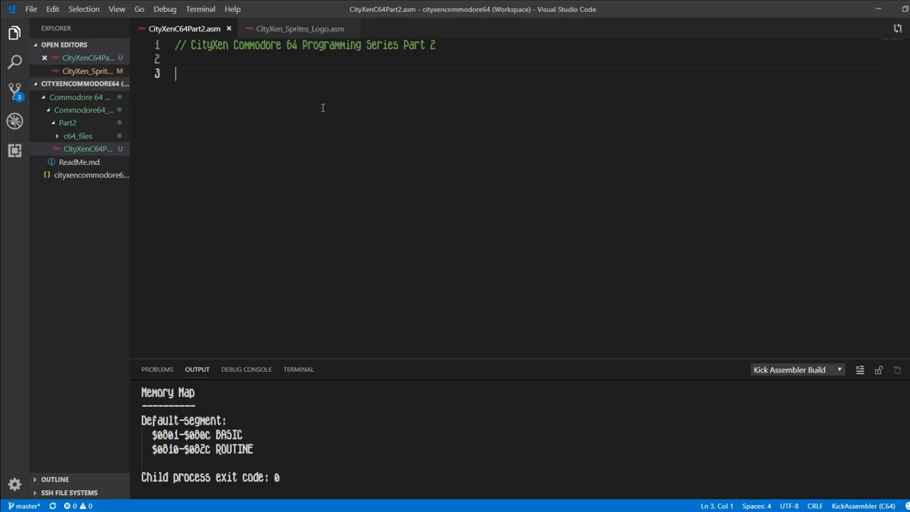
Set the program origin with *=$0801 below the series comment
{"action": "type", "text": "*="}
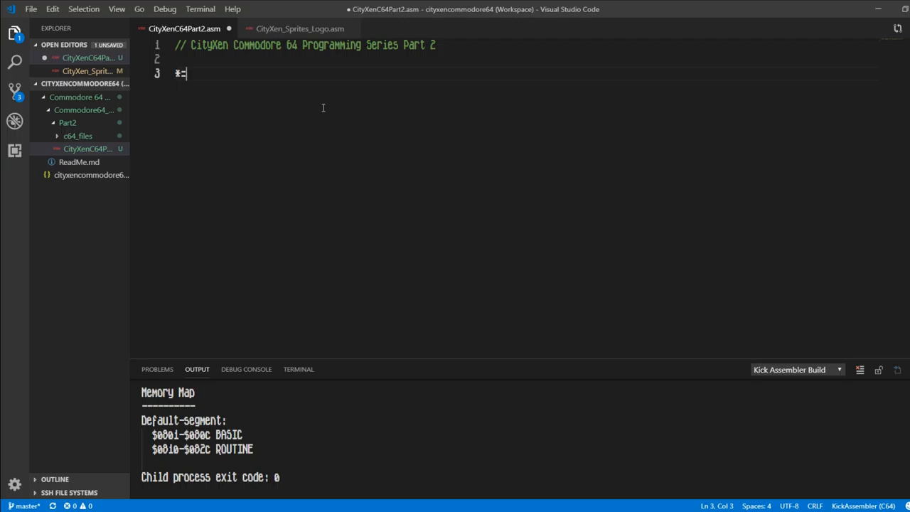
{"action": "type", "text": "$"}
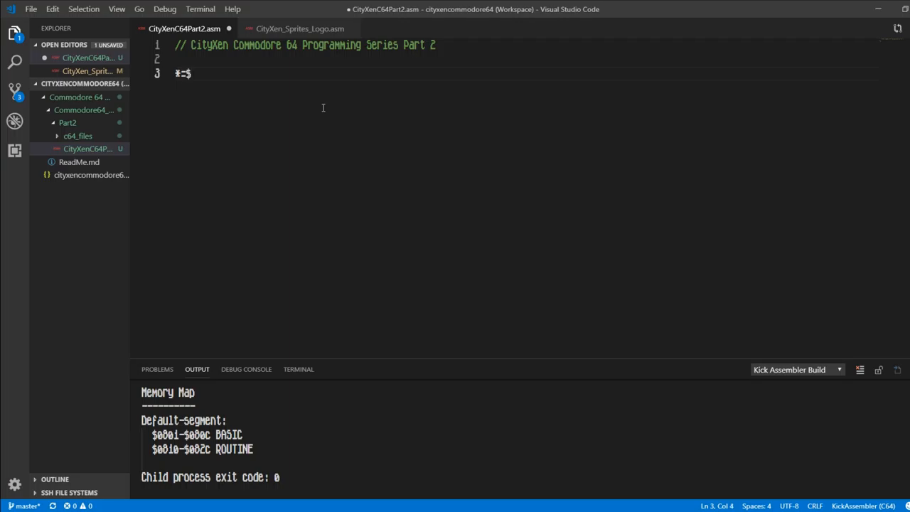
{"action": "type", "text": "0801"}
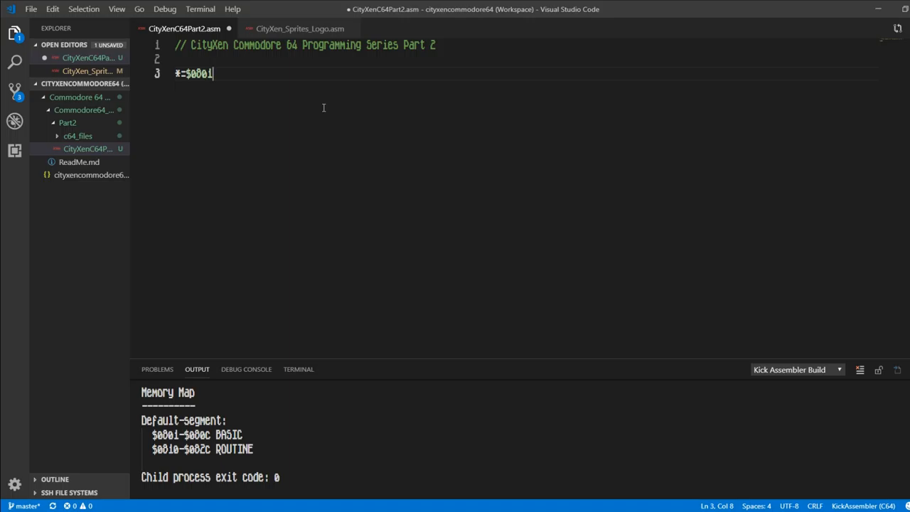
{"action": "key", "text": "Enter"}
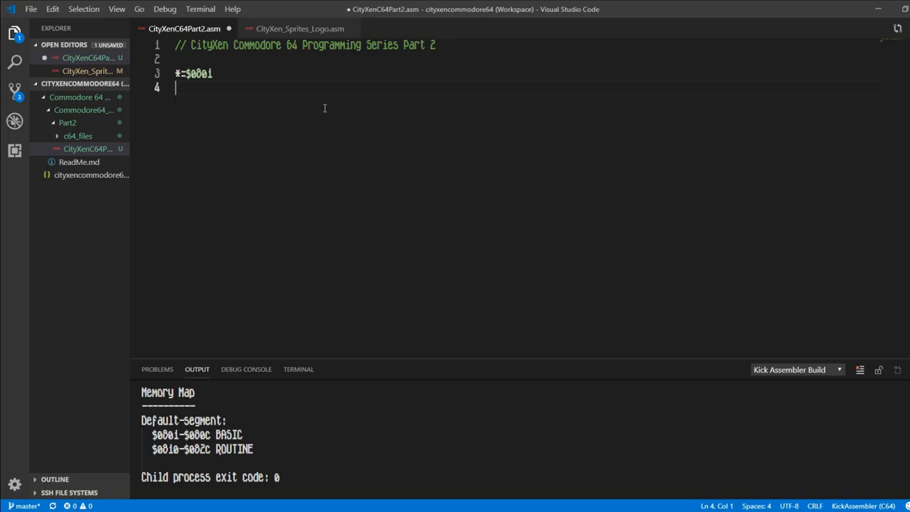
Add a BasicUpstart($...) call on the next line
{"action": "type", "text": "NB"}
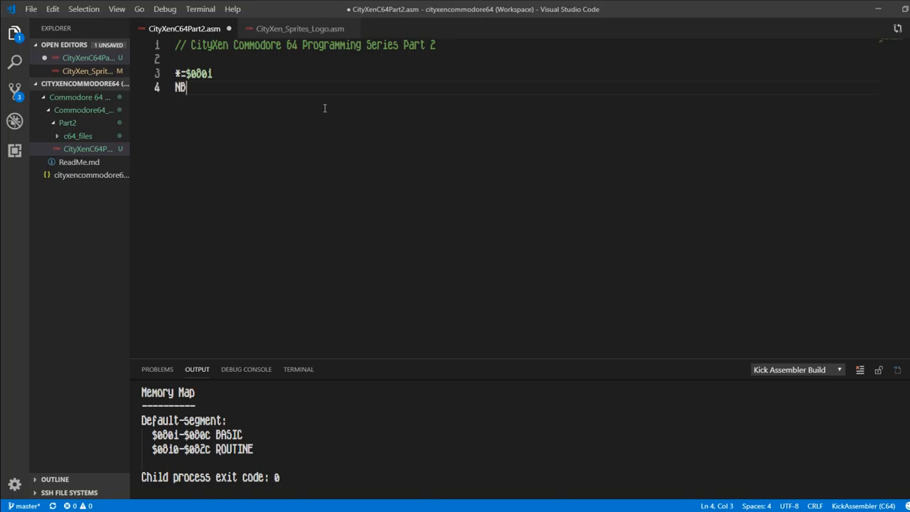
{"action": "type", "text": "Bas"}
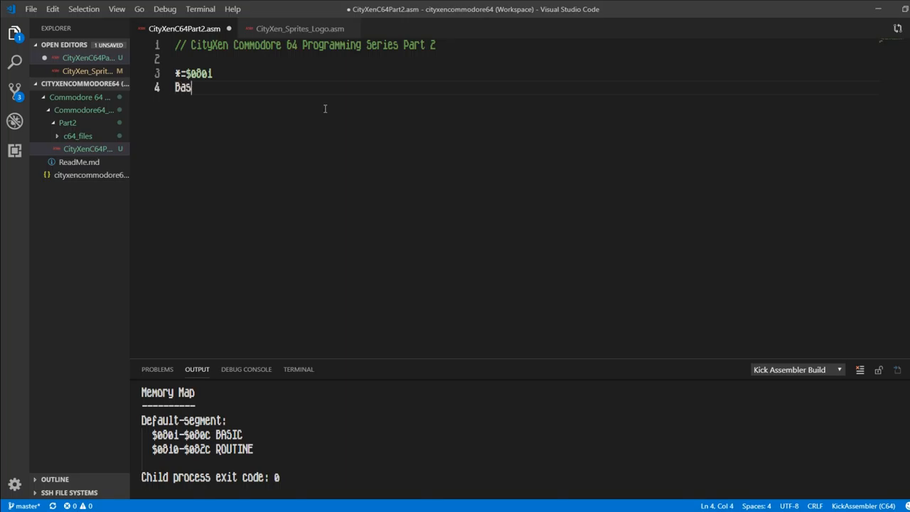
{"action": "type", "text": "ic"}
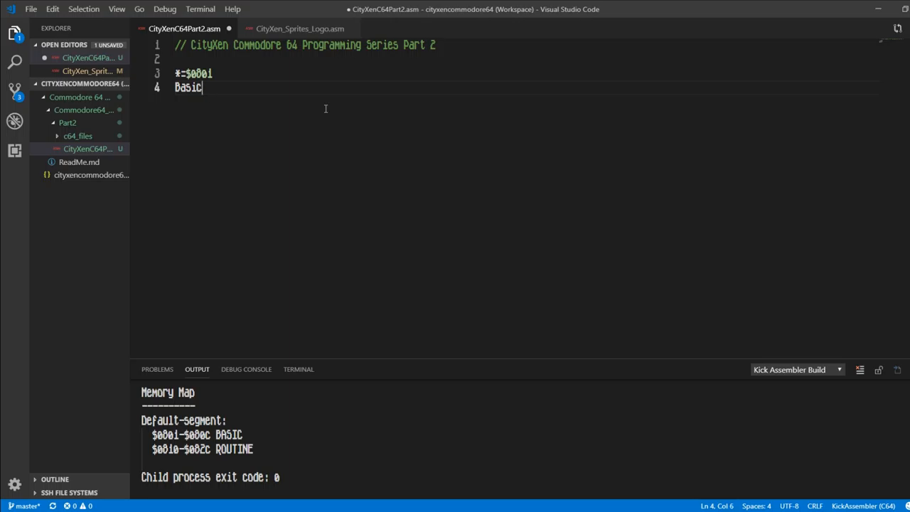
{"action": "type", "text": "Upstart"}
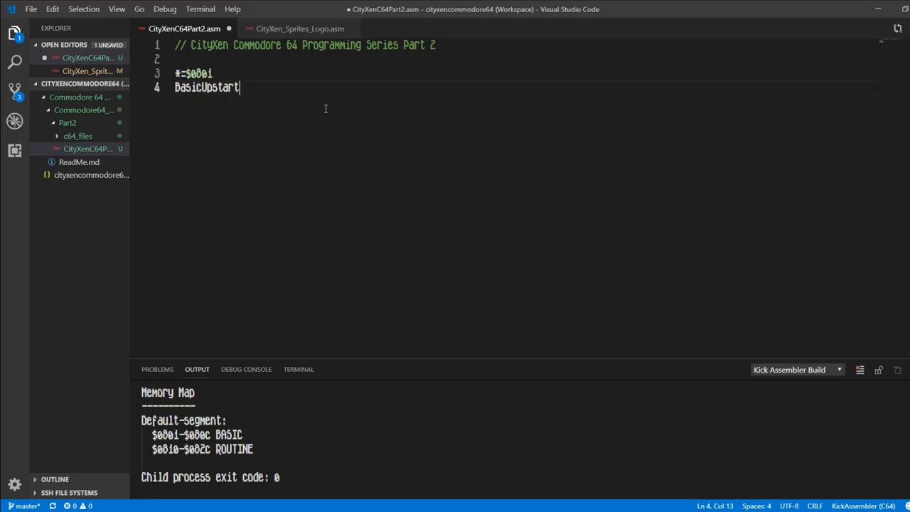
{"action": "type", "text": "($)"}
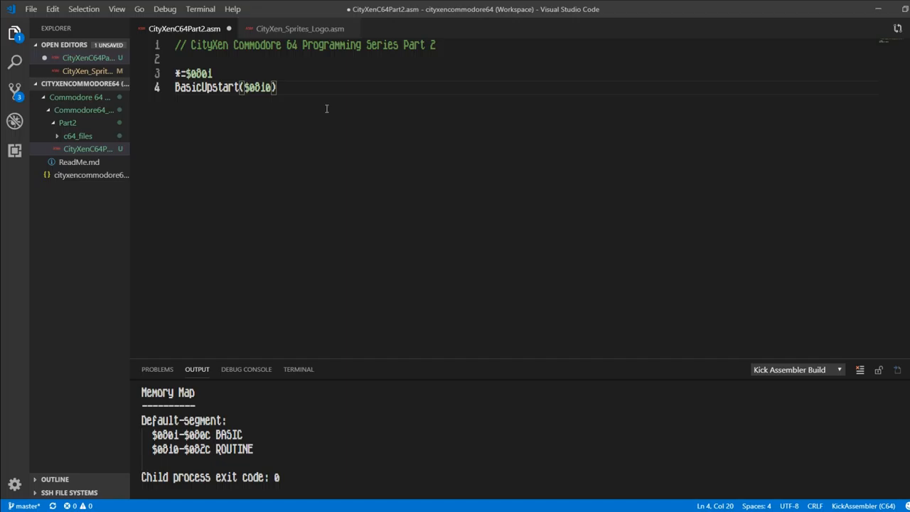
Add a second origin *=$0810 followed by a blank line before the code
{"action": "key", "text": "Enter"}
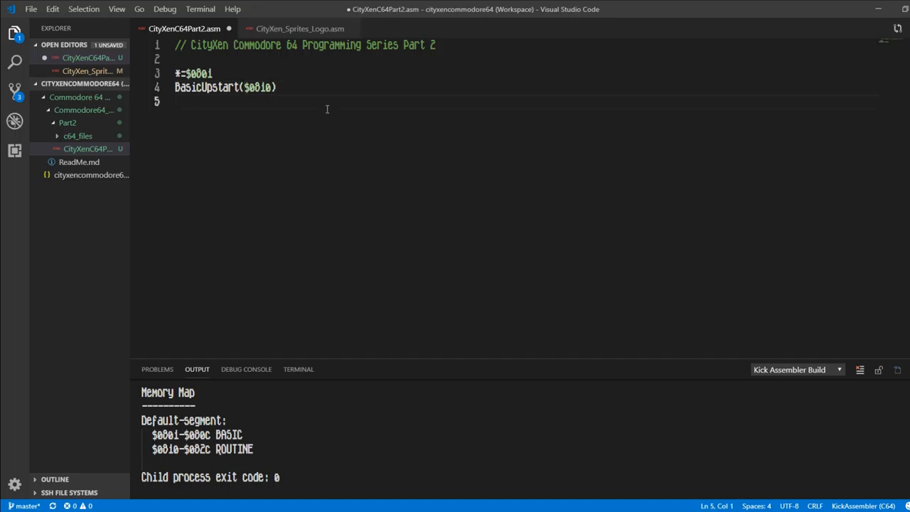
{"action": "type", "text": "*"}
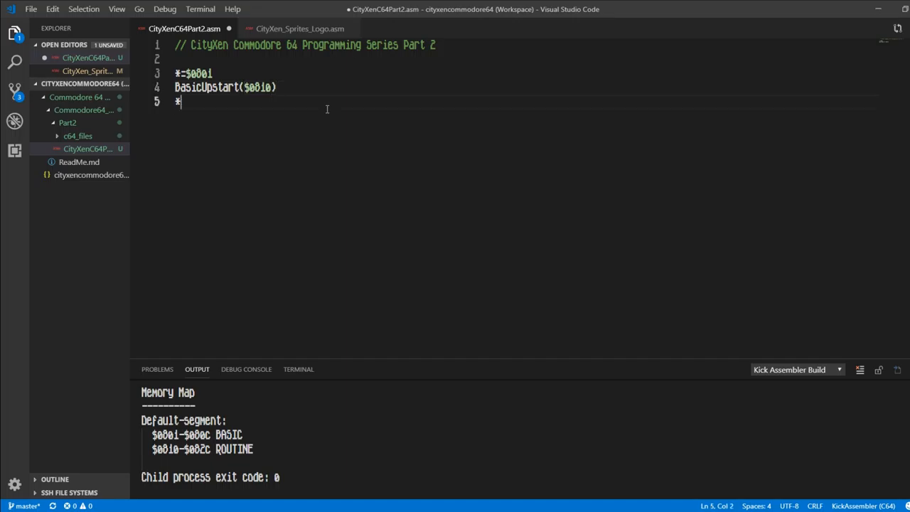
{"action": "type", "text": "="}
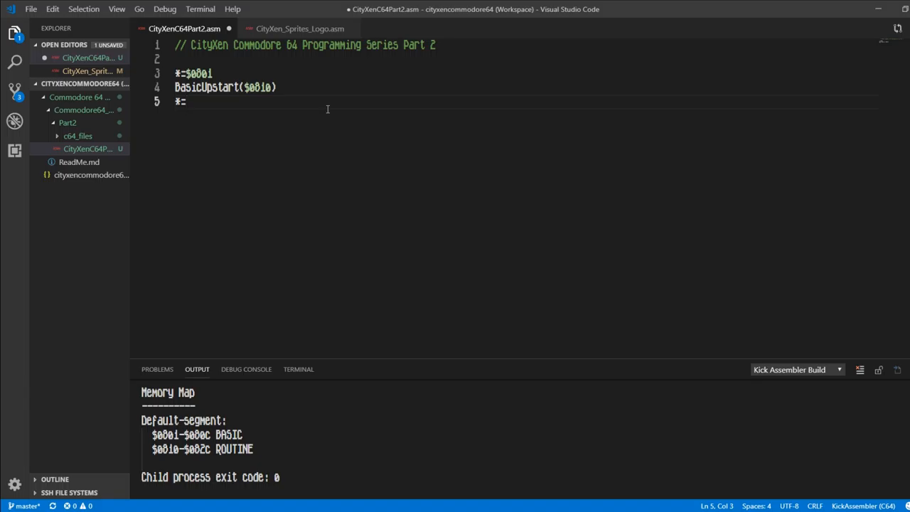
{"action": "type", "text": "$"}
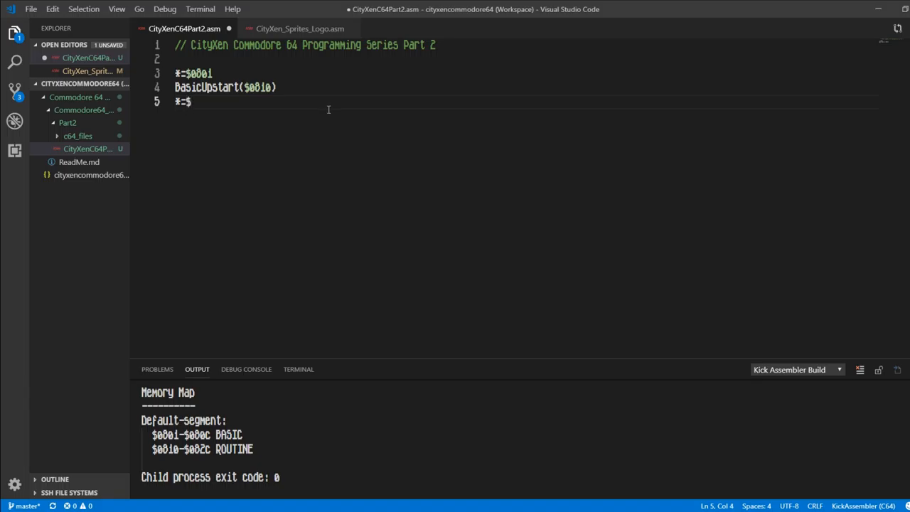
{"action": "type", "text": "0810"}
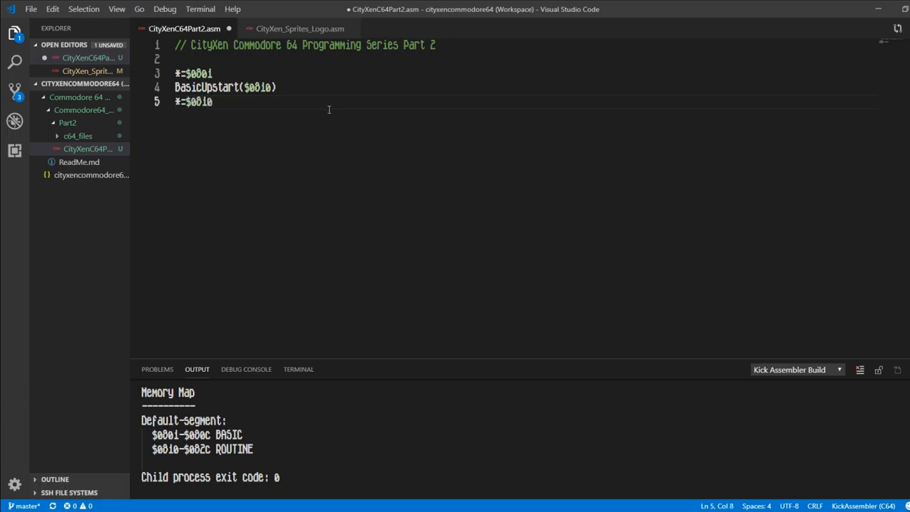
{"action": "key", "text": "Enter"}
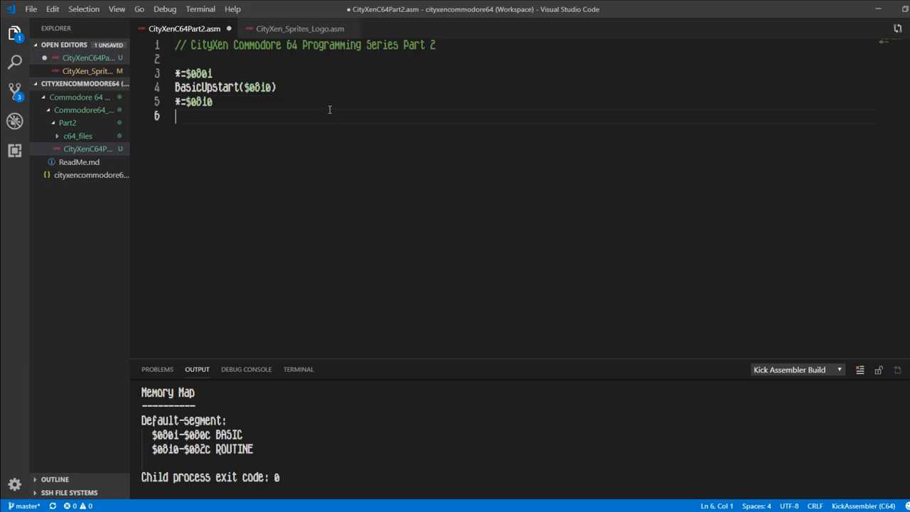
{"action": "key", "text": "Enter"}
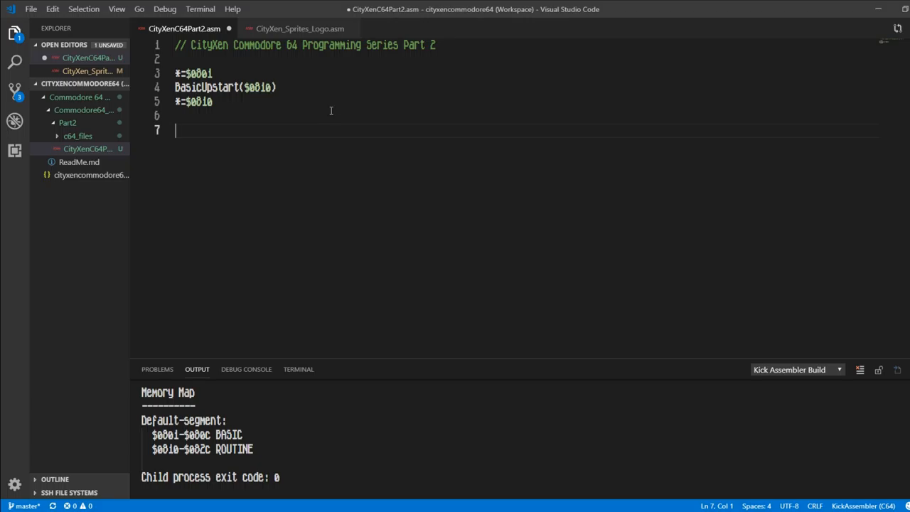
Write ldx #$ff and the loop: label beneath it
{"action": "type", "text": "ldx $"}
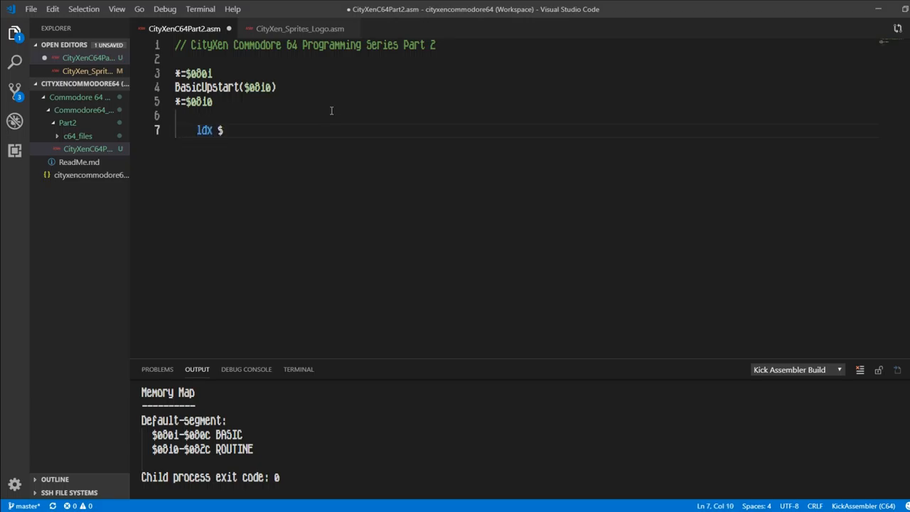
{"action": "type", "text": "#"}
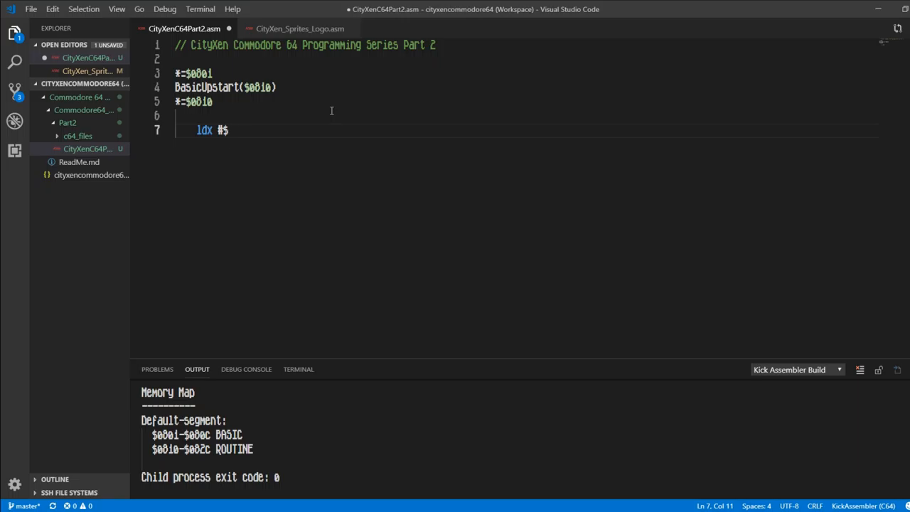
{"action": "key", "text": "Backspace"}
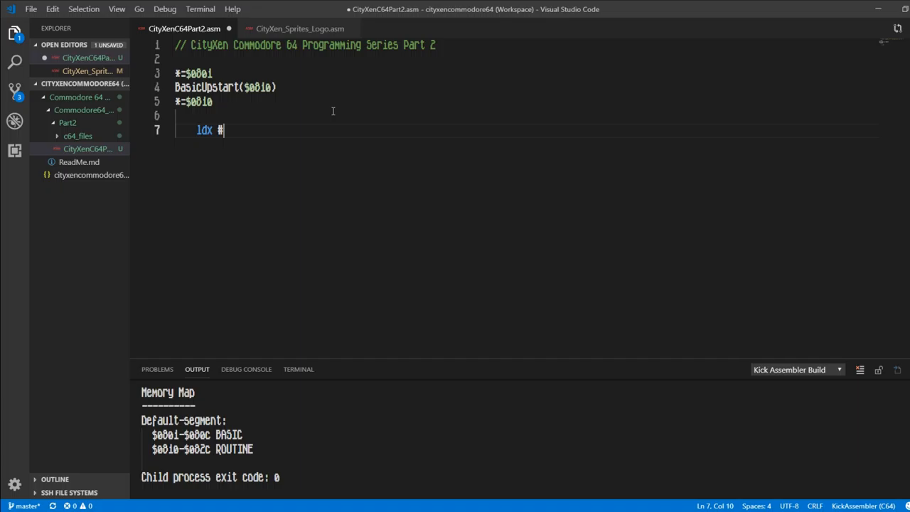
{"action": "type", "text": "$"}
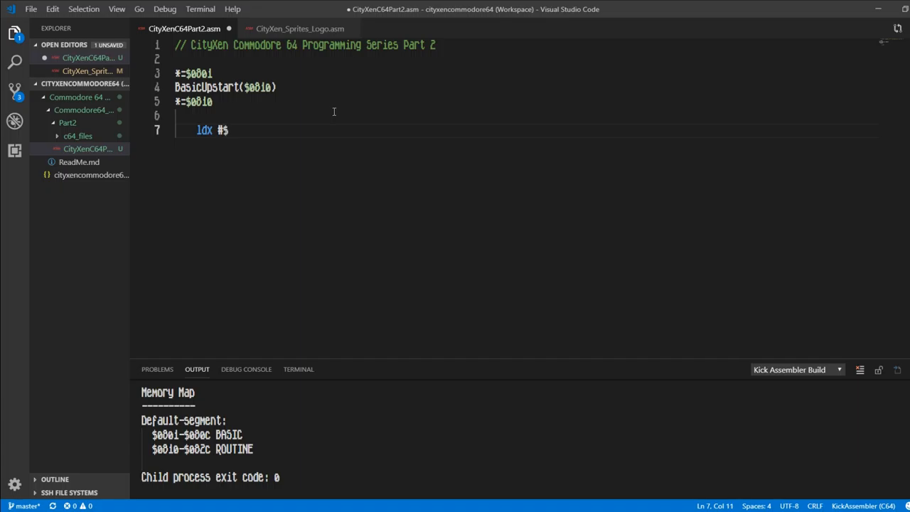
{"action": "type", "text": "ff"}
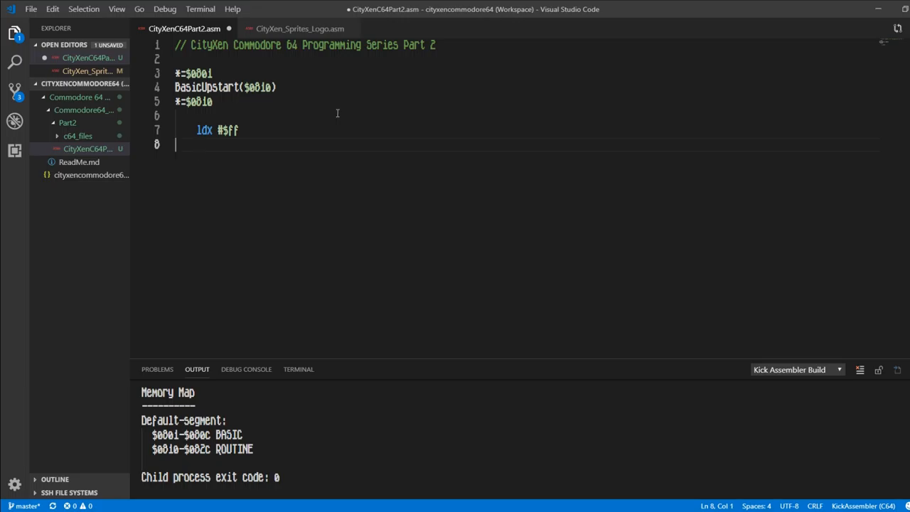
{"action": "type", "text": "loop:"}
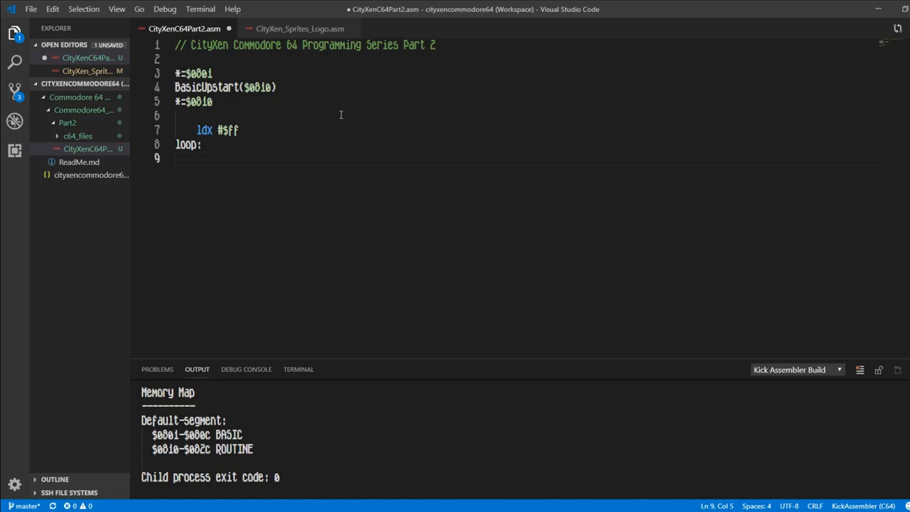
Inside the loop add inx and lda hello_world,x
{"action": "type", "text": "inx"}
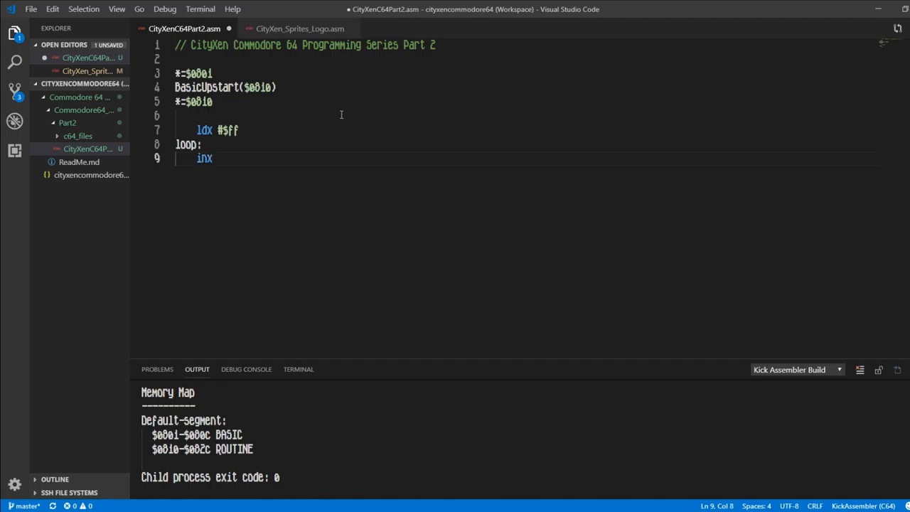
{"action": "key", "text": "Enter"}
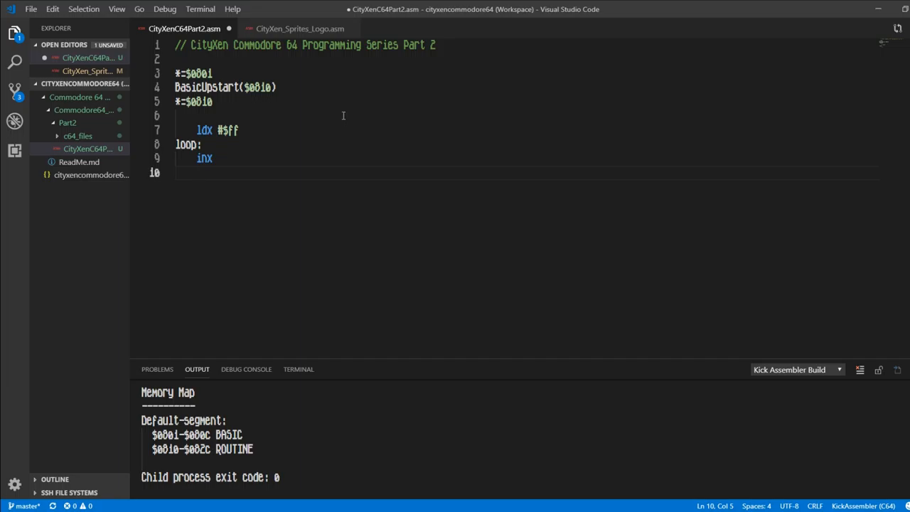
{"action": "type", "text": "lda"}
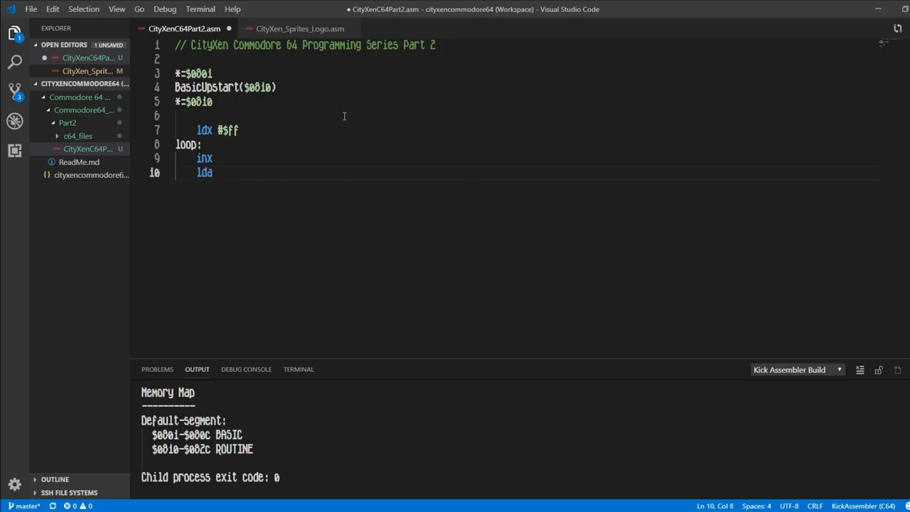
{"action": "type", "text": "\" \""}
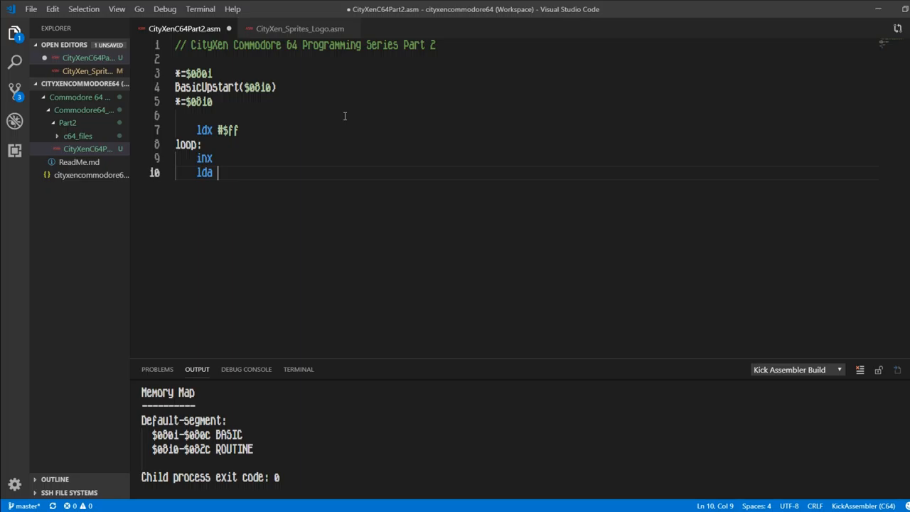
{"action": "type", "text": "hell"}
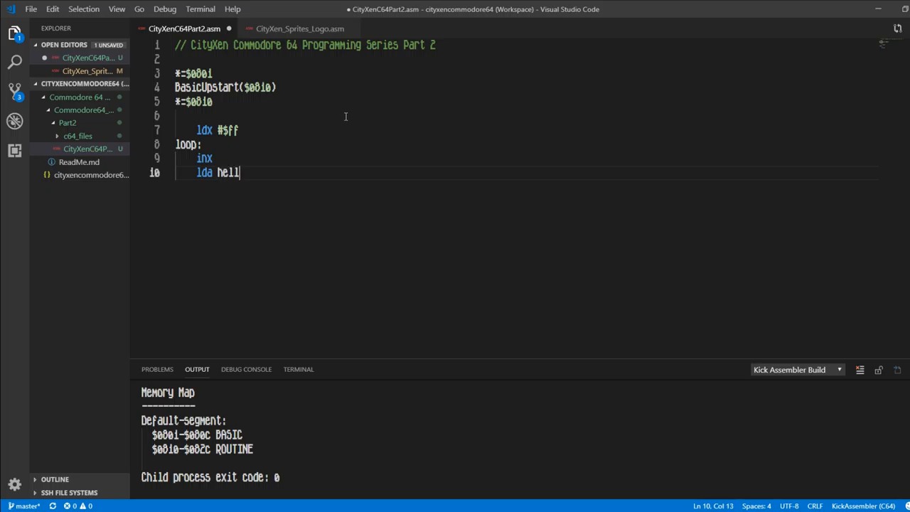
{"action": "type", "text": "o_world,"}
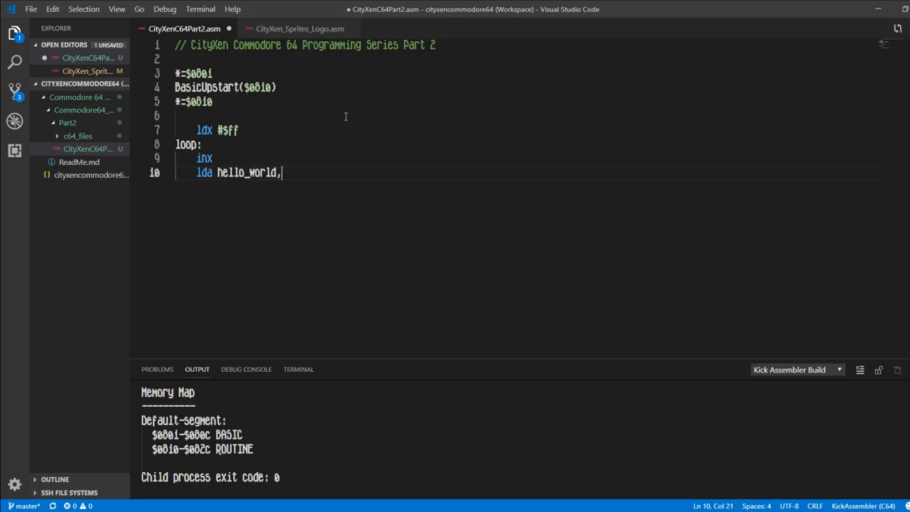
{"action": "type", "text": "CityX"}
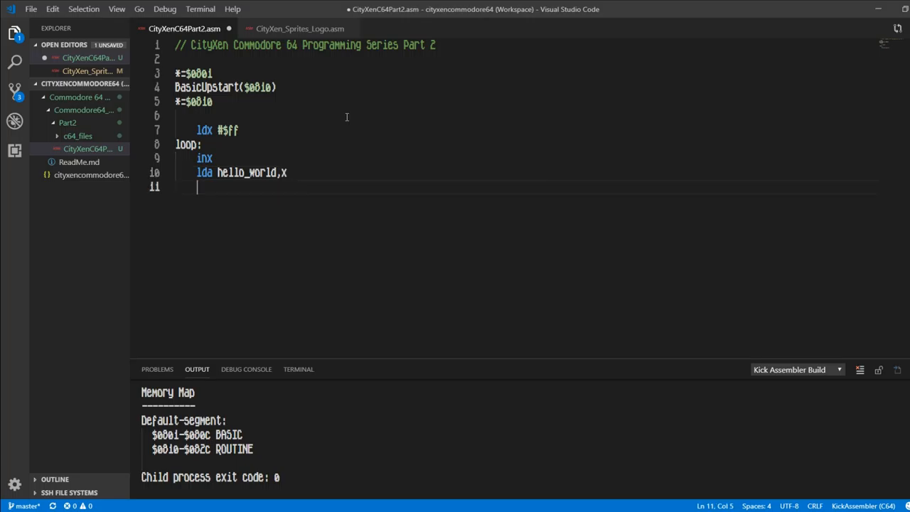
Print each character with jsr $ffd2 and branch back with bne loop
{"action": "type", "text": "jsr $"}
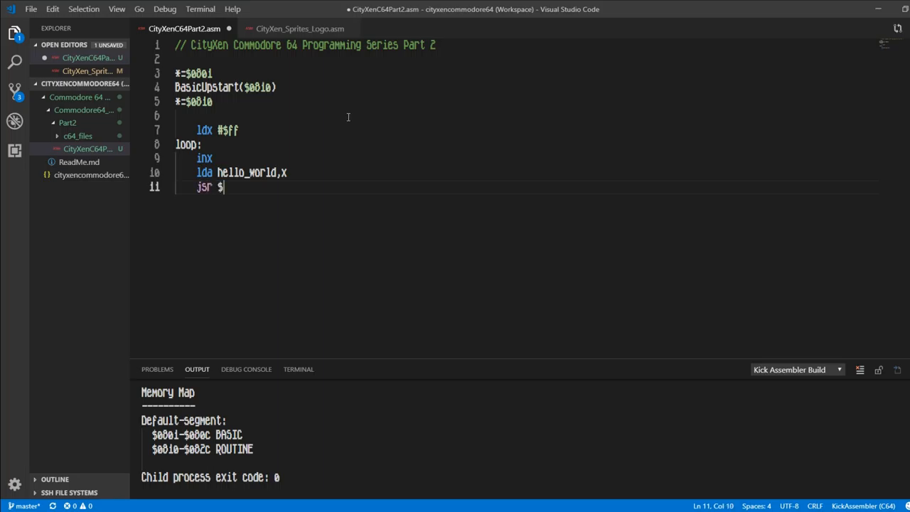
{"action": "type", "text": "ffd2"}
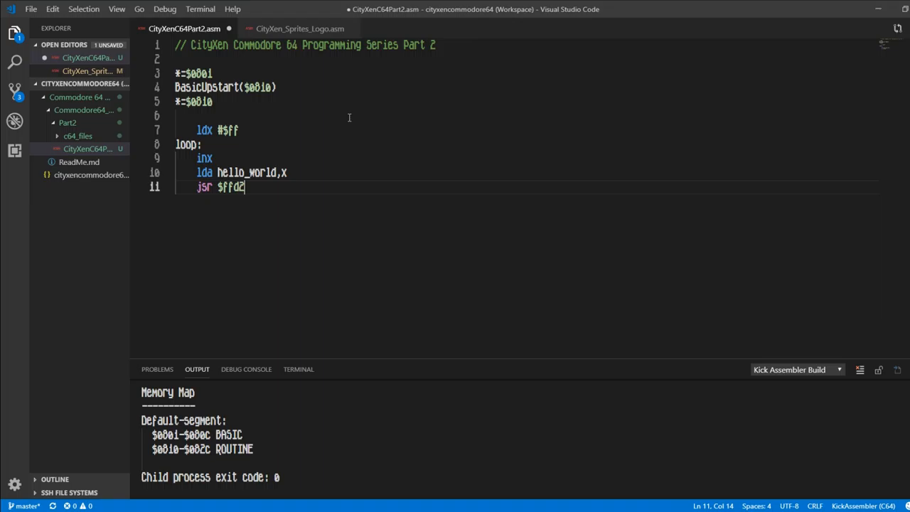
{"action": "key", "text": "Enter"}
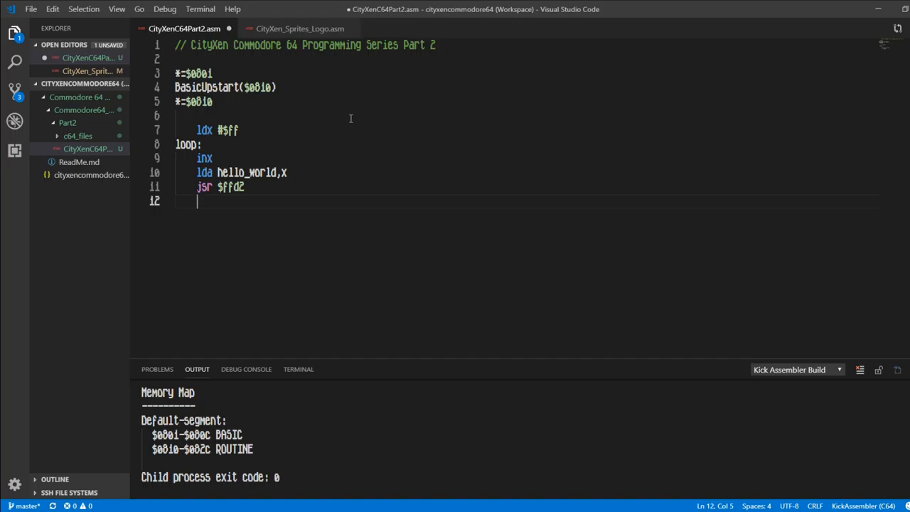
{"action": "type", "text": "bne"}
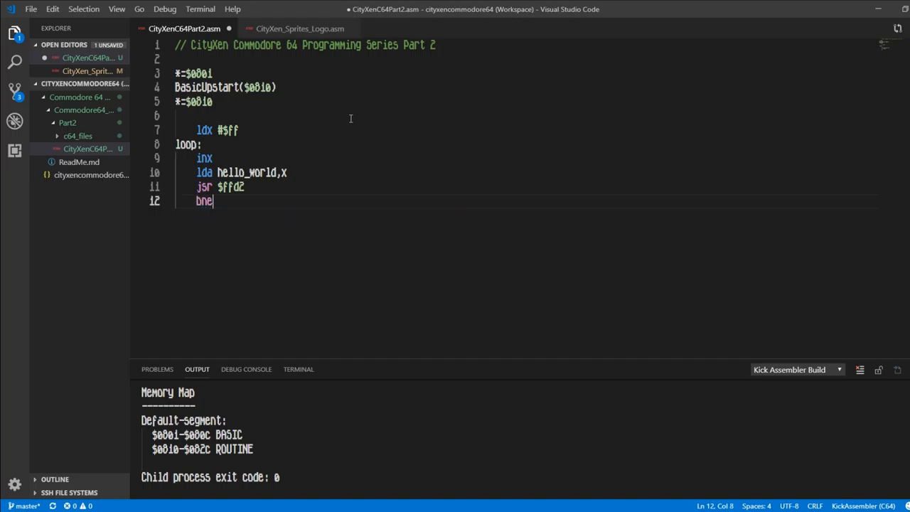
{"action": "type", "text": "loop"}
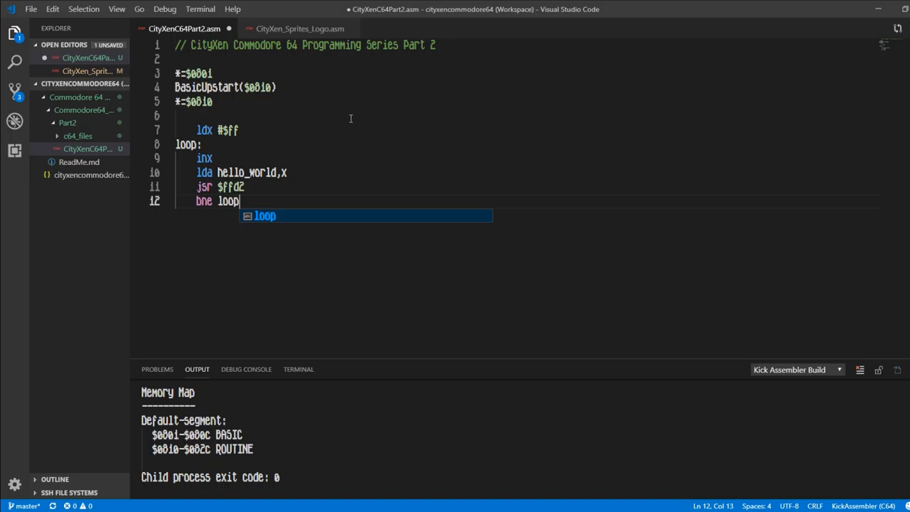
{"action": "key", "text": "Escape"}
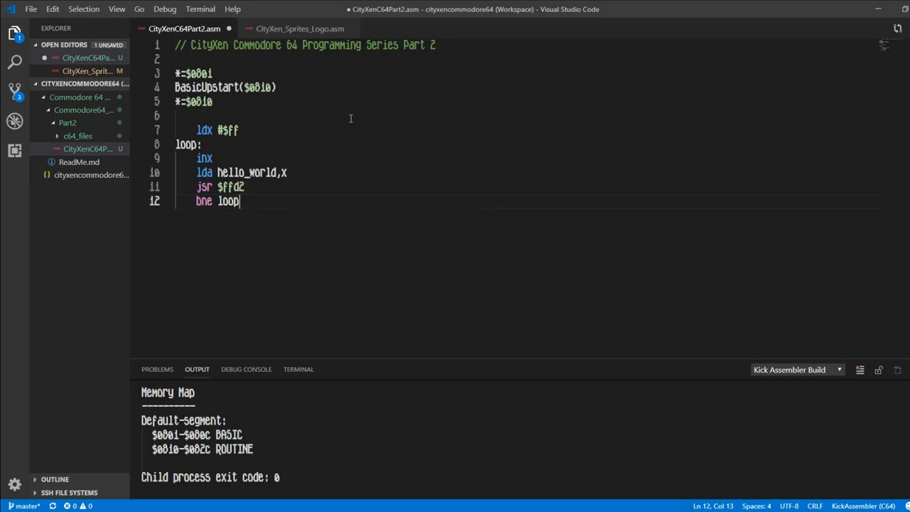
End the routine with rts followed by a blank line
{"action": "key", "text": "Enter"}
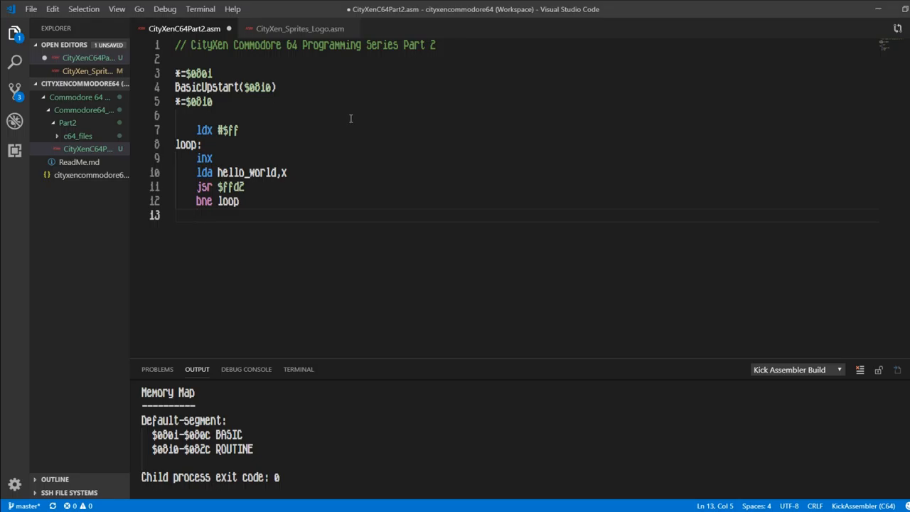
{"action": "type", "text": "r"}
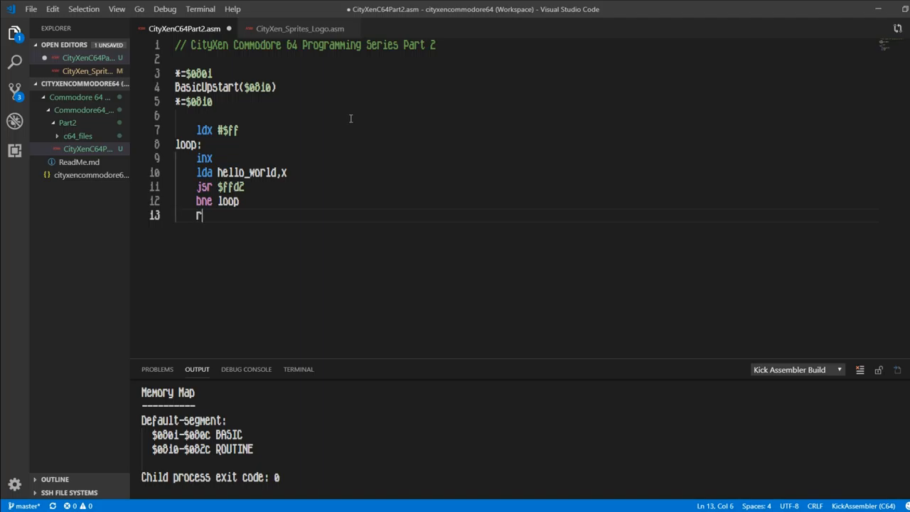
{"action": "type", "text": "ts"}
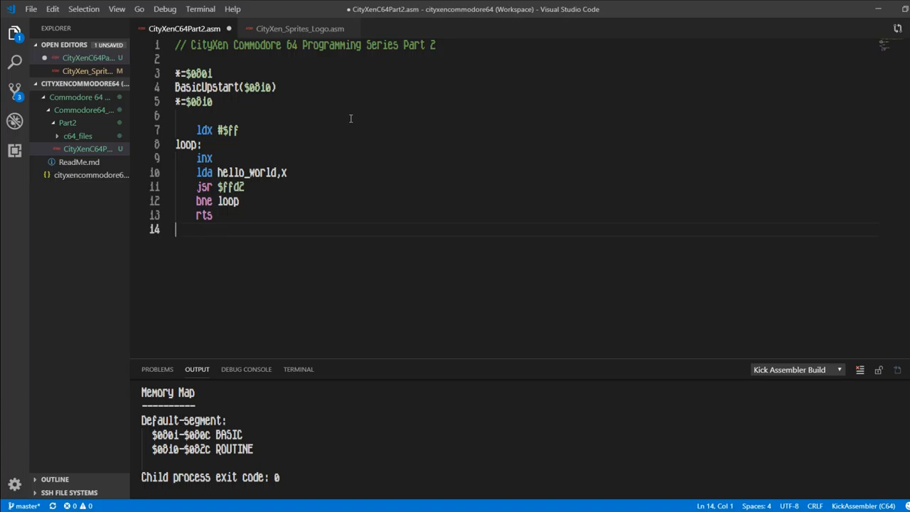
{"action": "key", "text": "Enter"}
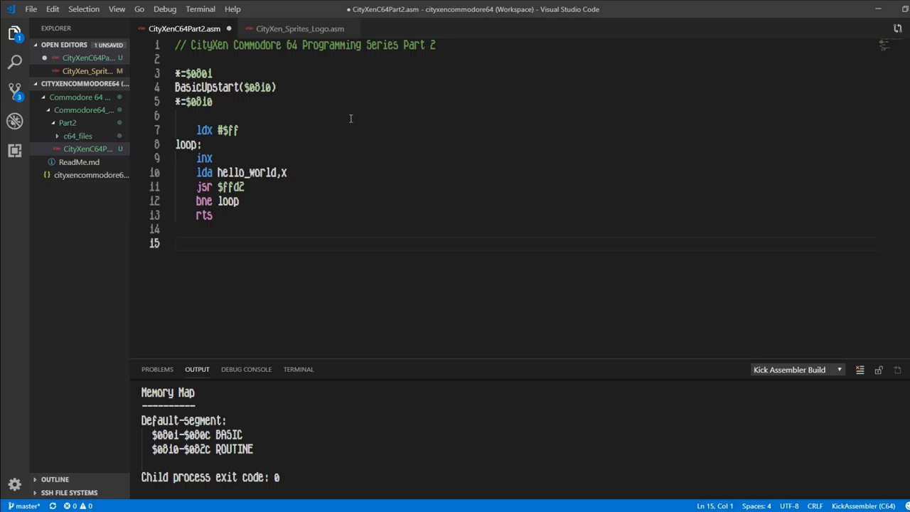
Define the hello_world: label holding .text "HELLO WORLD"
{"action": "type", "text": "hello"}
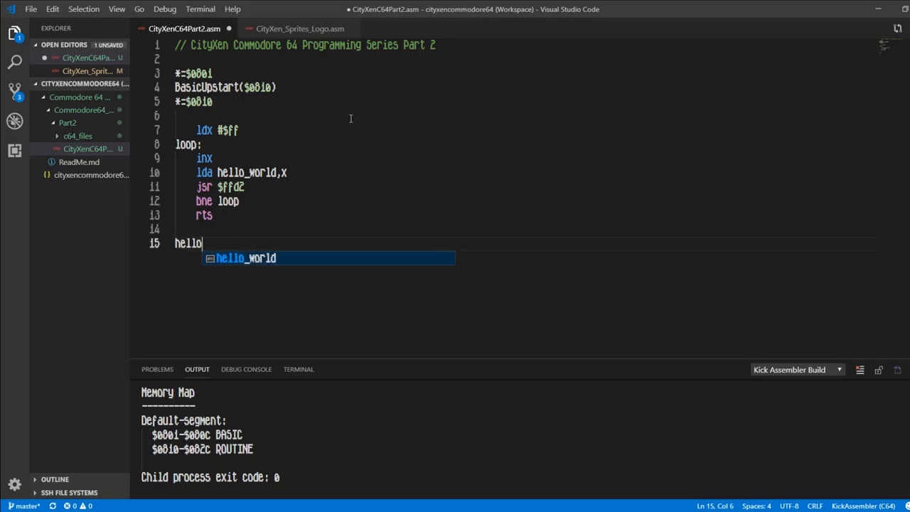
{"action": "type", "text": "_world:"}
{"action": "type", "text": "."}
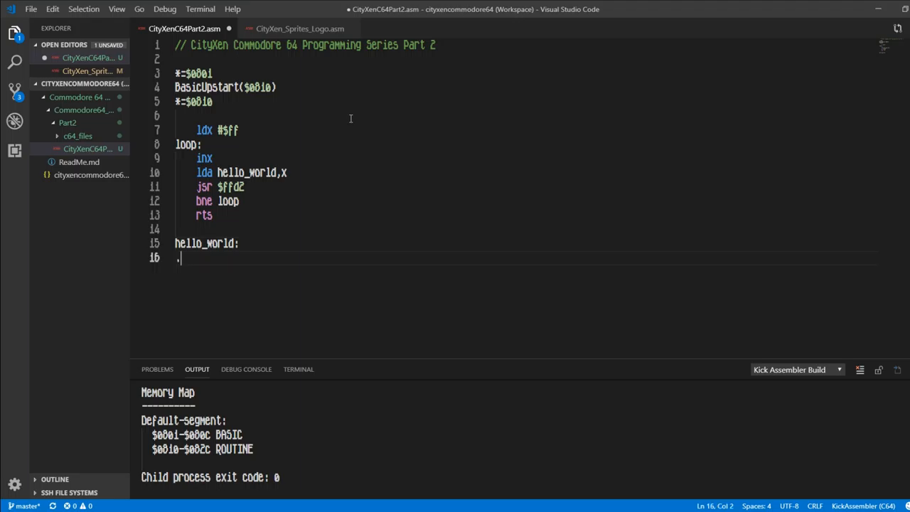
{"action": "type", "text": "text"}
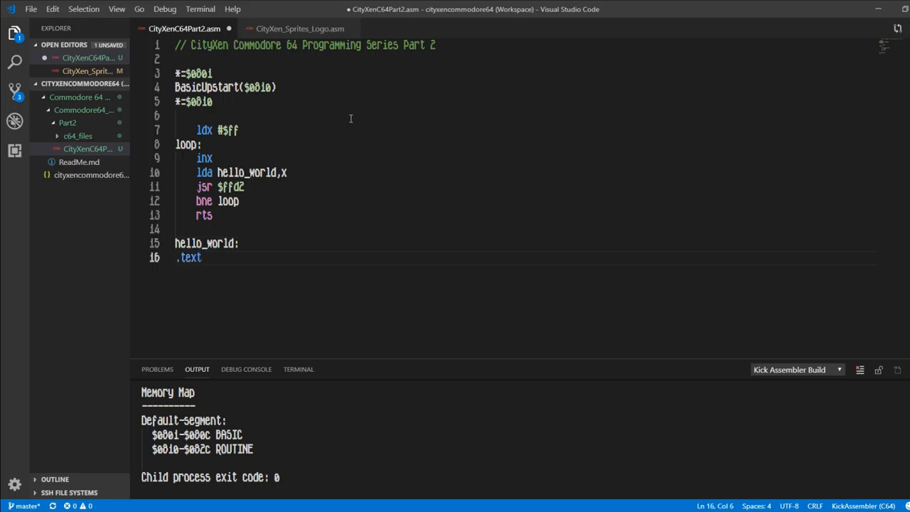
{"action": "type", "text": "\"HE\""}
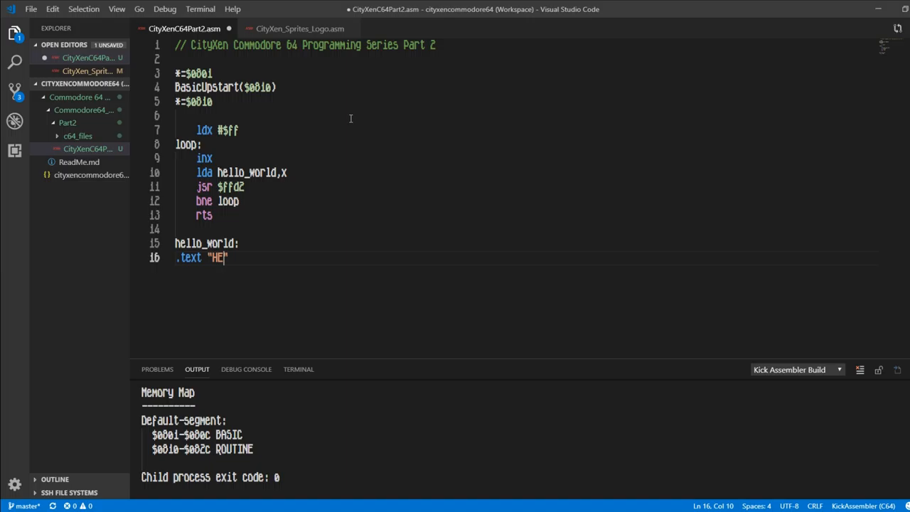
{"action": "type", "text": "LLO WORL"}
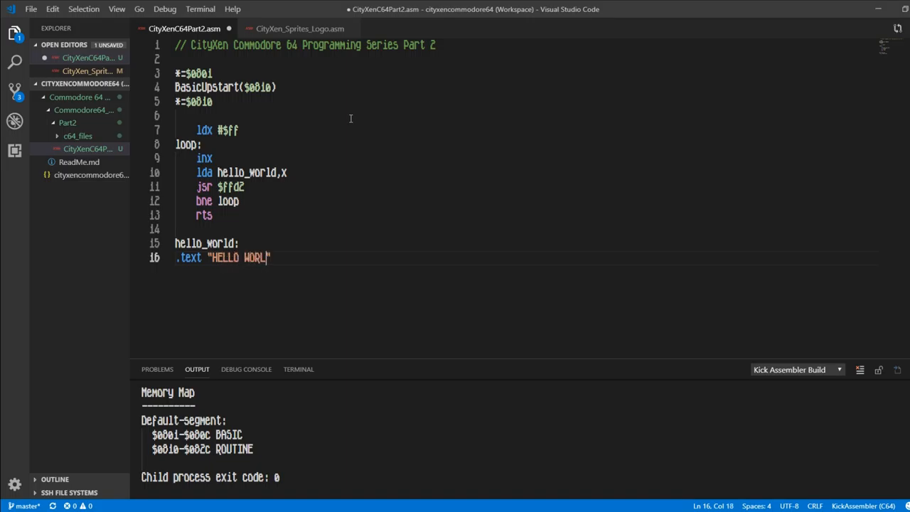
{"action": "type", "text": "D"}
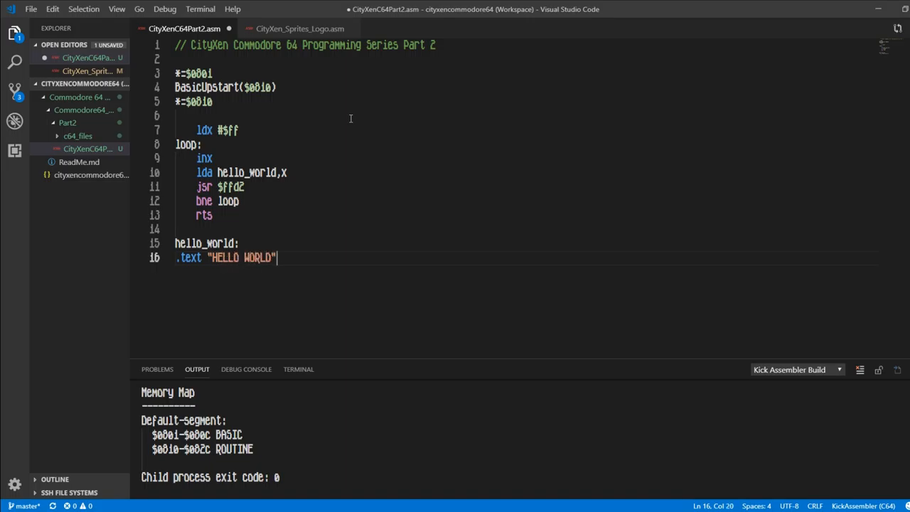
Terminate the string with .byte 0
{"action": "type", "text": ".b"}
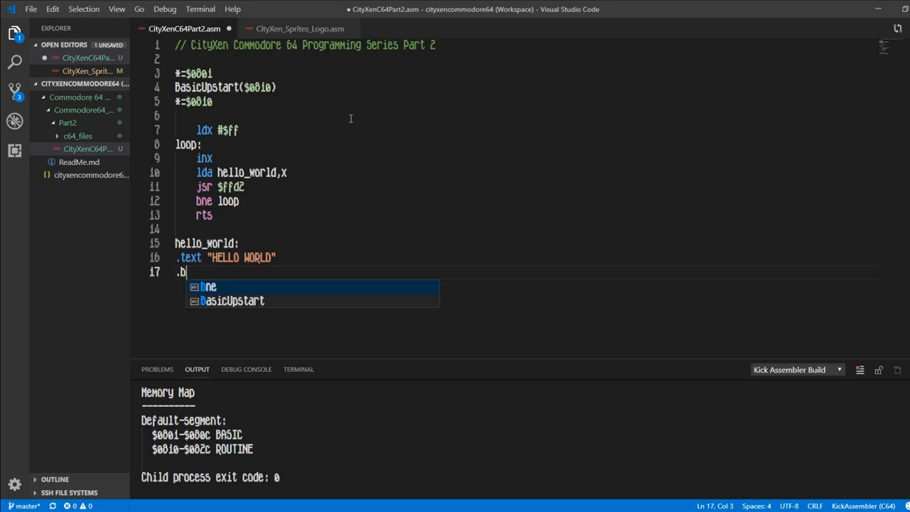
{"action": "type", "text": "yte"}
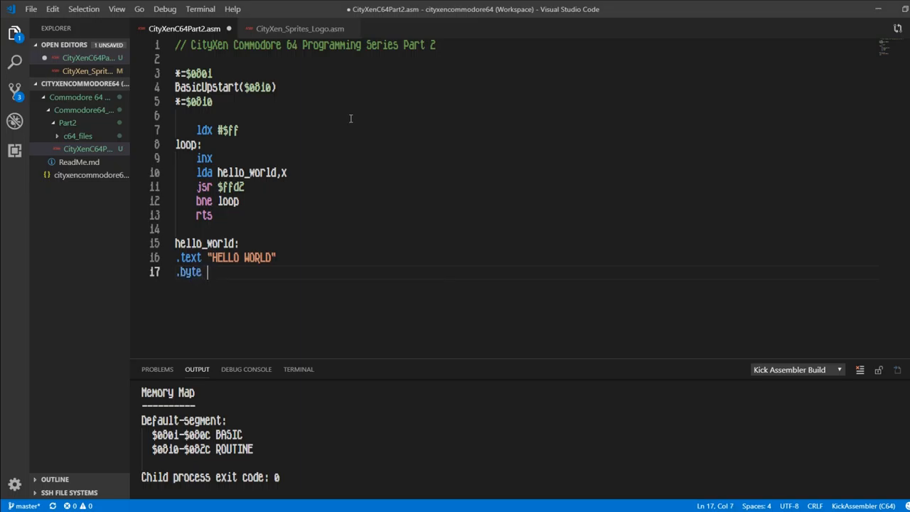
{"action": "type", "text": "0"}
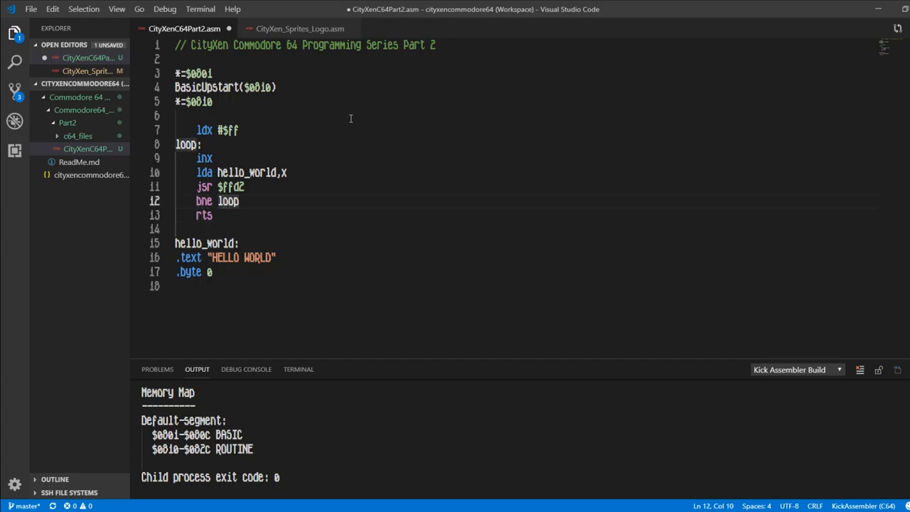
Place the cursor at line 7 before rebuilding to check the $080e–$0827 memory map
{"action": "left_click", "coordinate": [204, 215]}
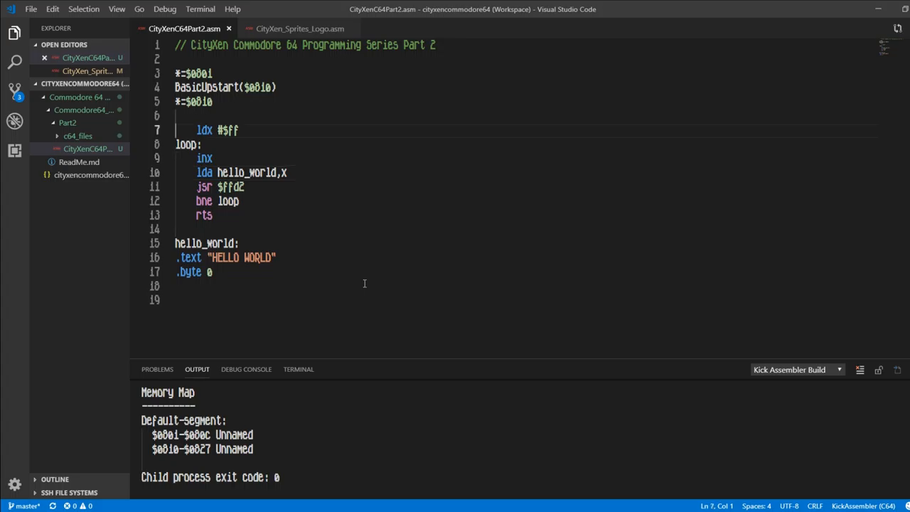
Add 'lda #$93 // Clear Screen' on a new line above the X setup
{"action": "key", "text": "Enter"}
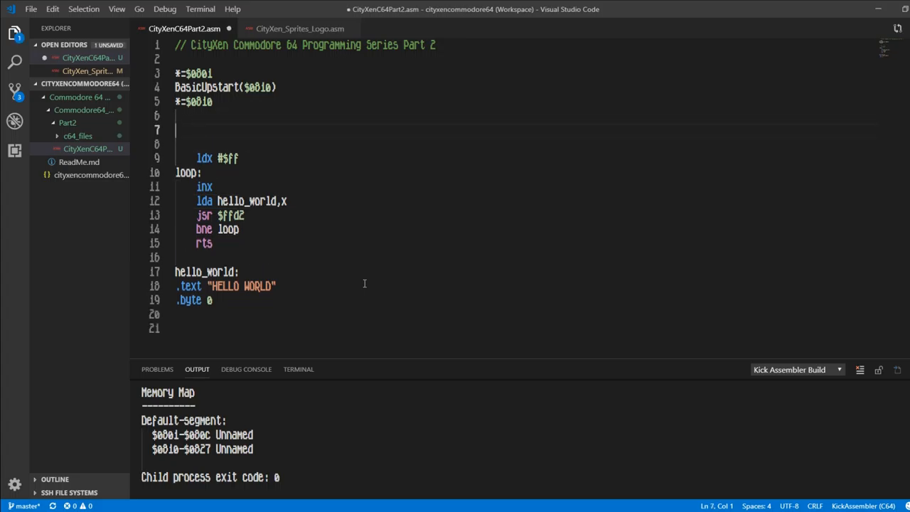
{"action": "type", "text": "l"}
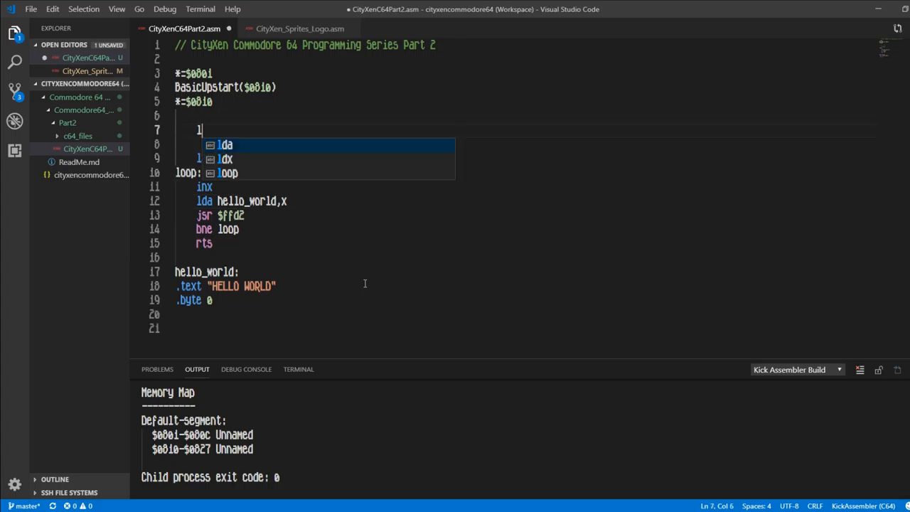
{"action": "type", "text": "da"}
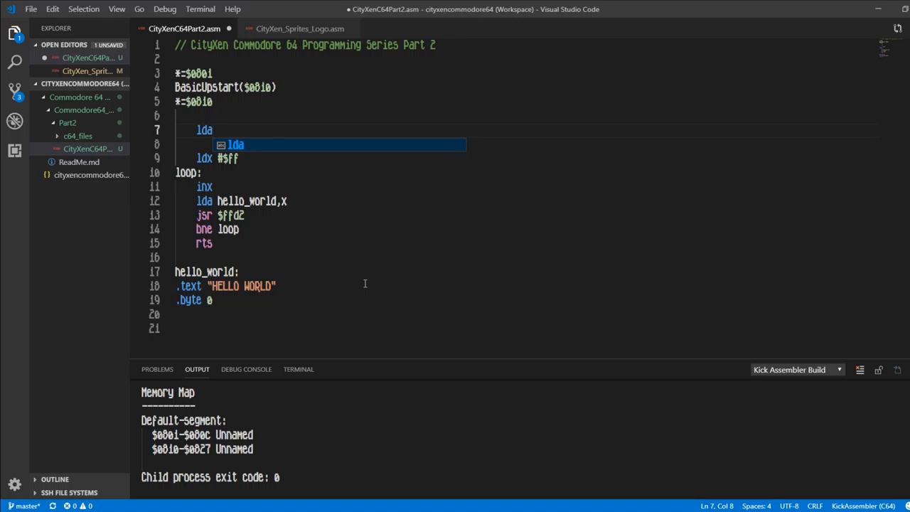
{"action": "key", "text": "Backspace"}
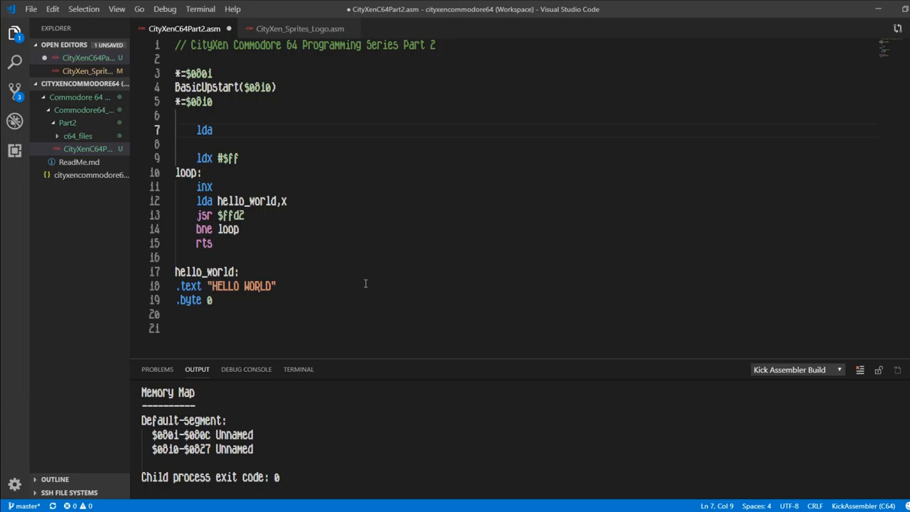
{"action": "type", "text": "#"}
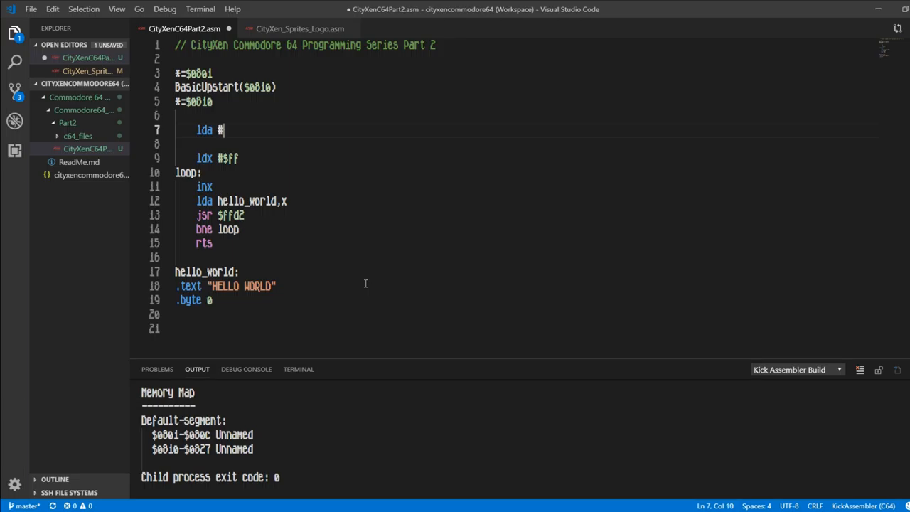
{"action": "type", "text": "$9"}
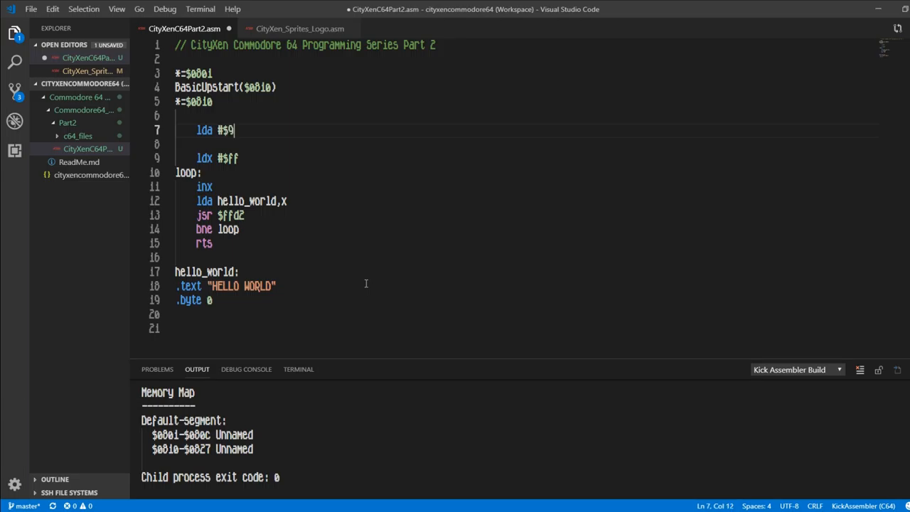
{"action": "type", "text": "3 //"}
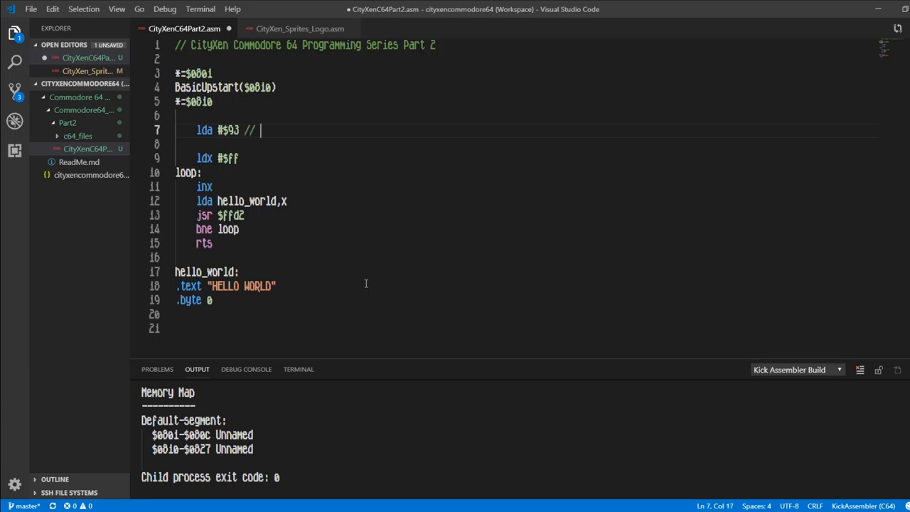
{"action": "type", "text": "Clear"}
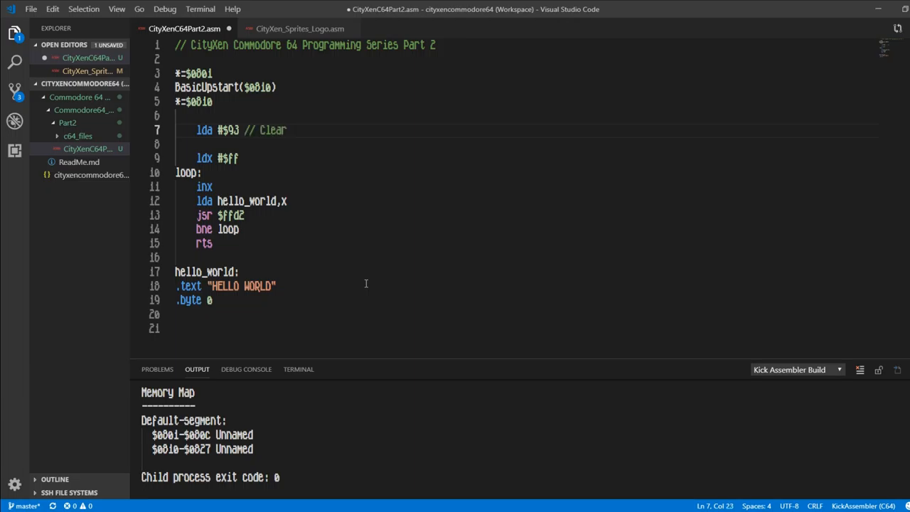
{"action": "type", "text": "Screen"}
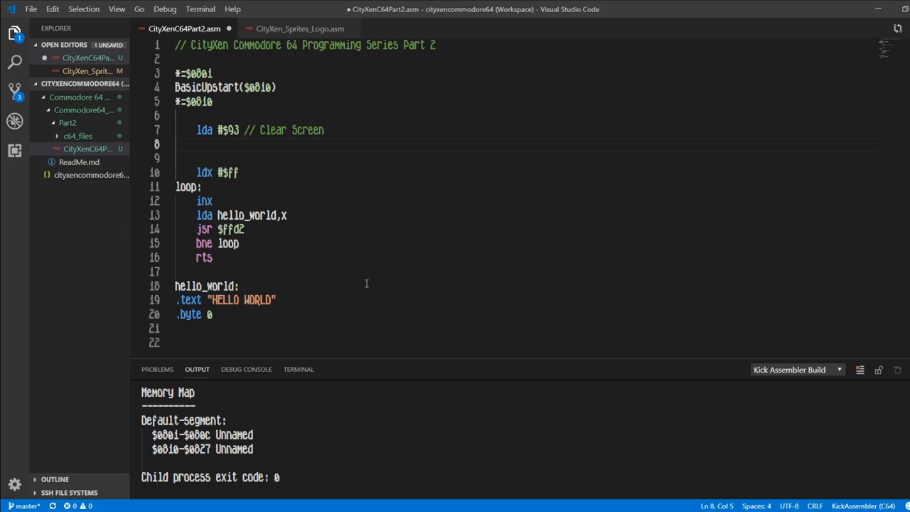
Add 'jsr $ffd2 // KERNAL CHROUT' below the clear-screen load
{"action": "type", "text": "jsr"}
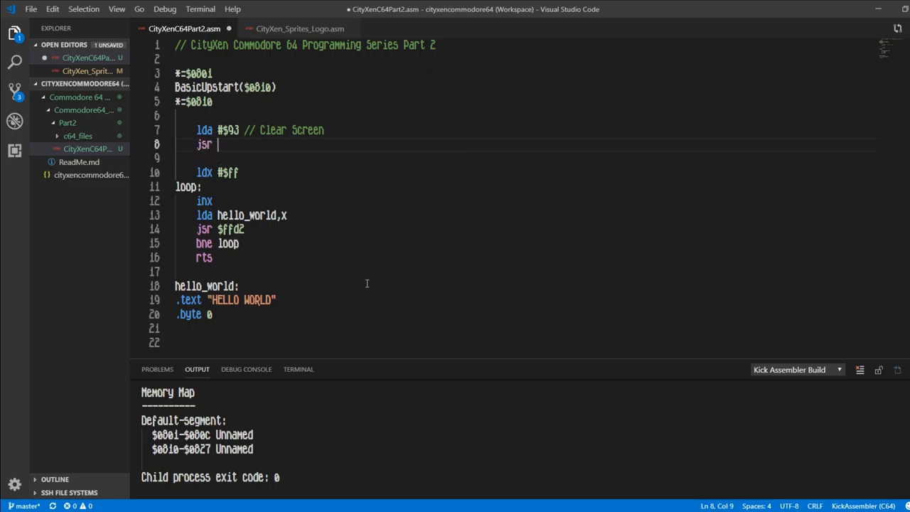
{"action": "type", "text": "$ffd2"}
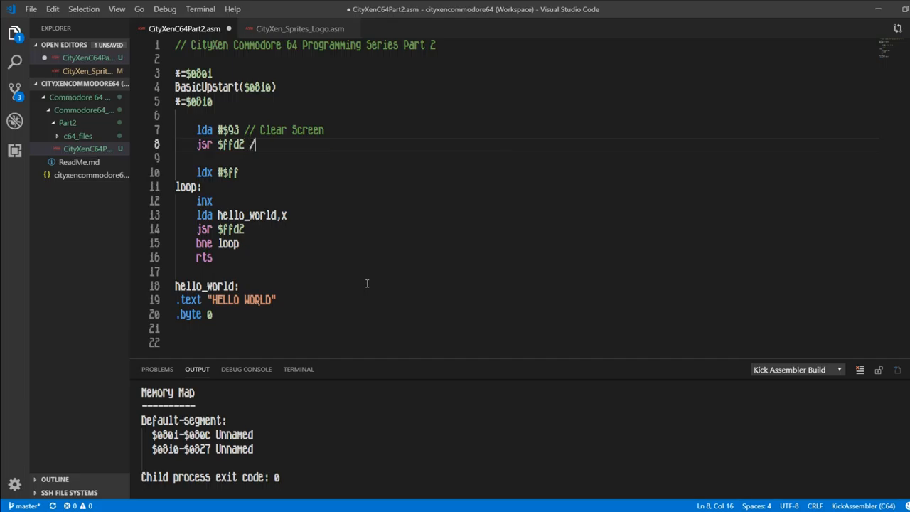
{"action": "type", "text": "/"}
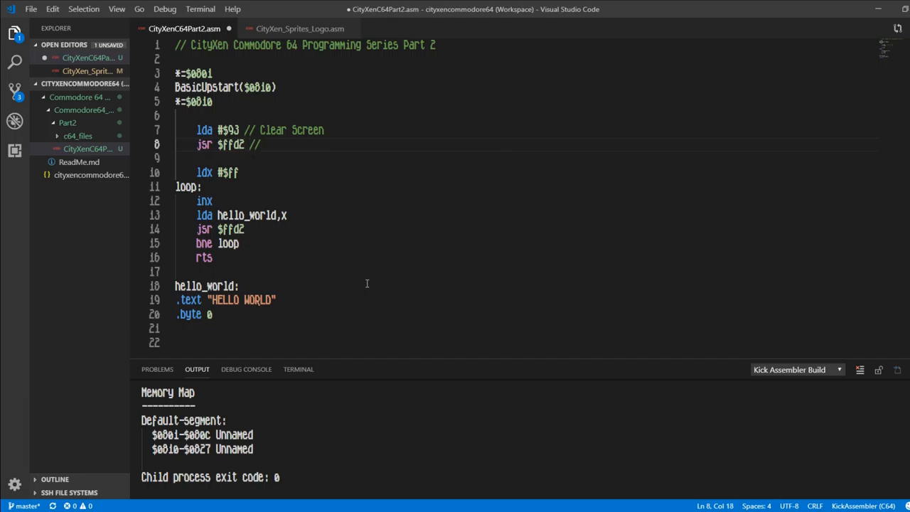
{"action": "type", "text": "KERNAL"}
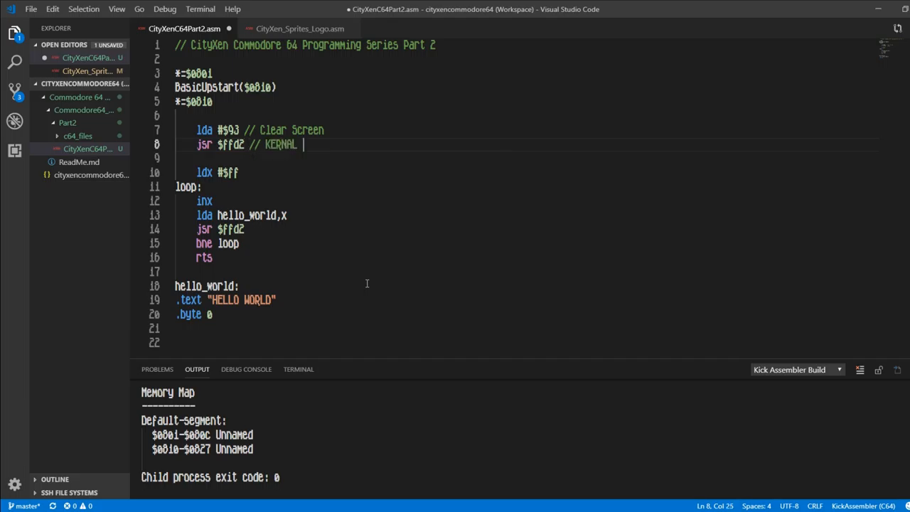
{"action": "type", "text": "CHROUT"}
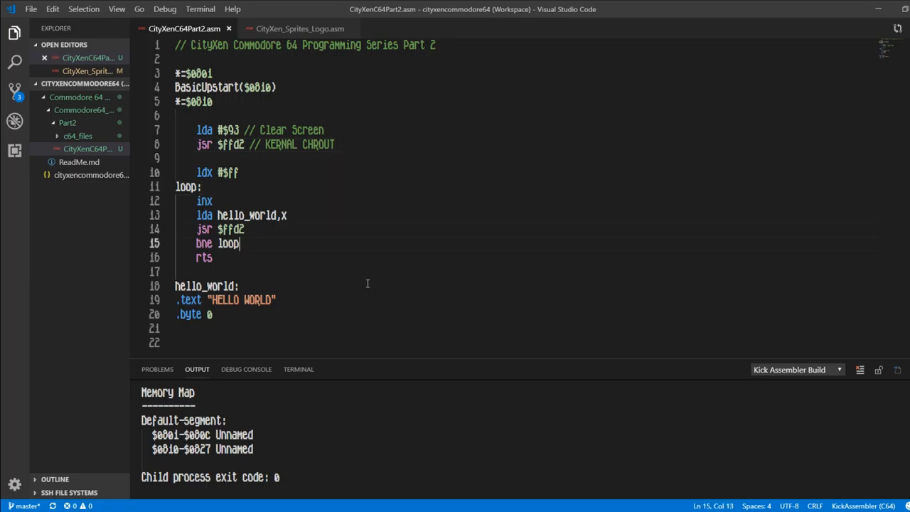
Insert blank lines between bne loop and rts, and more below the .byte 0 data
{"action": "key", "text": "Enter"}
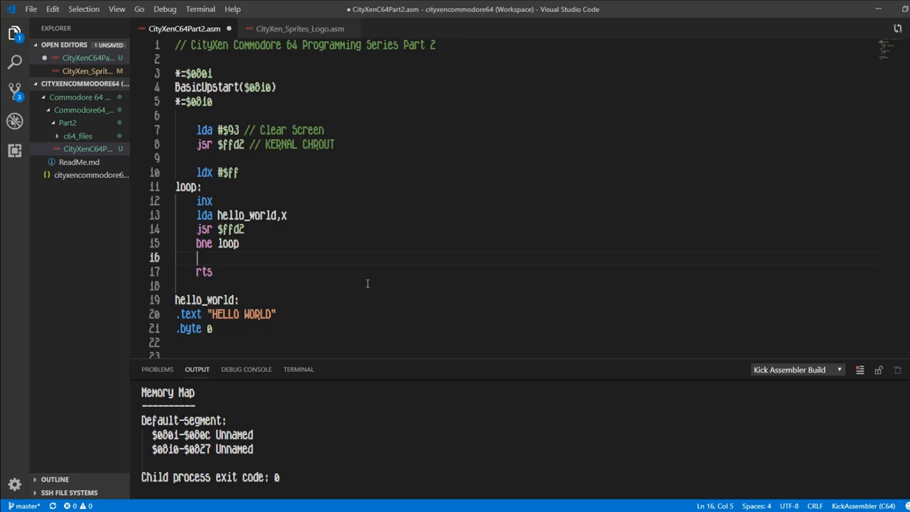
{"action": "key", "text": "Enter"}
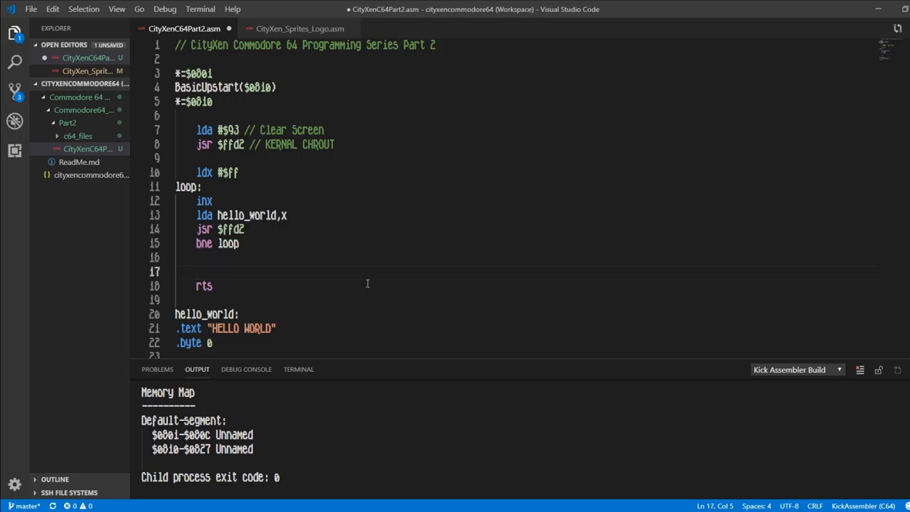
{"action": "key", "text": "Enter"}
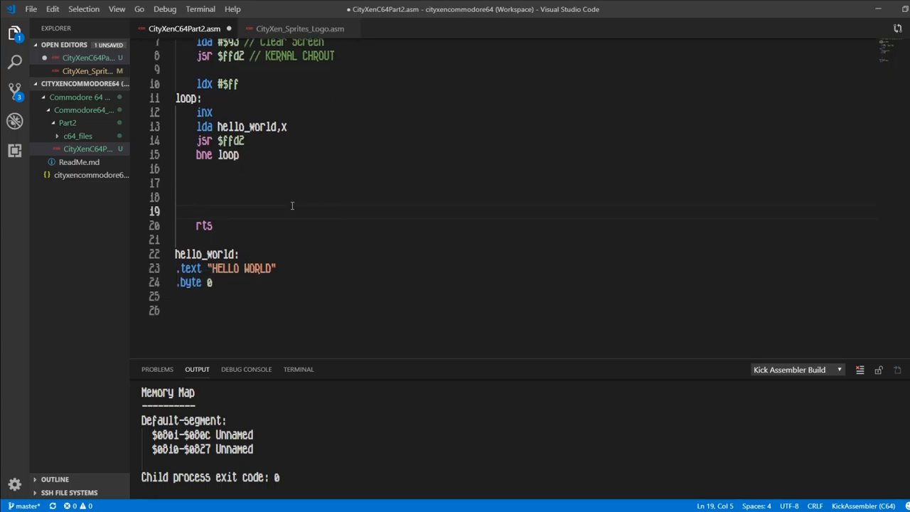
{"action": "key", "text": "Enter"}
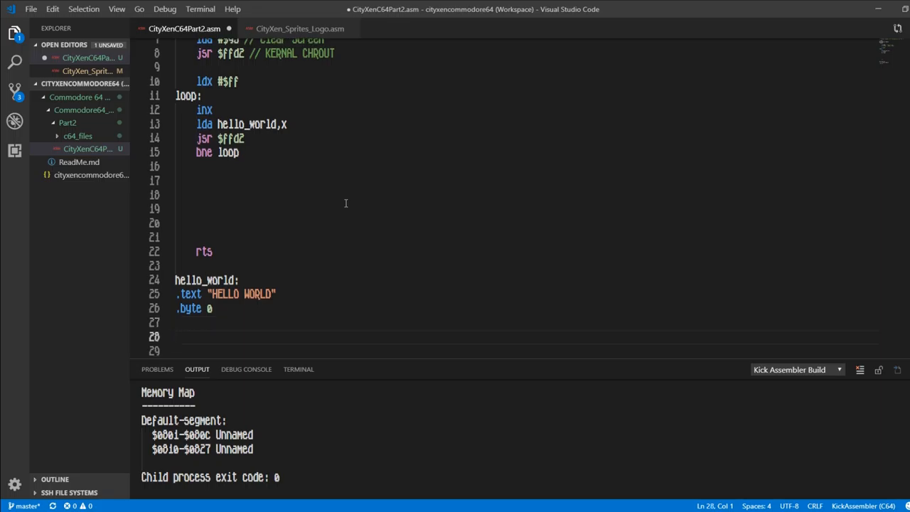
Create a color_table label with a .byte directive
{"action": "type", "text": "color_t"}
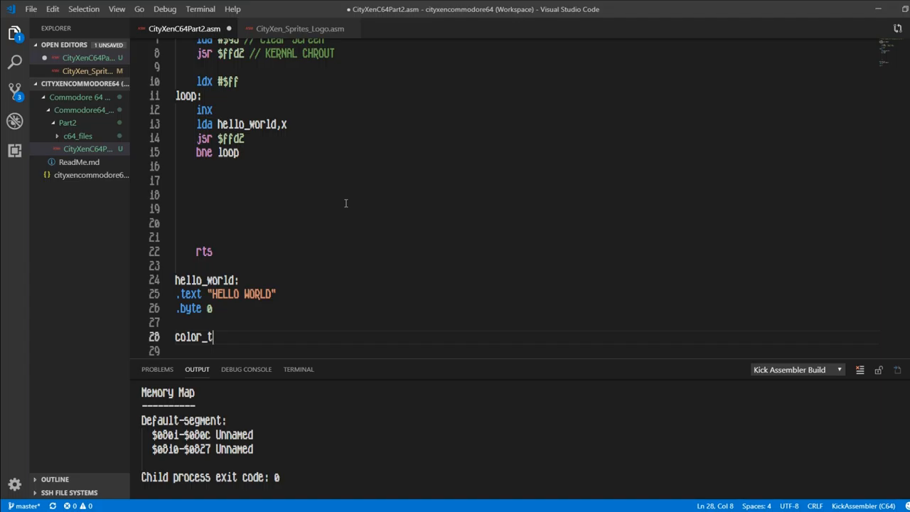
{"action": "type", "text": "able:"}
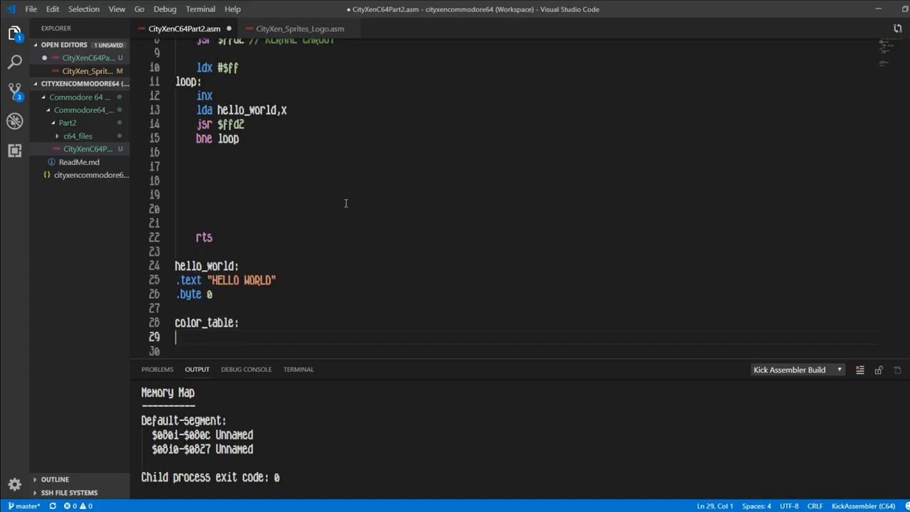
{"action": "type", "text": "."}
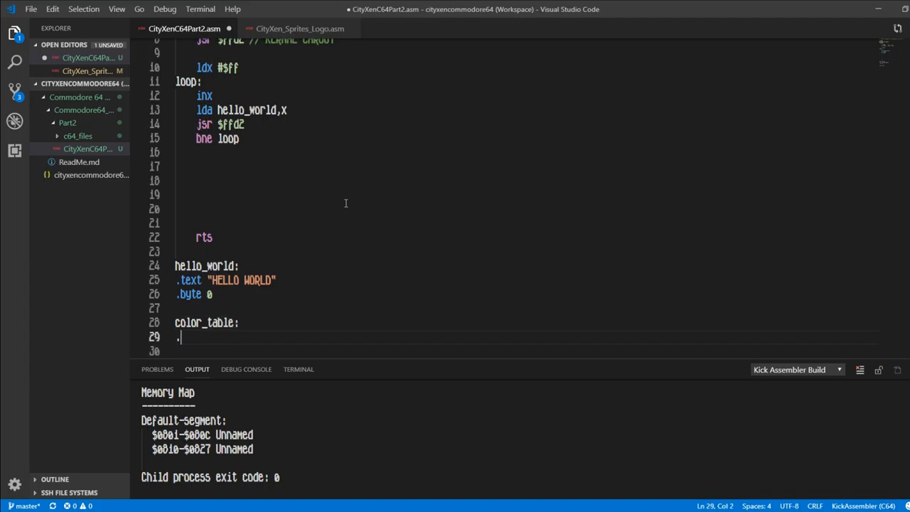
{"action": "type", "text": "byte"}
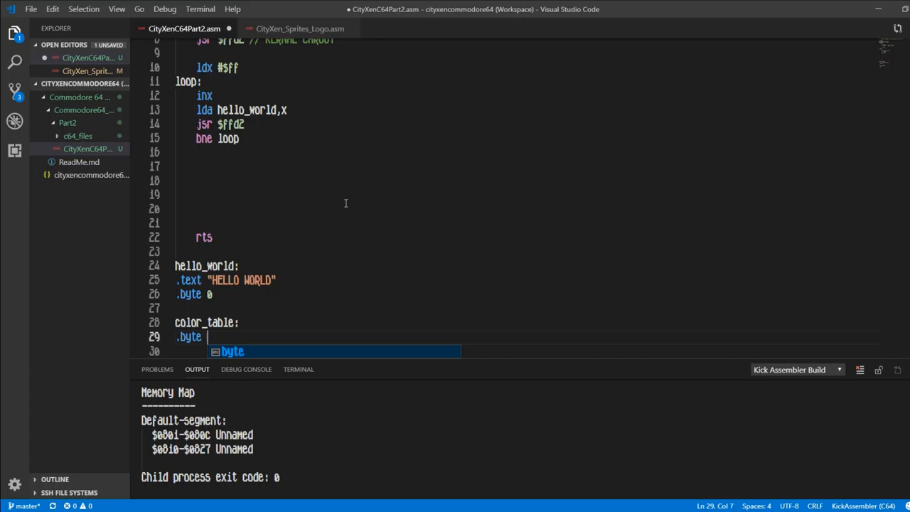
{"action": "key", "text": "Escape"}
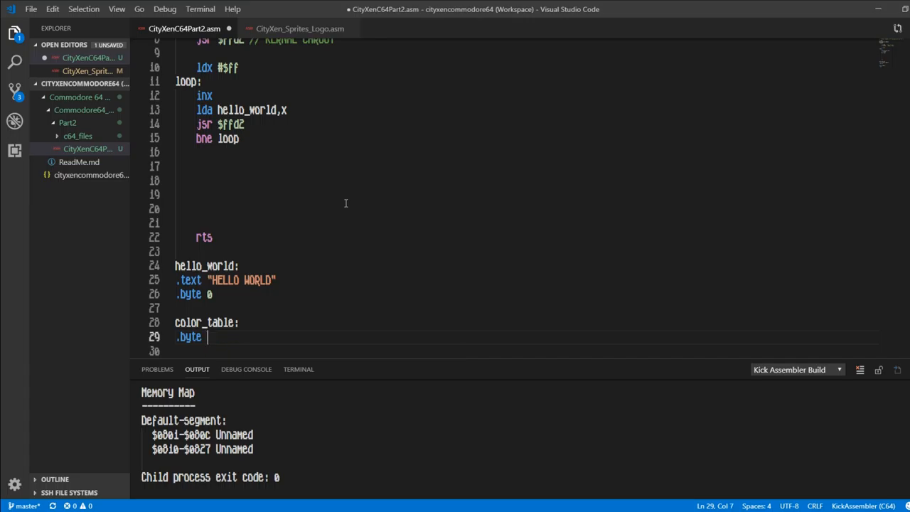
List DARK_GRAY, GRAY, LIGHT_GRAY, WHITE, LIGHT_GRAY, GRAY, DARK_GRAY in color_table
{"action": "type", "text": "DARK_G"}
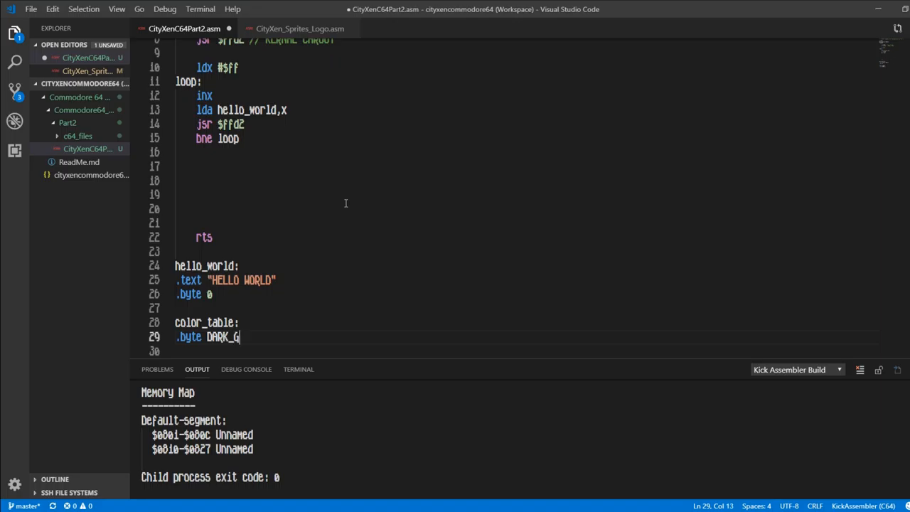
{"action": "type", "text": "RAY"}
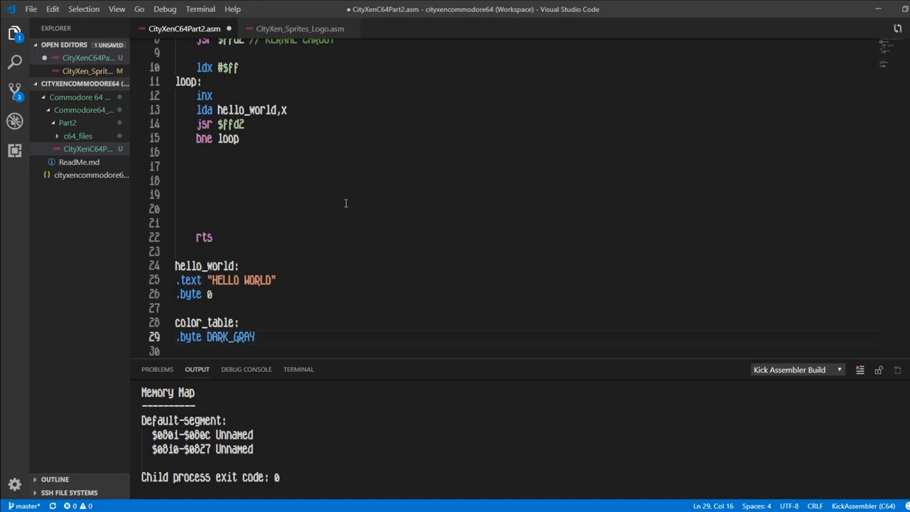
{"action": "type", "text": ",GRAY,"}
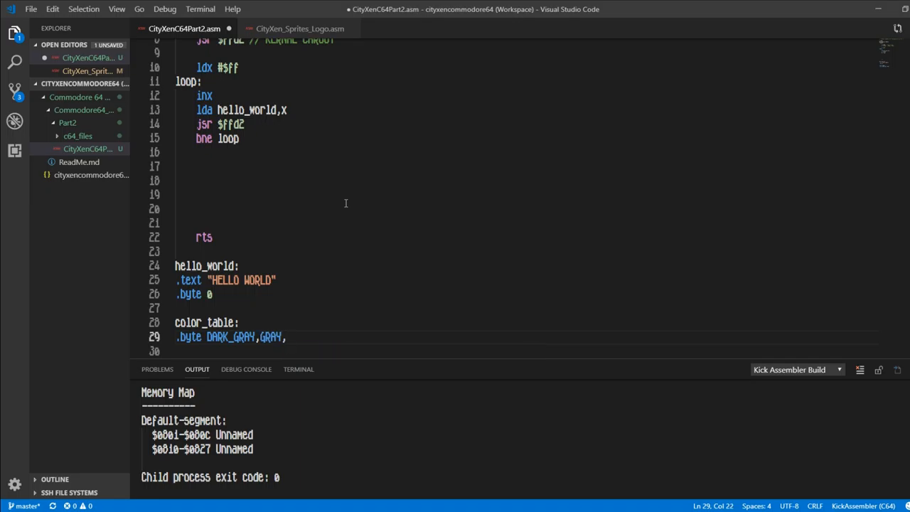
{"action": "type", "text": "L"}
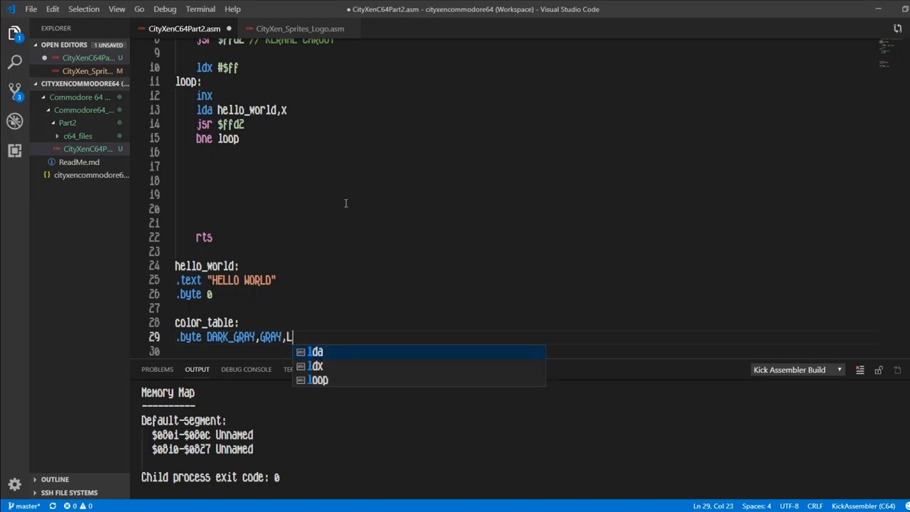
{"action": "type", "text": "IGHT_"}
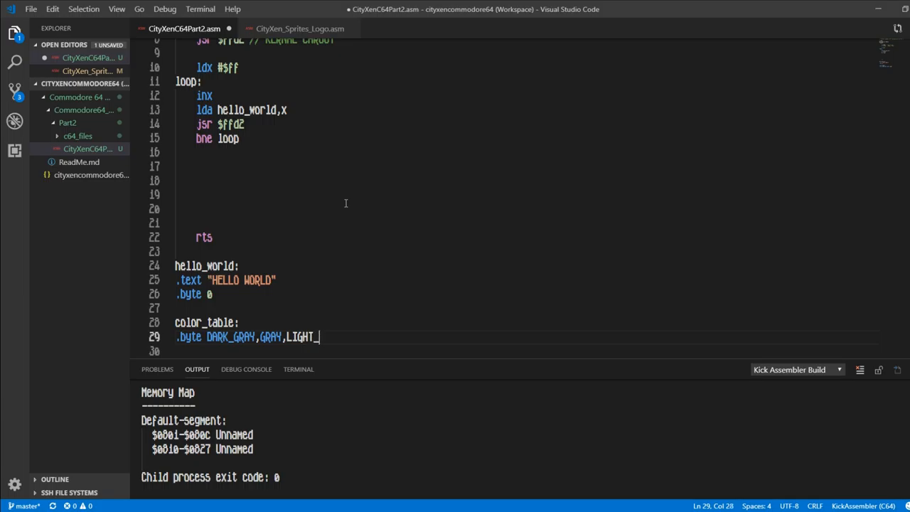
{"action": "type", "text": "GRAY"}
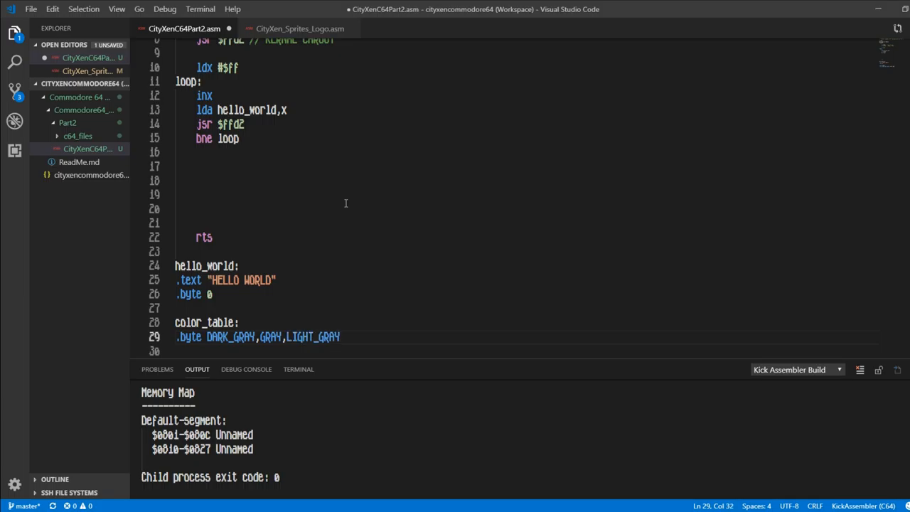
{"action": "type", "text": ",WHITE"}
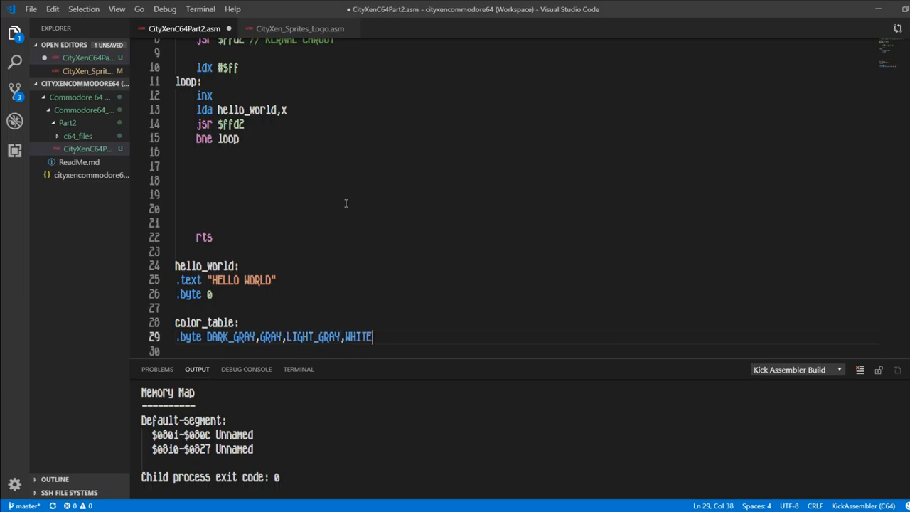
{"action": "type", "text": ",LIGHT_"}
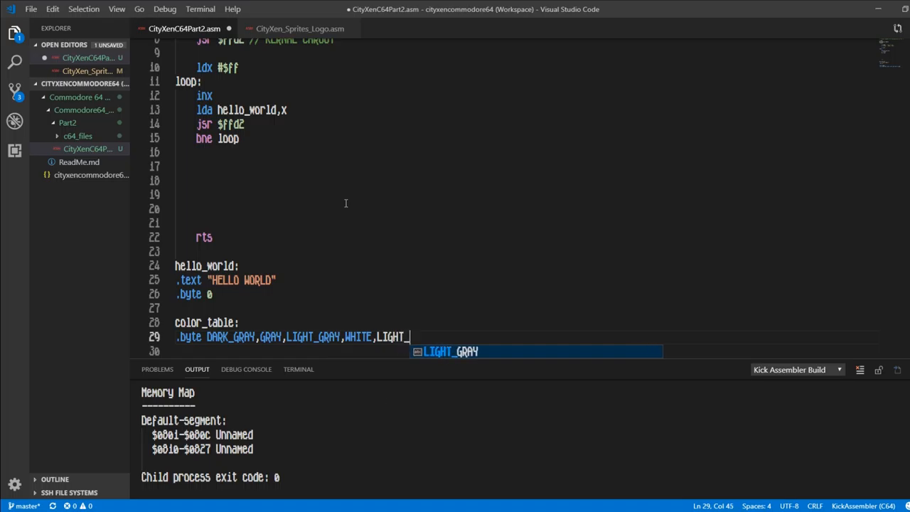
{"action": "type", "text": "GRAY"}
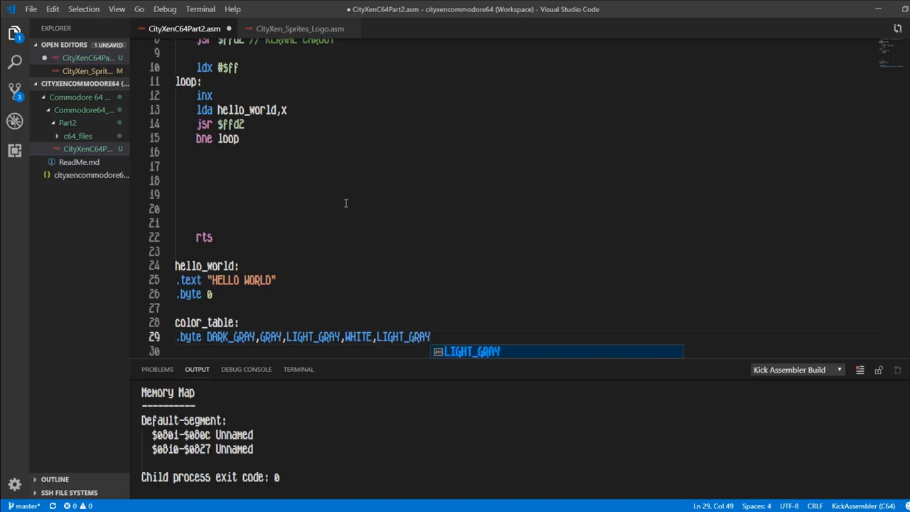
{"action": "type", "text": ","}
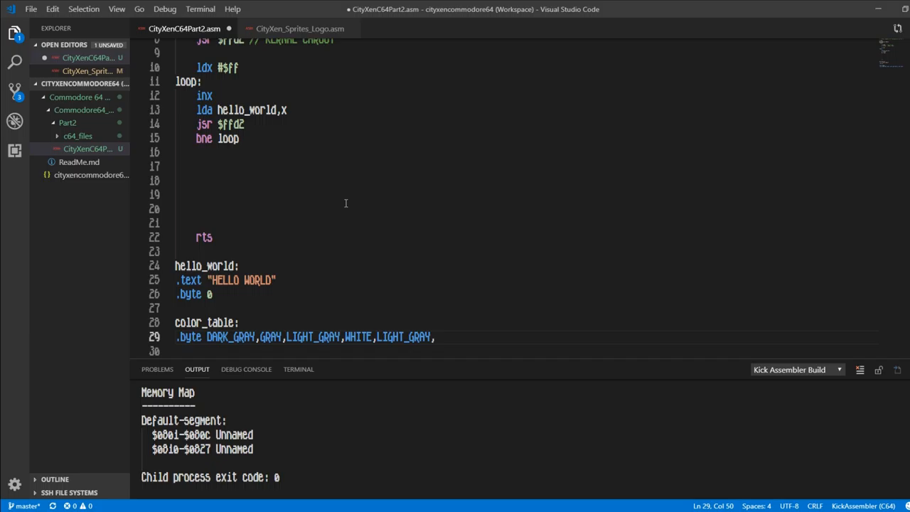
{"action": "type", "text": "GRAY,"}
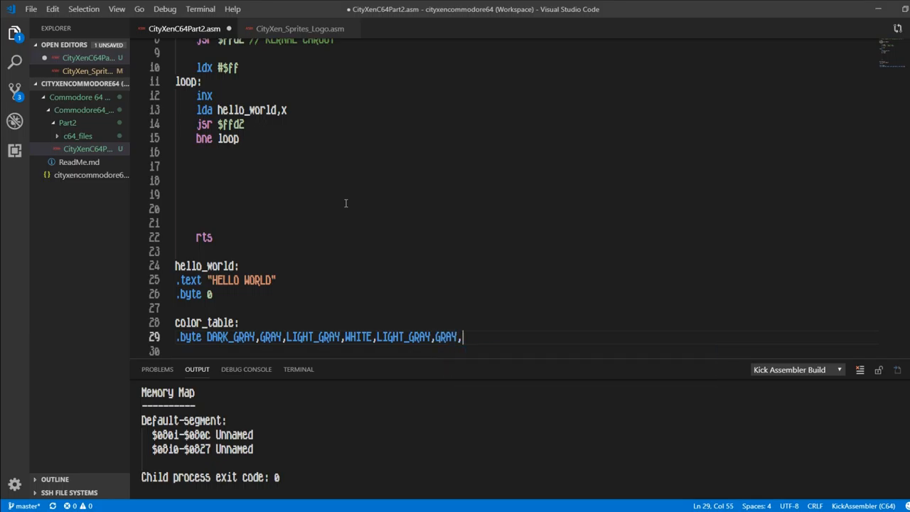
{"action": "type", "text": "DARK"}
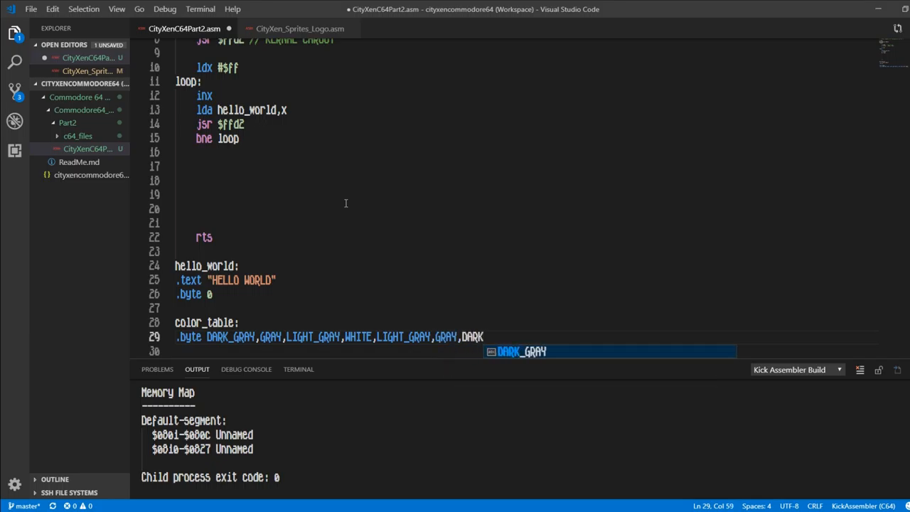
{"action": "type", "text": "_GRAY"}
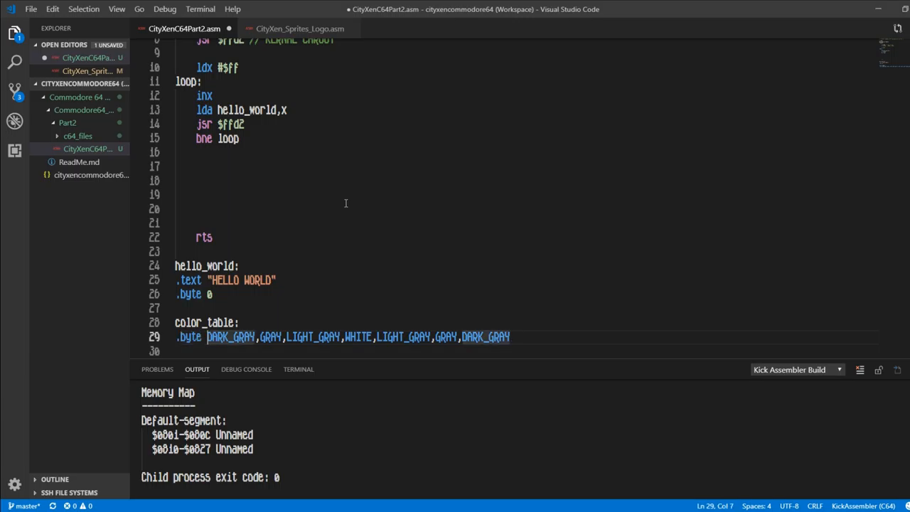
Prepend YELLOW, BLUE to the start of the color_table list
{"action": "type", "text": "BLUE,"}
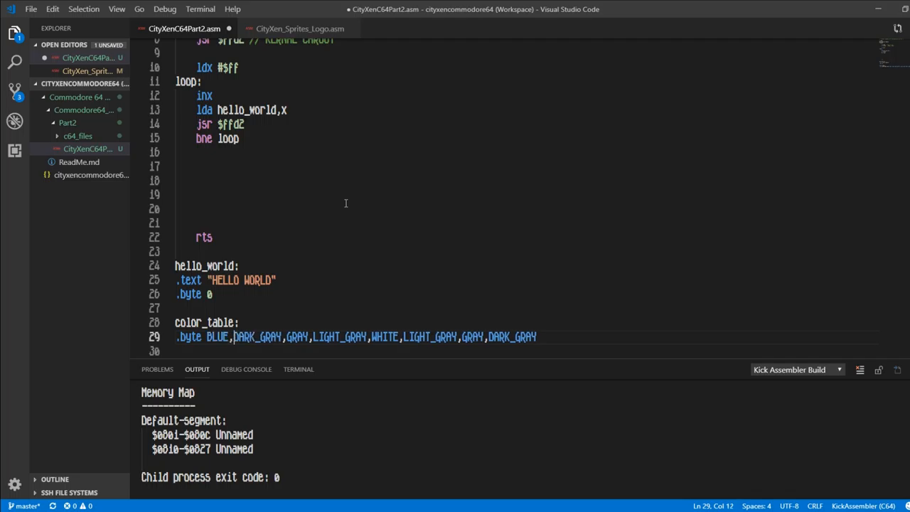
{"action": "type", "text": ","}
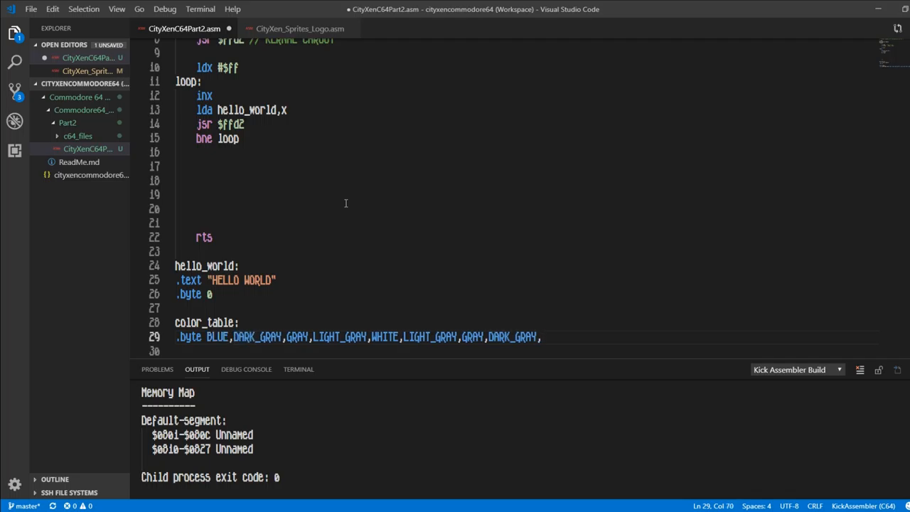
{"action": "type", "text": "BLU"}
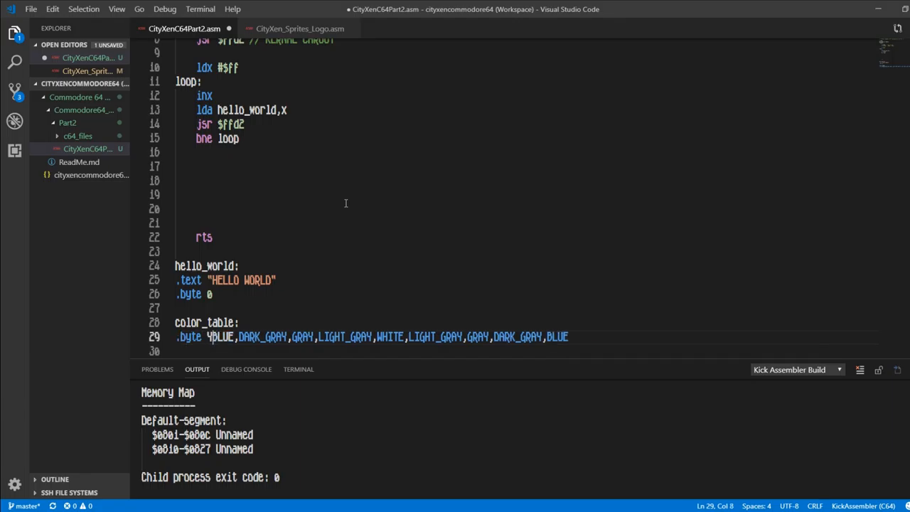
{"action": "type", "text": "ELLOW,"}
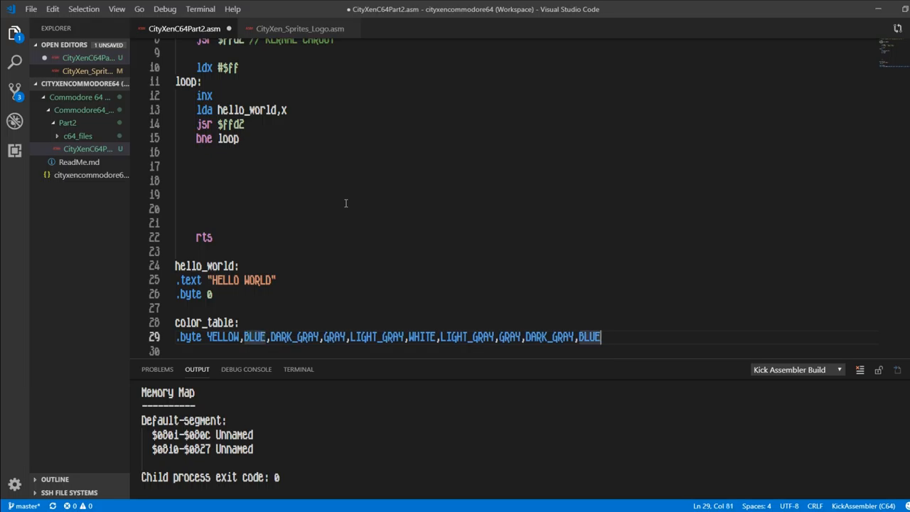
Append BLUE, YELLOW, WHITE to the list and remove the stray trailing 0
{"action": "type", "text": ",YELLOW"}
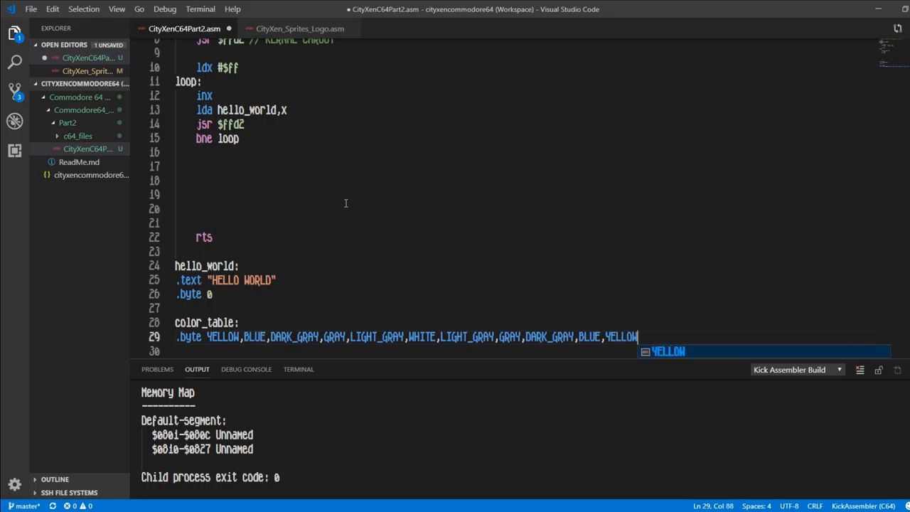
{"action": "type", "text": ","}
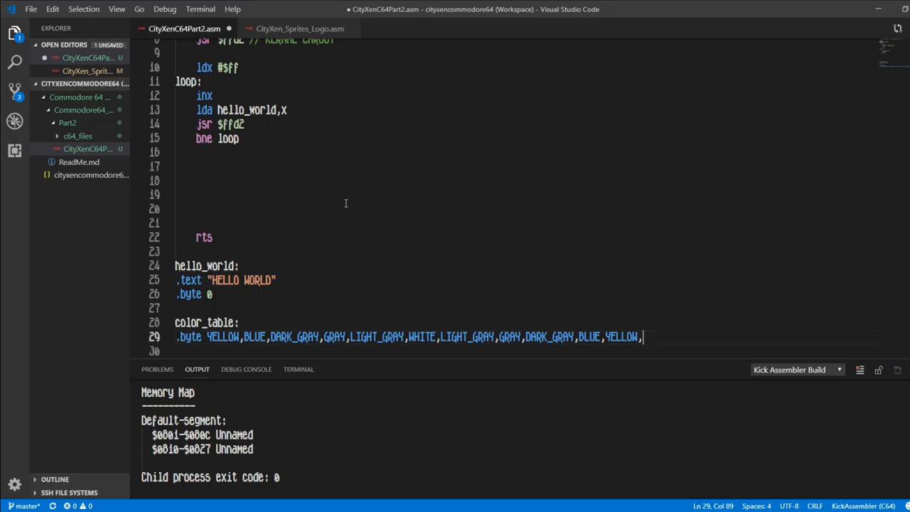
{"action": "type", "text": "WHITE,"}
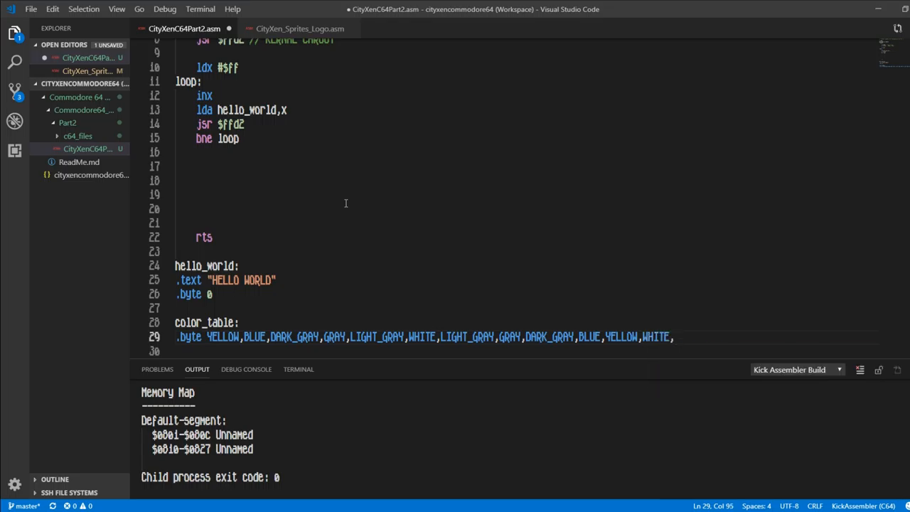
{"action": "type", "text": "0"}
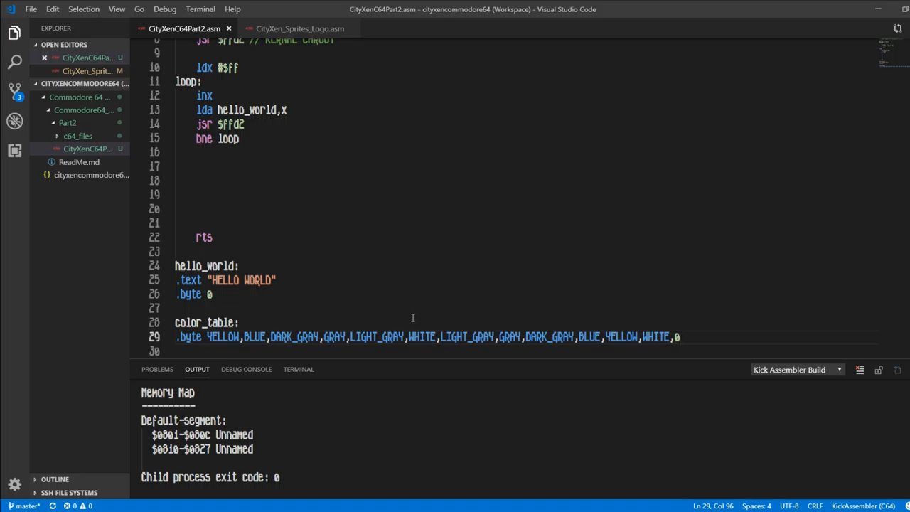
{"action": "key", "text": "Backspace"}
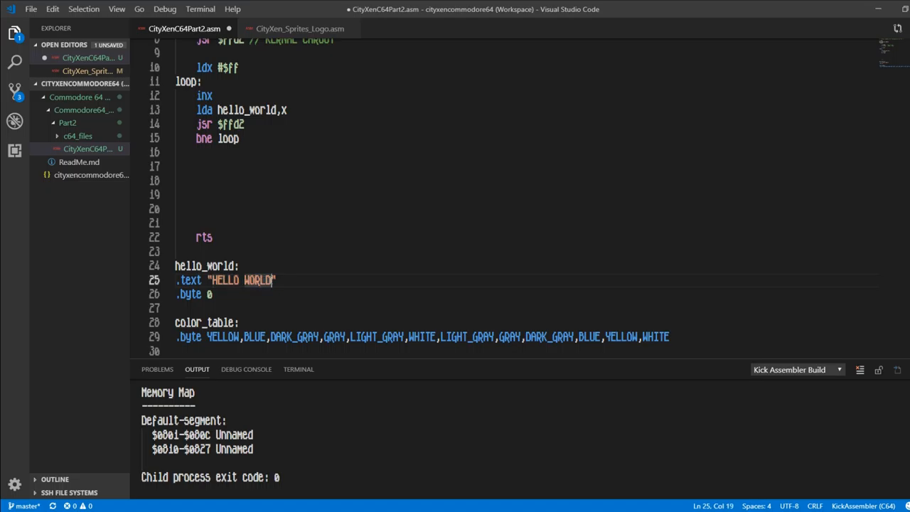
Write a '// 12' comment in the blank lines below bne loop
{"action": "left_click", "coordinate": [199, 160]}
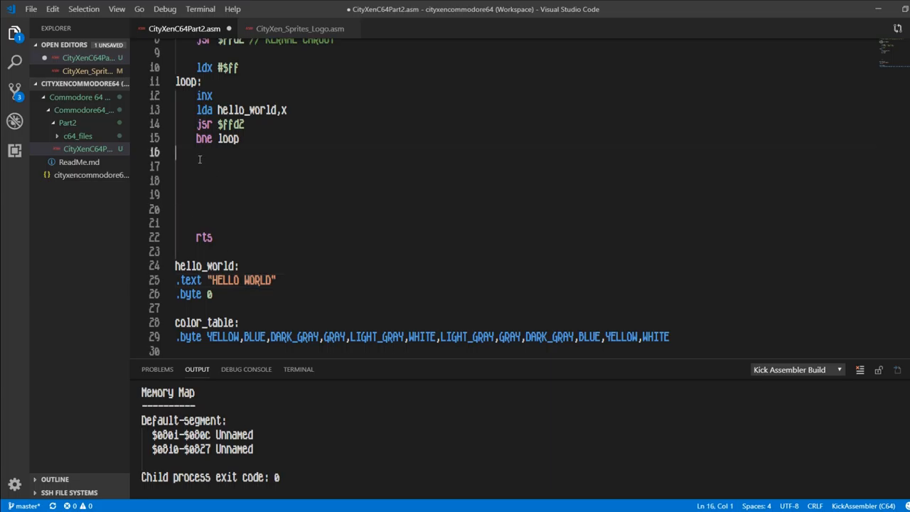
{"action": "type", "text": "// l"}
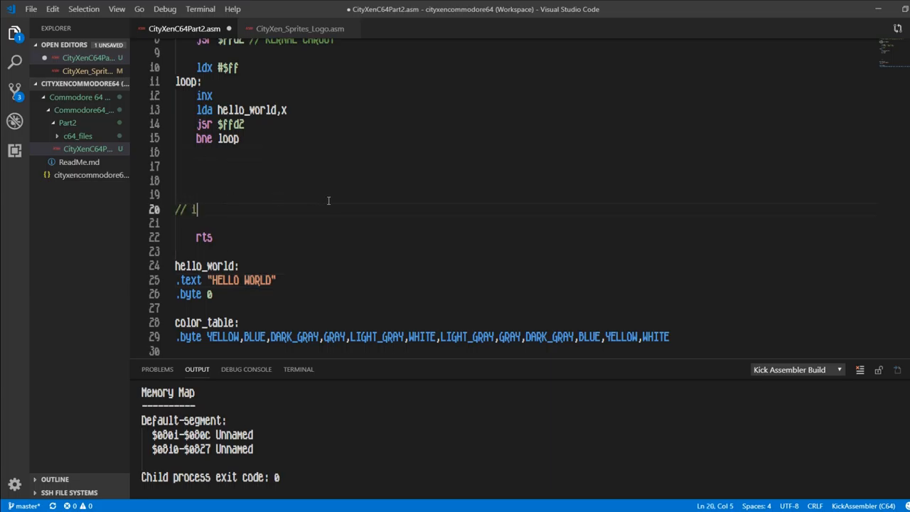
{"action": "type", "text": "2"}
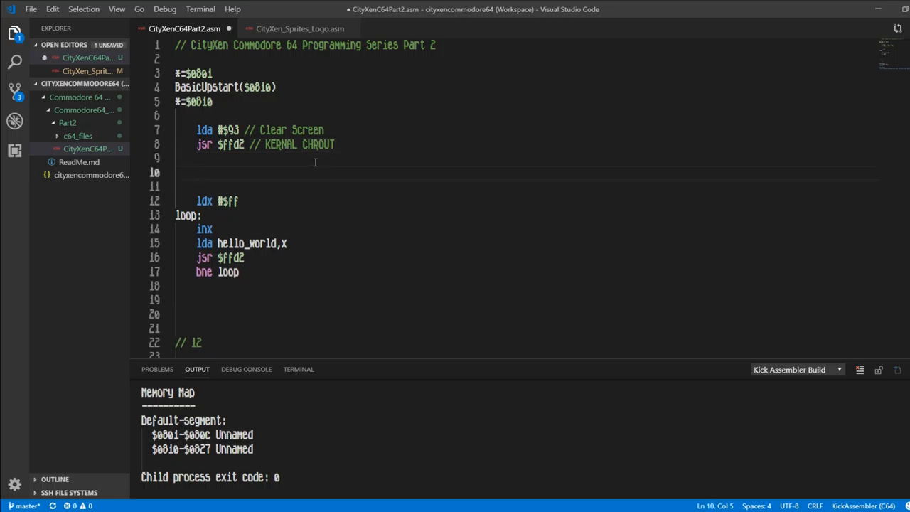
Add 'lda BLACK // color black', replacing the initial #$00 operand
{"action": "type", "text": "lda"}
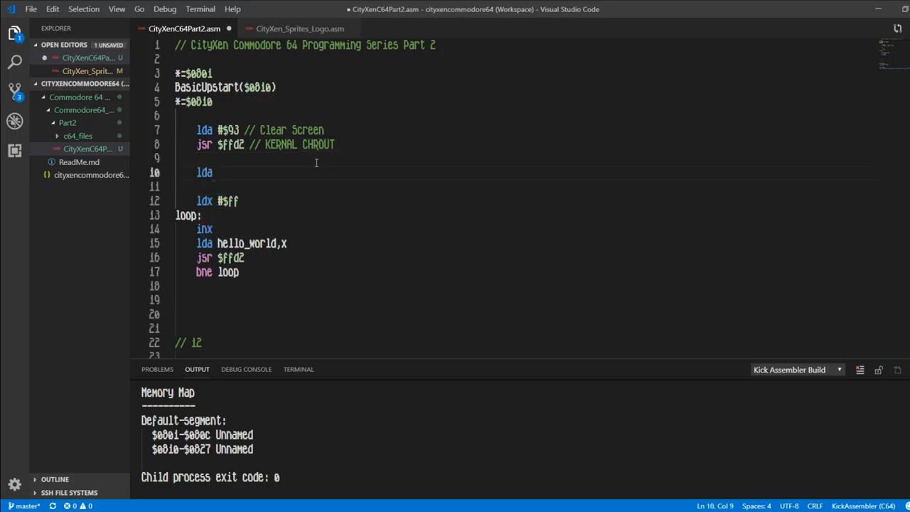
{"action": "type", "text": "#$0"}
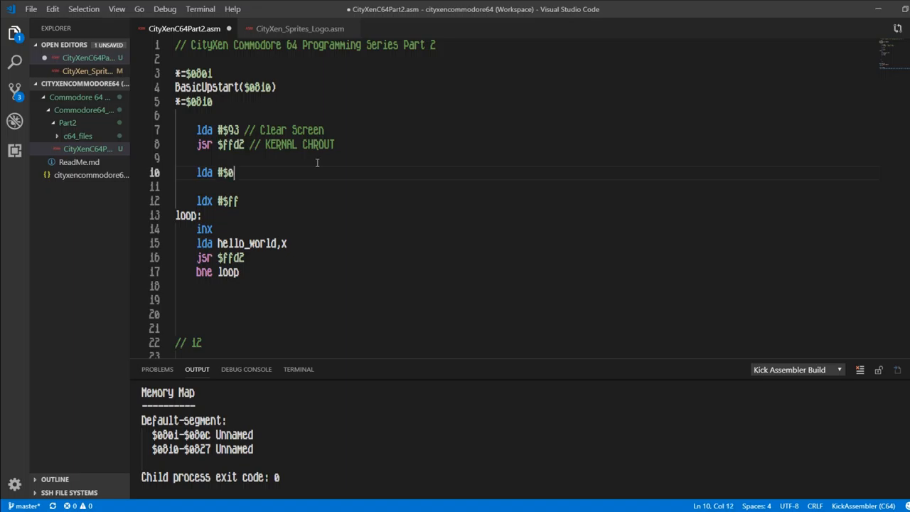
{"action": "type", "text": "0"}
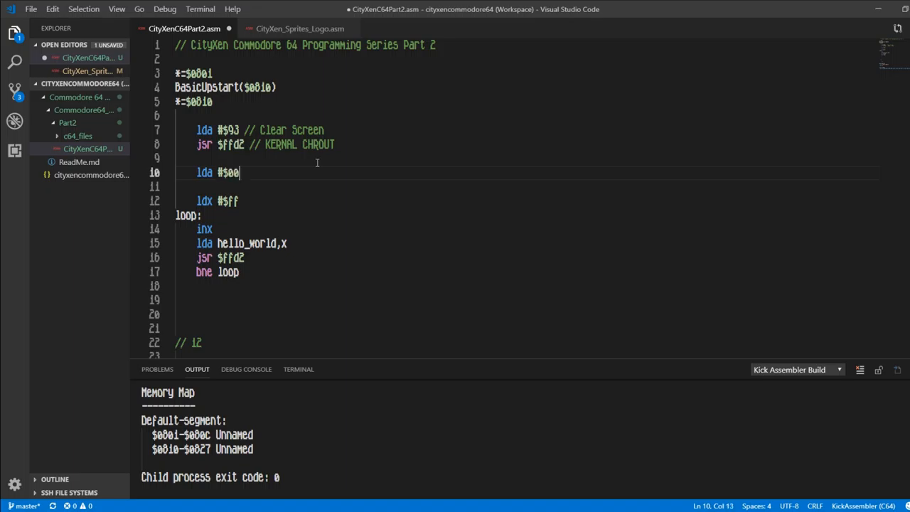
{"action": "key", "text": "BackSpace"}
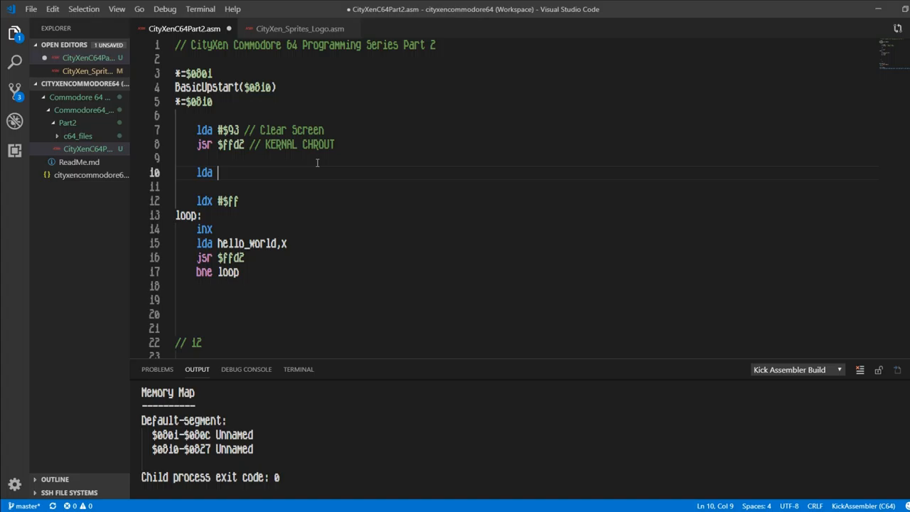
{"action": "type", "text": "BLACK"}
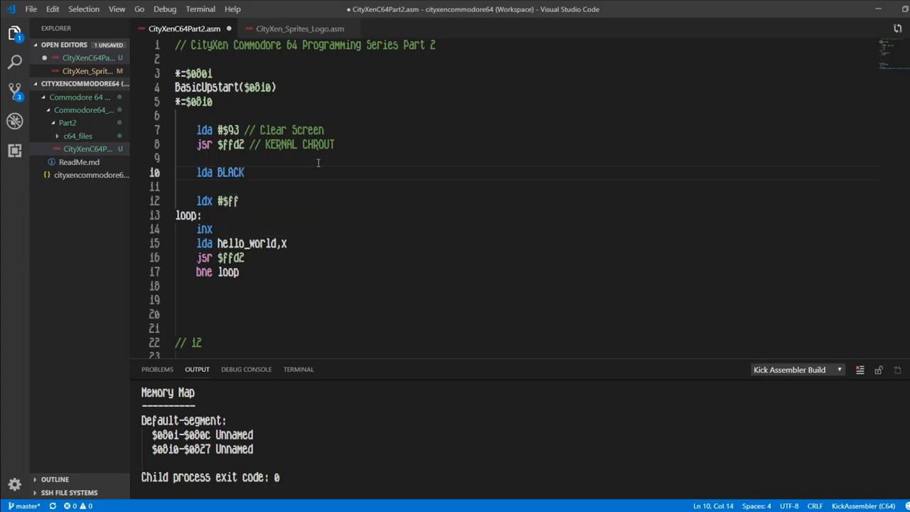
{"action": "type", "text": "//"}
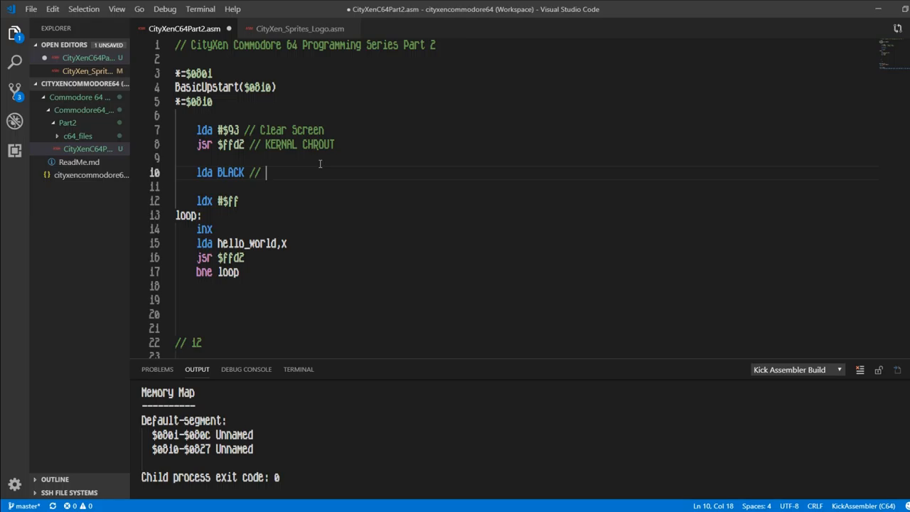
{"action": "type", "text": "coloir"}
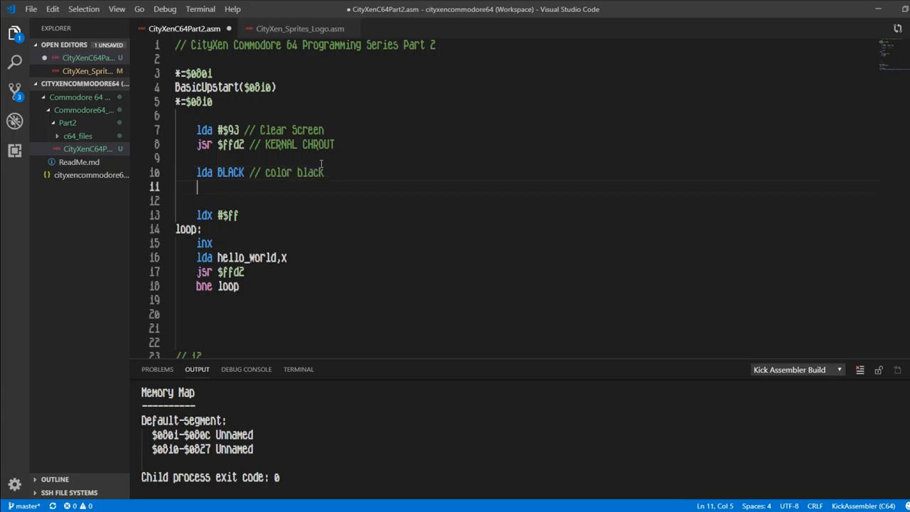
Store the color into $D020 and begin a second sta $D0… line
{"action": "type", "text": "sta"}
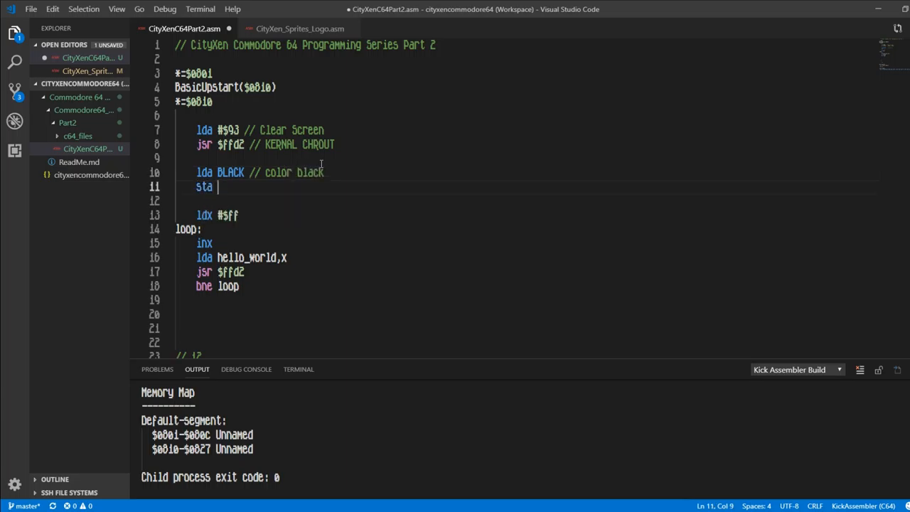
{"action": "type", "text": "$D"}
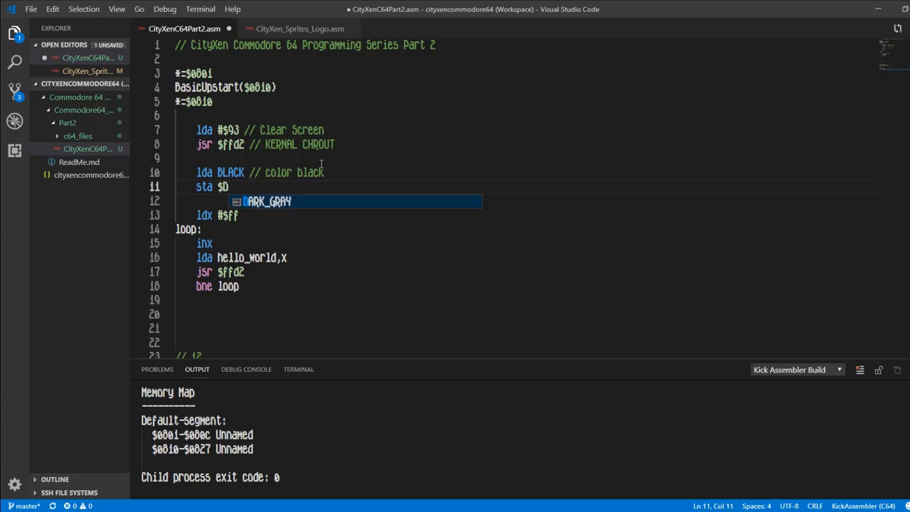
{"action": "type", "text": "02"}
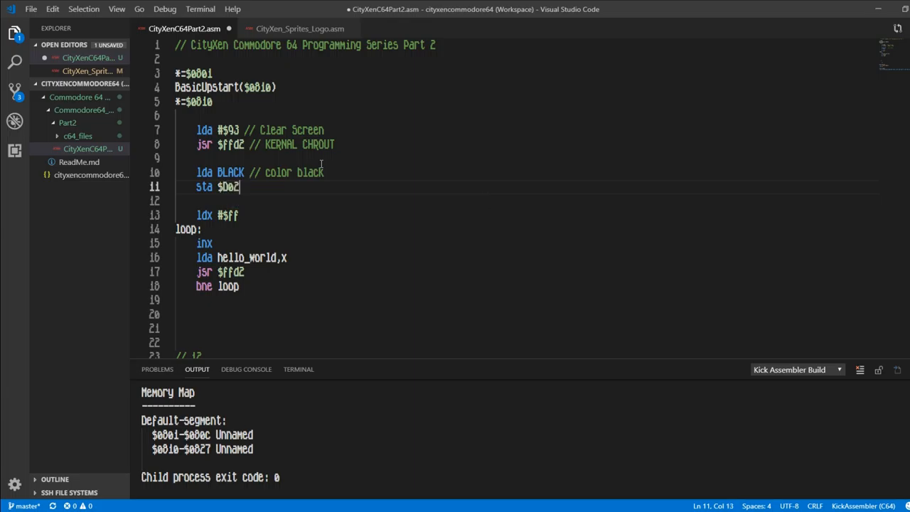
{"action": "type", "text": "s"}
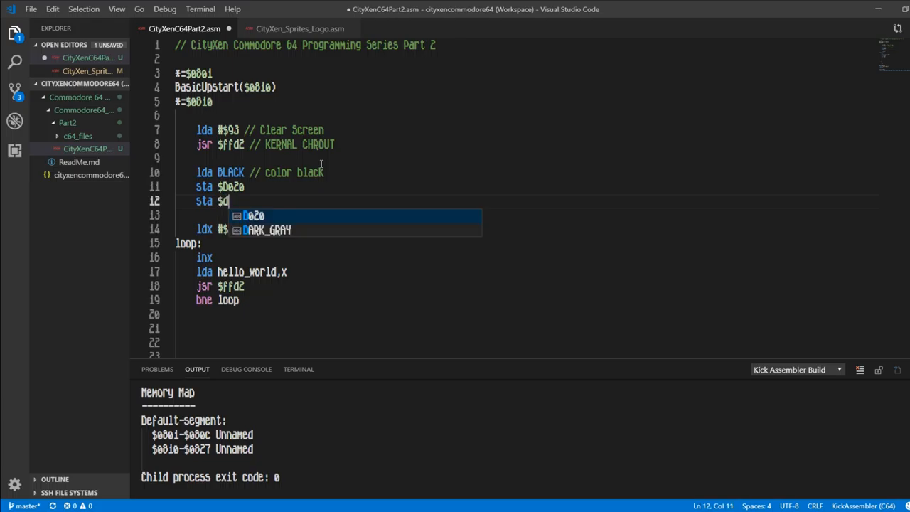
{"action": "type", "text": "021"}
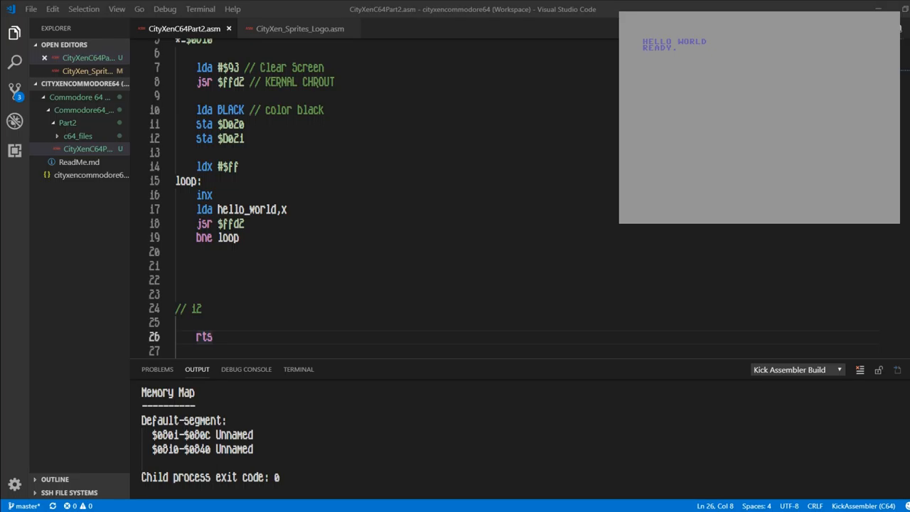
{"action": "mouse_move", "coordinate": [713, 78]}
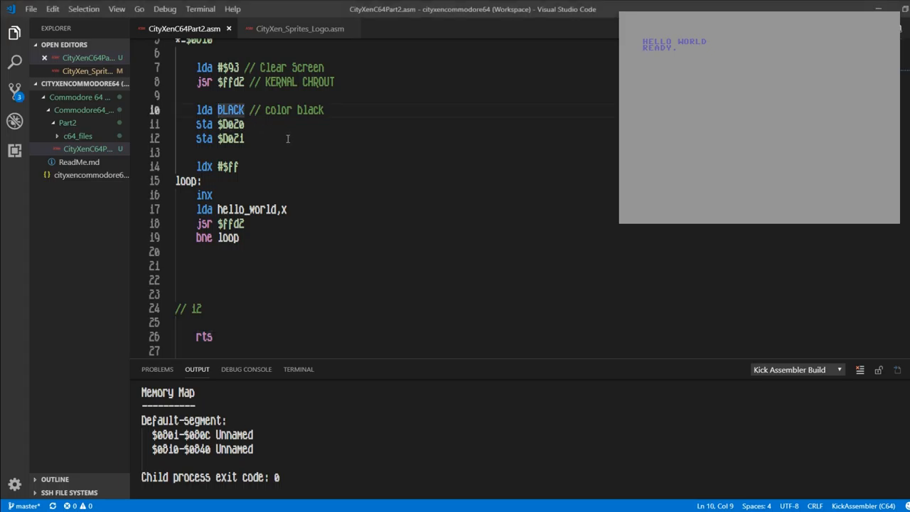
Change the black load to immediate mode, 'lda #BLACK'
{"action": "type", "text": "#"}
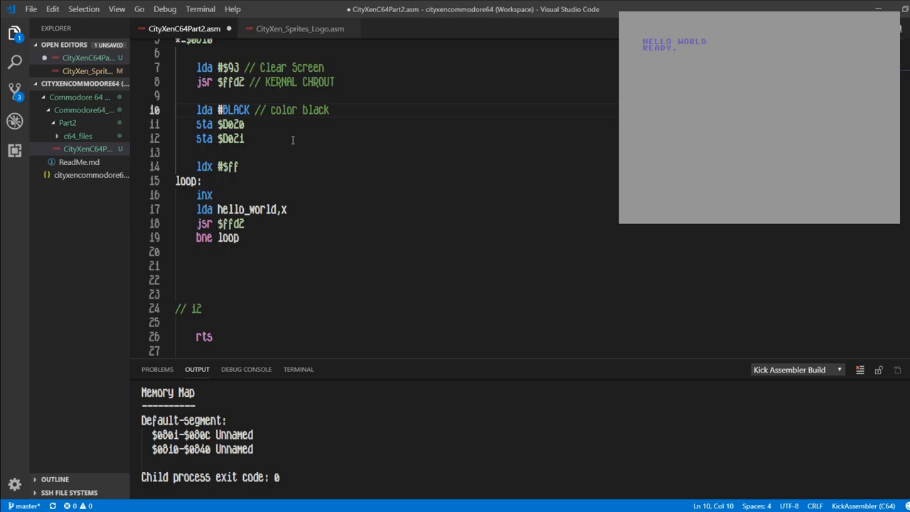
{"action": "mouse_move", "coordinate": [293, 141]}
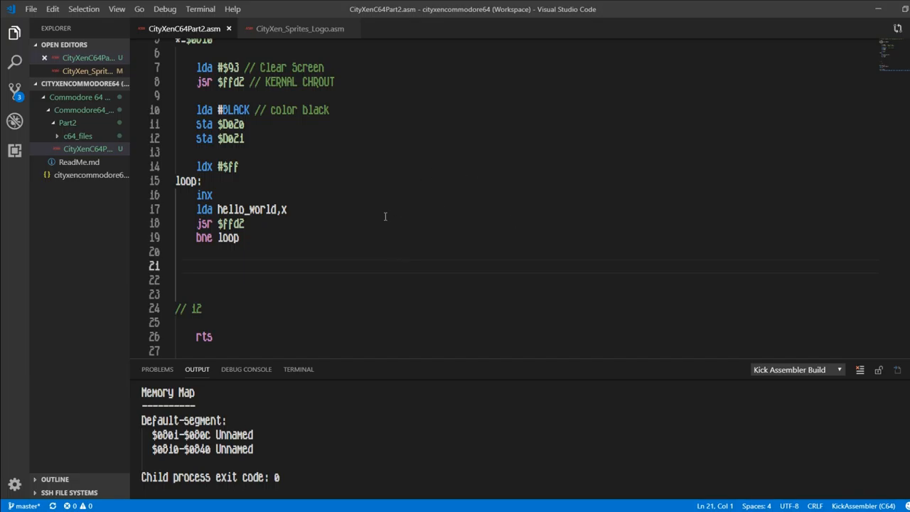
Below the first loop add 'ldx #$00' and a loop2 label
{"action": "scroll", "scroll_direction": "down", "scroll_amount": 3}
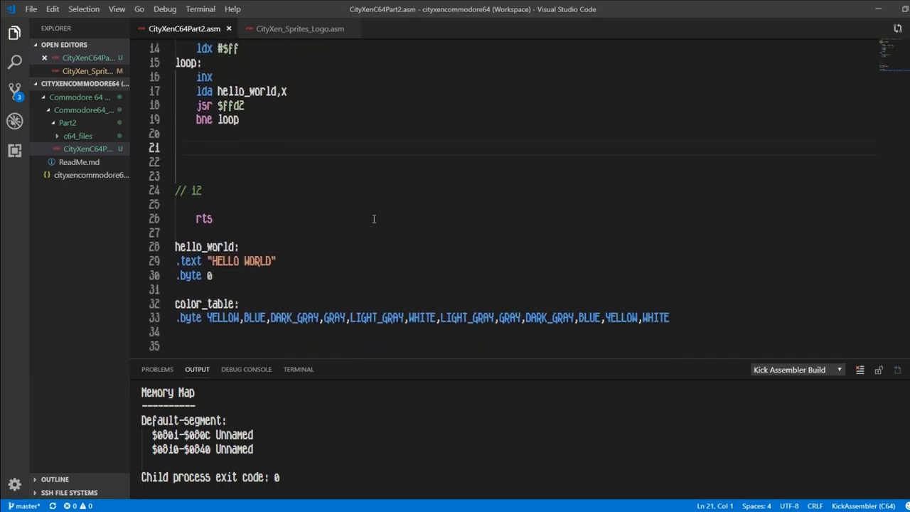
{"action": "mouse_move", "coordinate": [471, 225]}
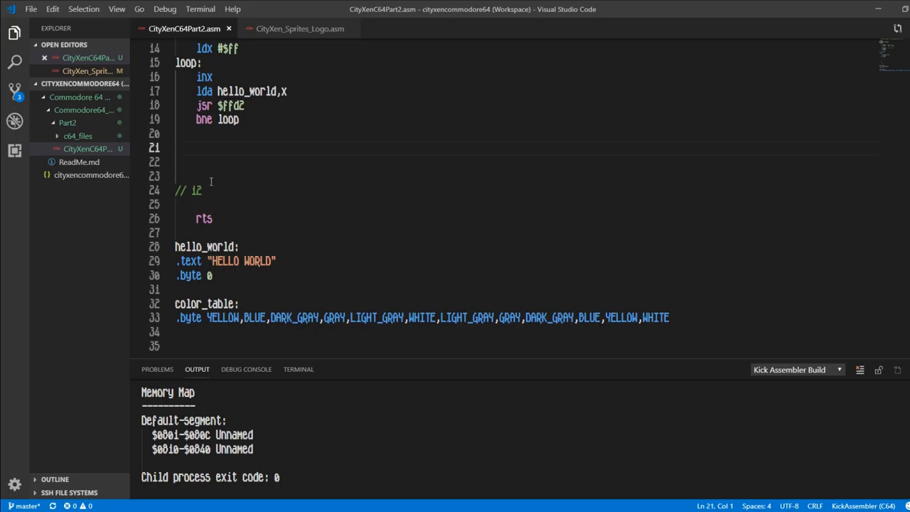
{"action": "mouse_move", "coordinate": [266, 168]}
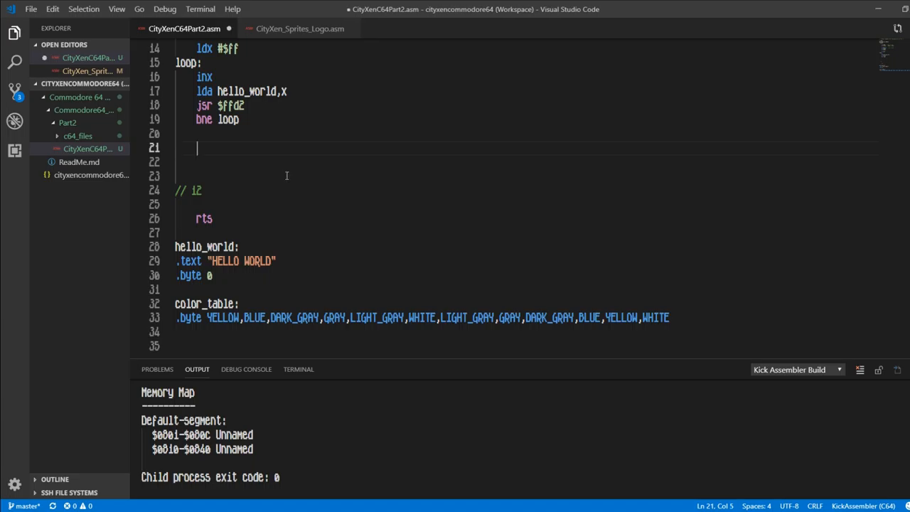
{"action": "type", "text": "ldx"}
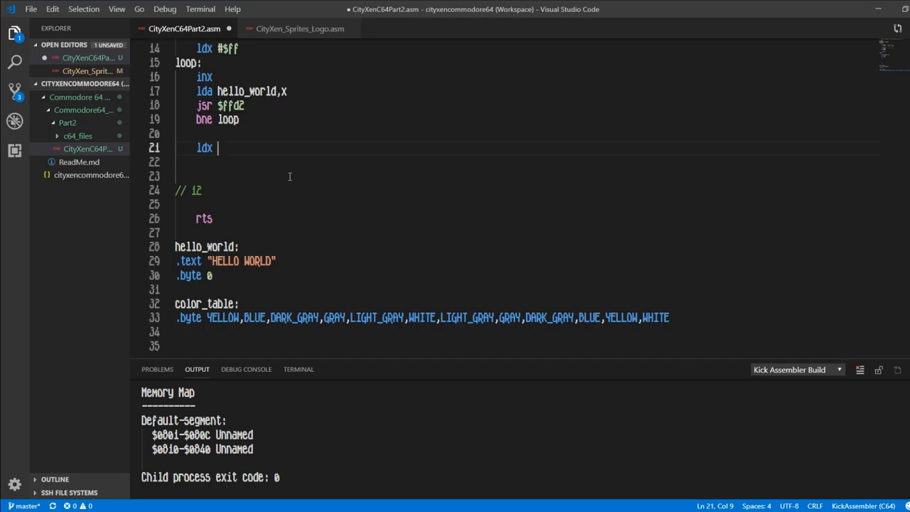
{"action": "type", "text": "#$00"}
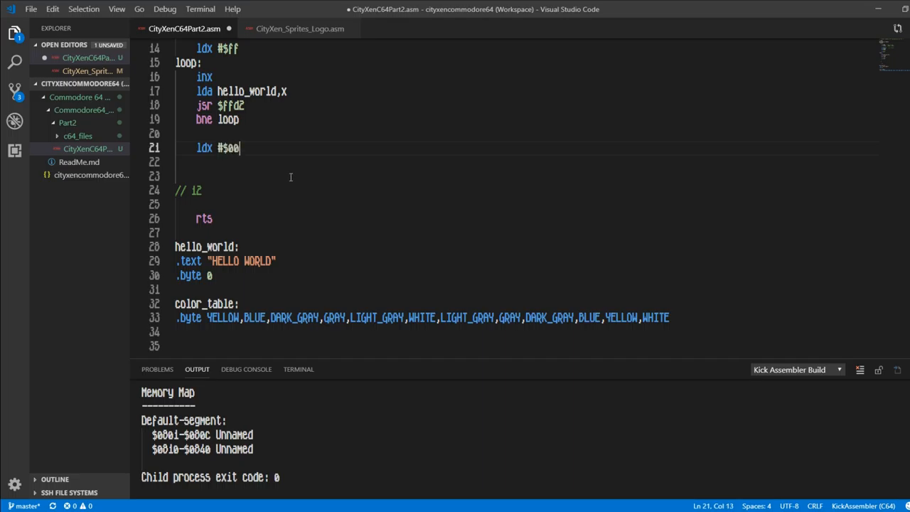
{"action": "key", "text": "Enter"}
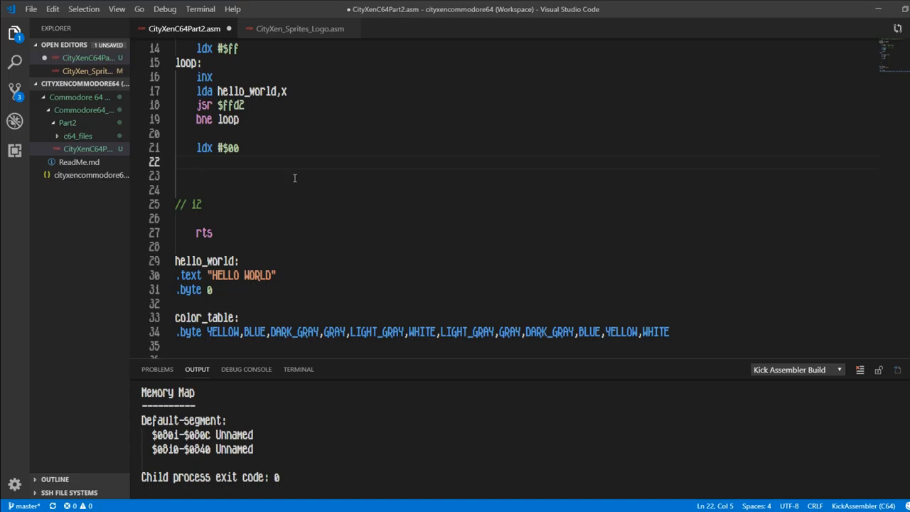
{"action": "type", "text": "loop2:"}
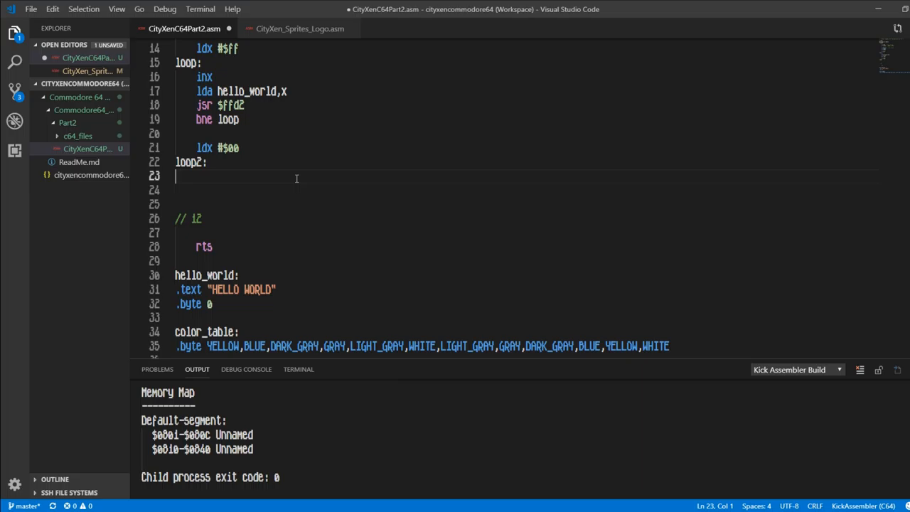
{"action": "key", "text": "Tab"}
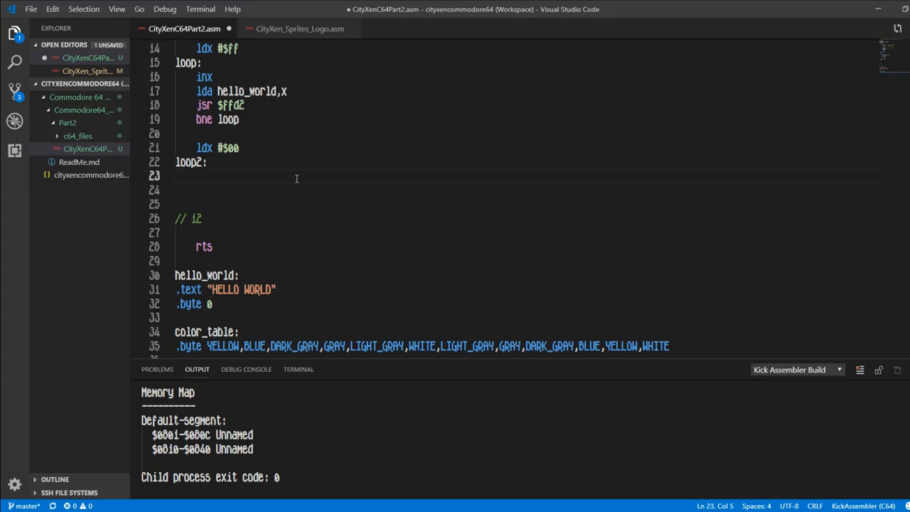
Add 'lda color_table,x' as loop2's body and begin a sta line
{"action": "type", "text": "lda"}
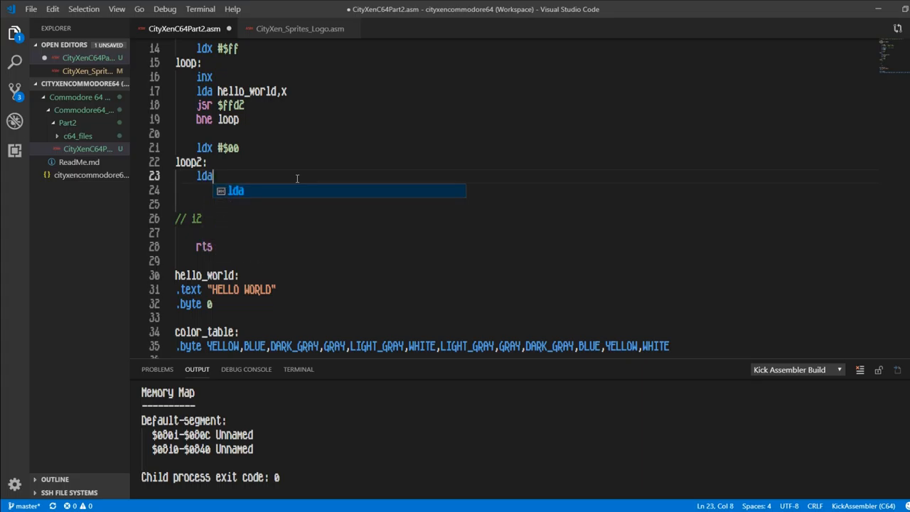
{"action": "type", "text": "color_table,x"}
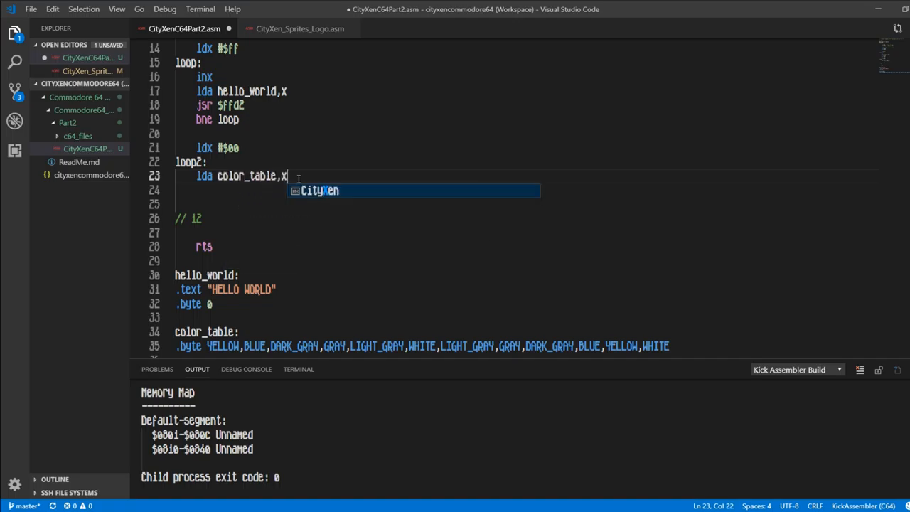
{"action": "key", "text": "Enter"}
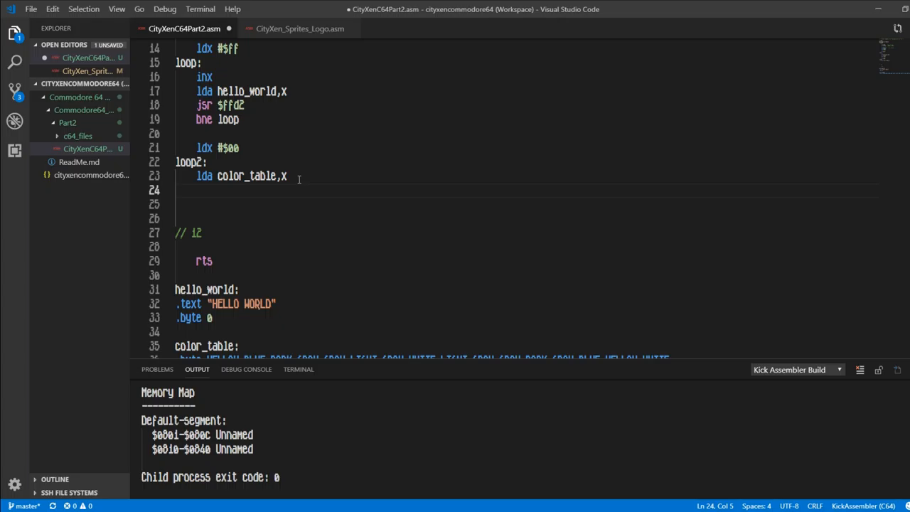
{"action": "type", "text": "sta"}
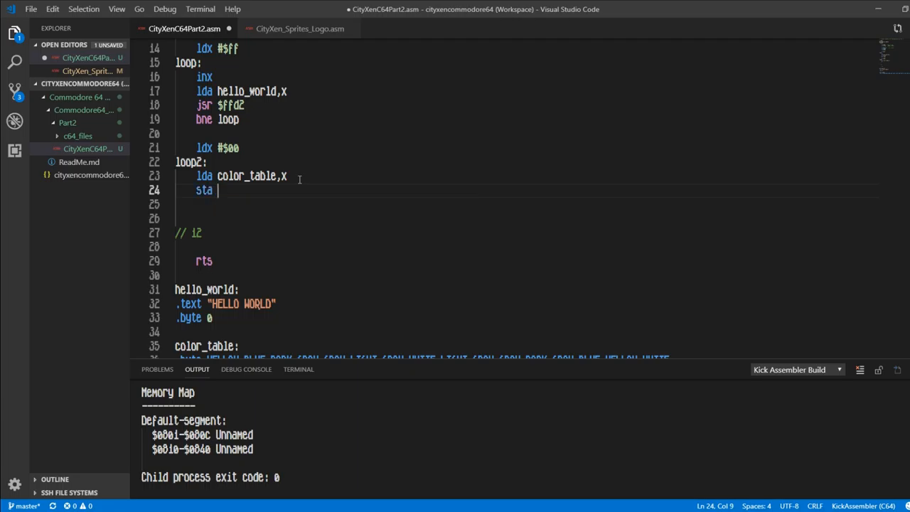
{"action": "mouse_move", "coordinate": [127, 128]}
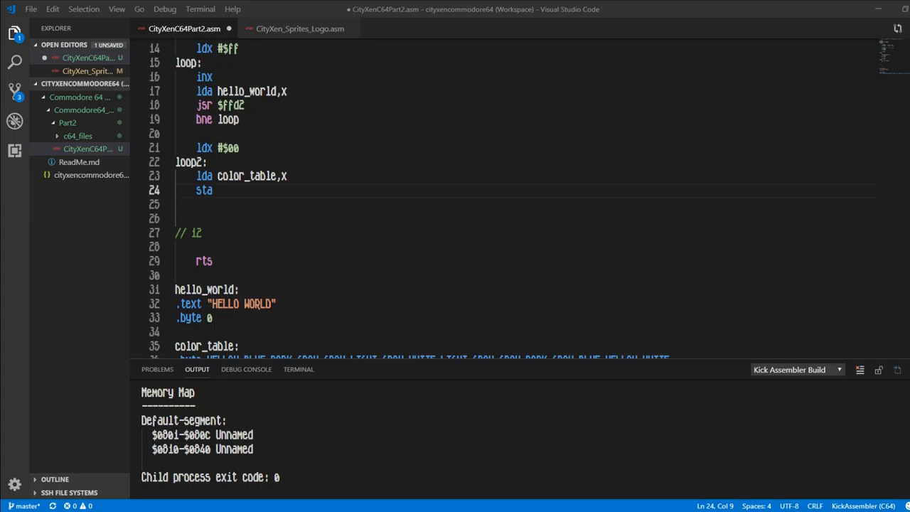
Complete the store as 'sta $D800,x' and move to a new line
{"action": "left_click", "coordinate": [298, 152]}
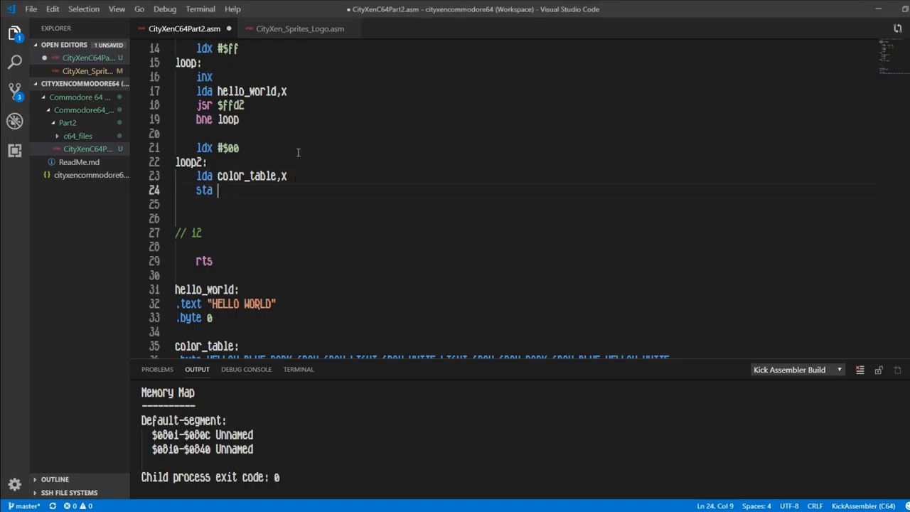
{"action": "type", "text": "$D000"}
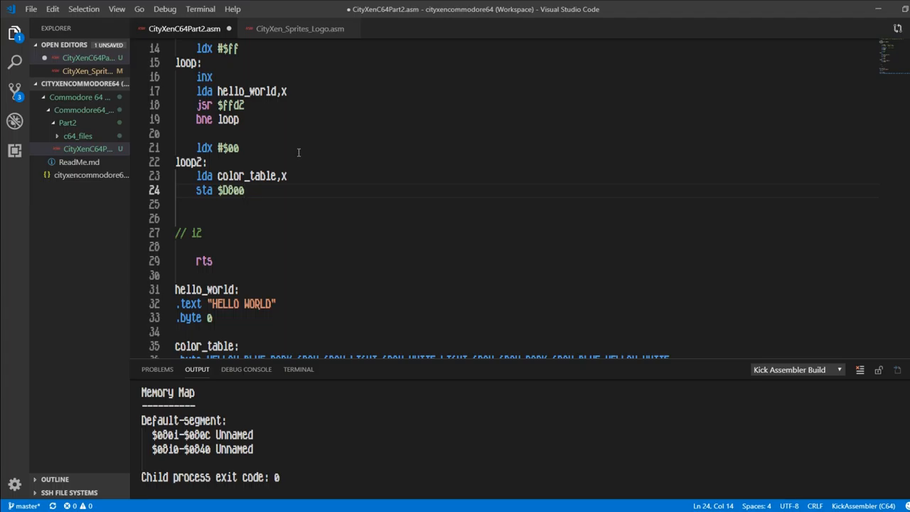
{"action": "type", "text": ","}
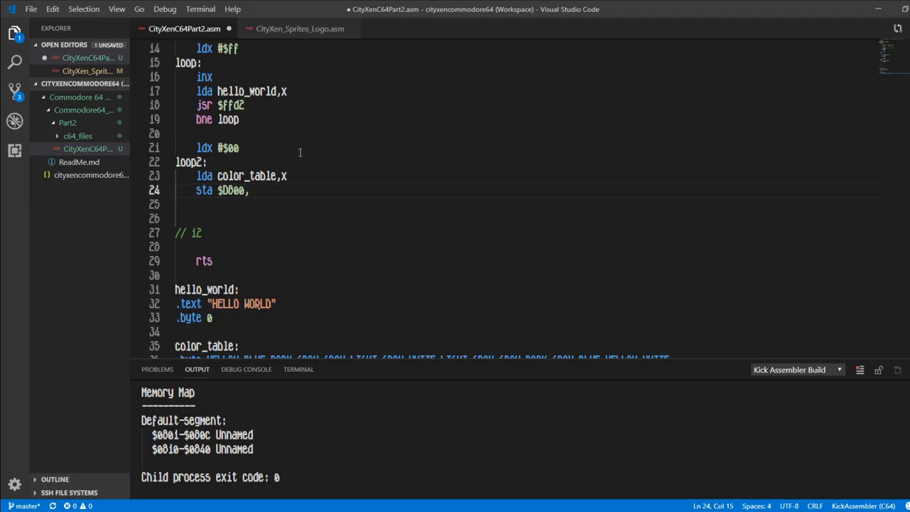
{"action": "type", "text": "x"}
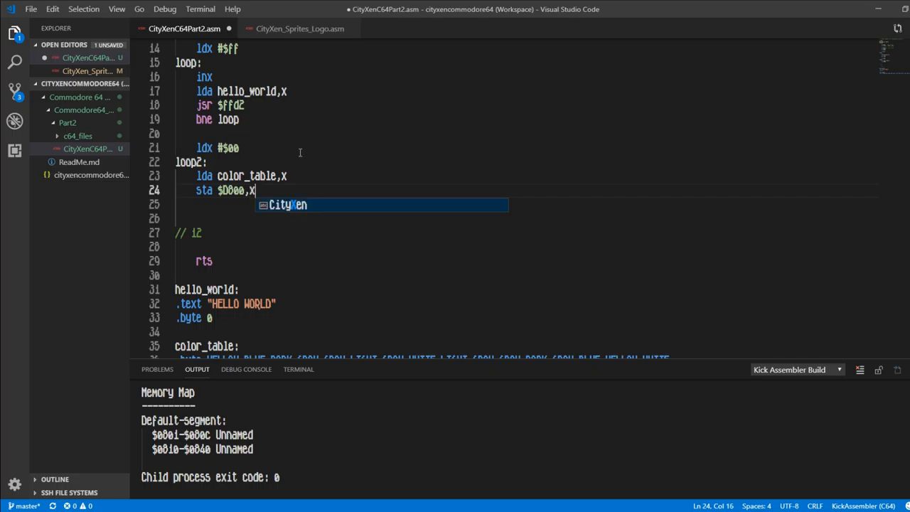
{"action": "key", "text": "Escape"}
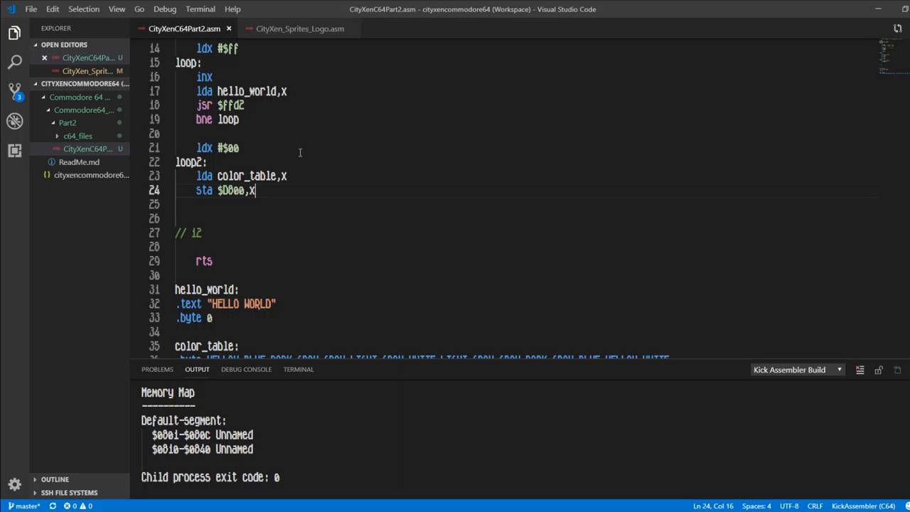
{"action": "key", "text": "Enter"}
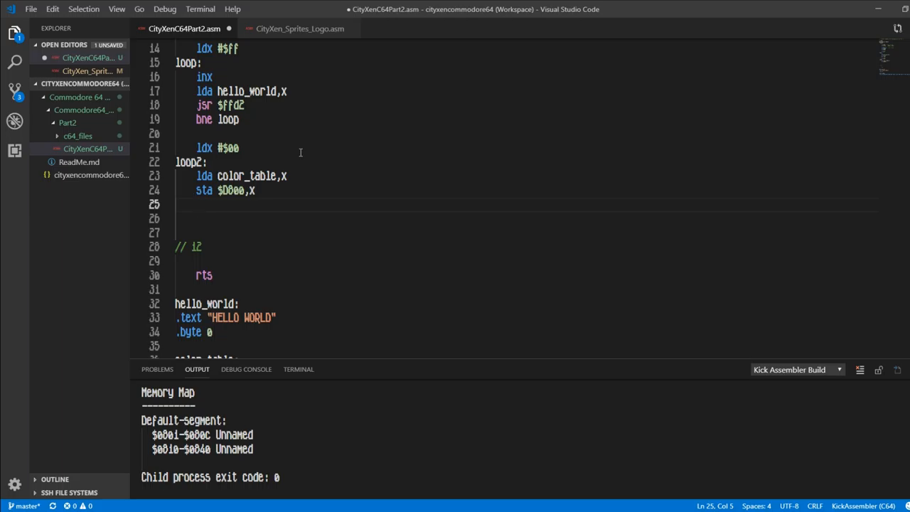
Add 'inx' and 'cpx 12', replacing the leftover comment lines
{"action": "type", "text": "inx"}
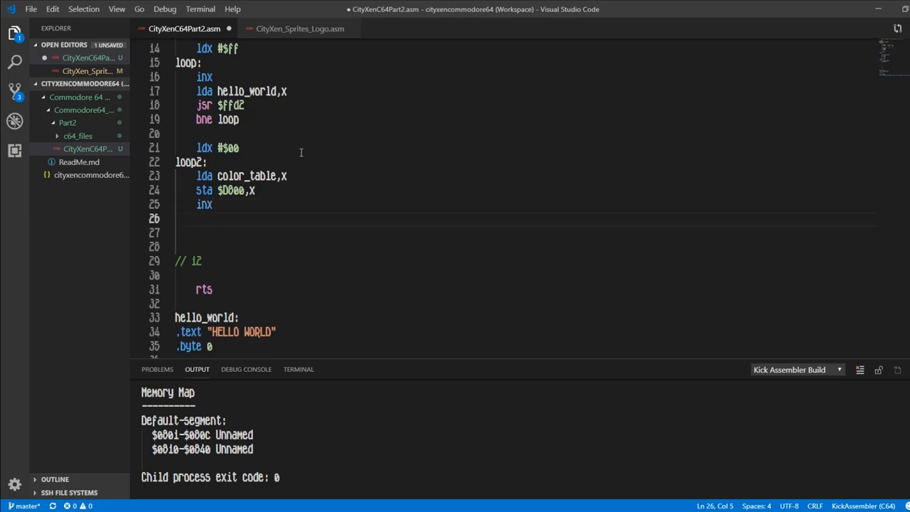
{"action": "left_click_drag", "start_coordinate": [199, 219], "coordinate": [202, 262]}
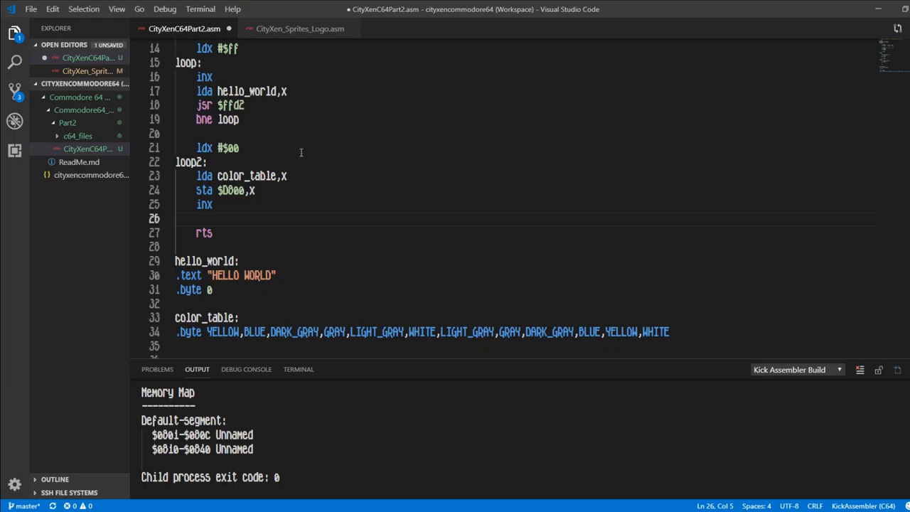
{"action": "type", "text": "cpx"}
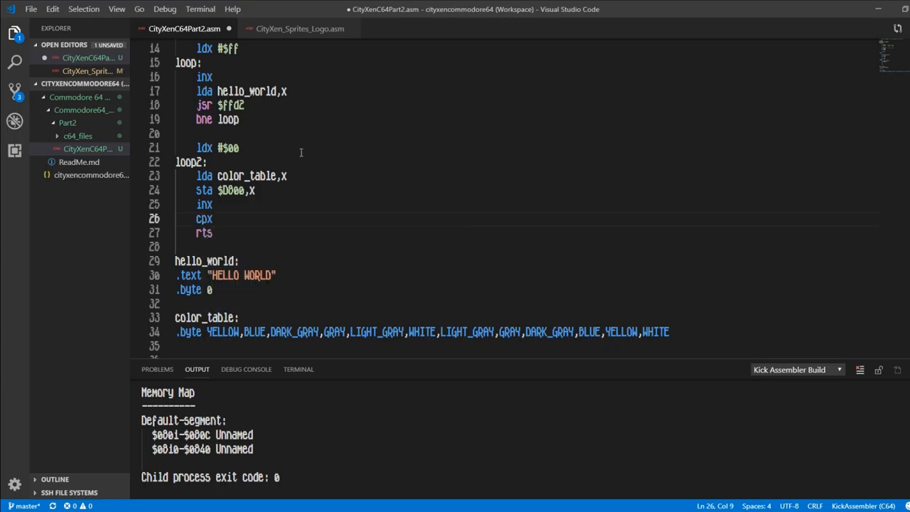
{"action": "type", "text": "i2"}
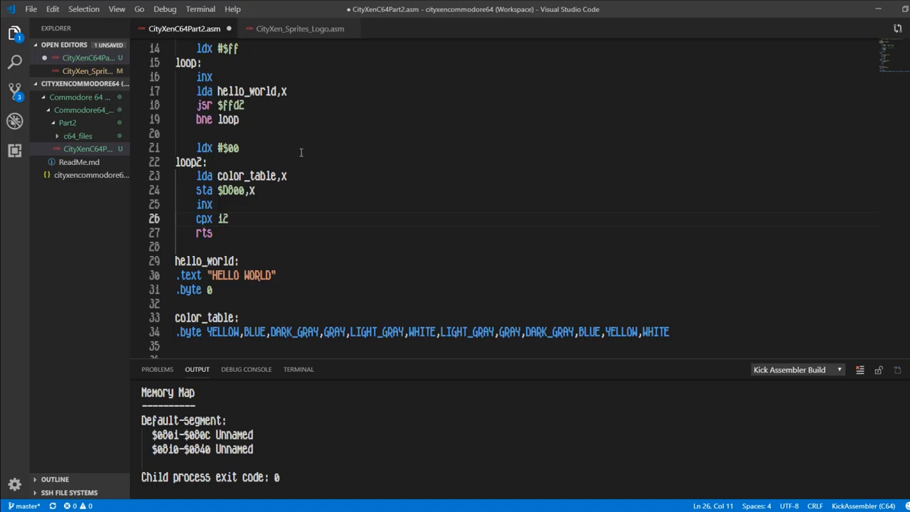
{"action": "key", "text": "Enter"}
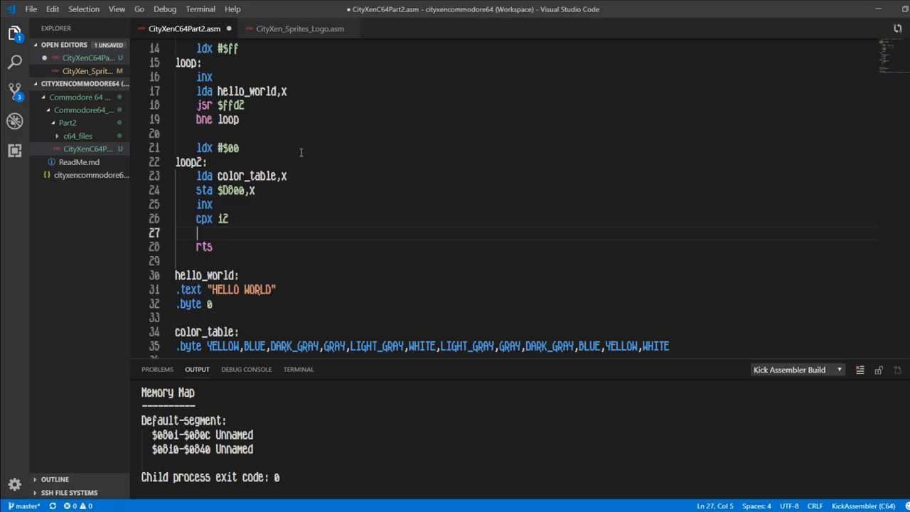
Branch back with 'bne loop2' before rts
{"action": "type", "text": "bne"}
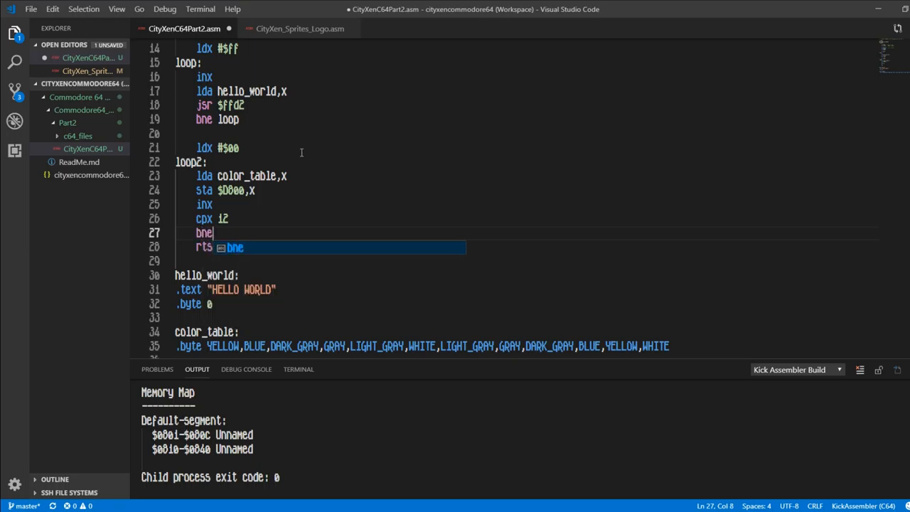
{"action": "type", "text": "loop2"}
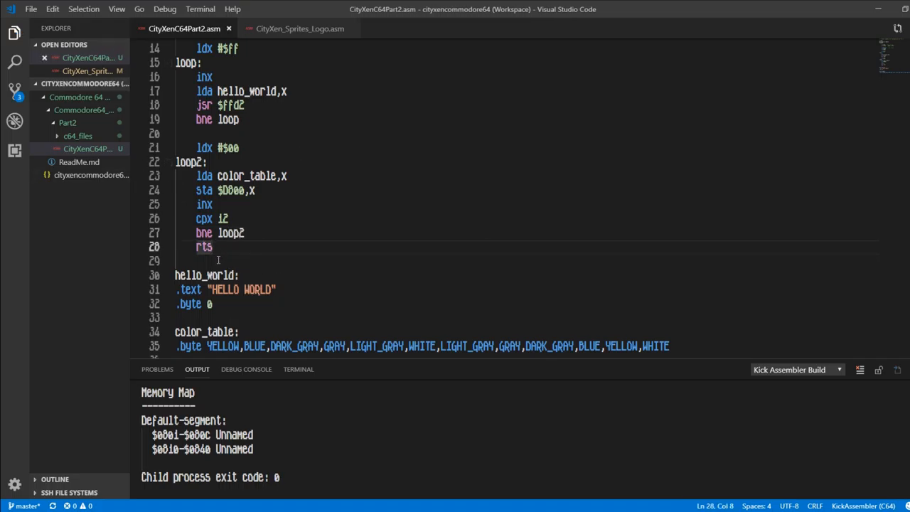
{"action": "left_click", "coordinate": [247, 261]}
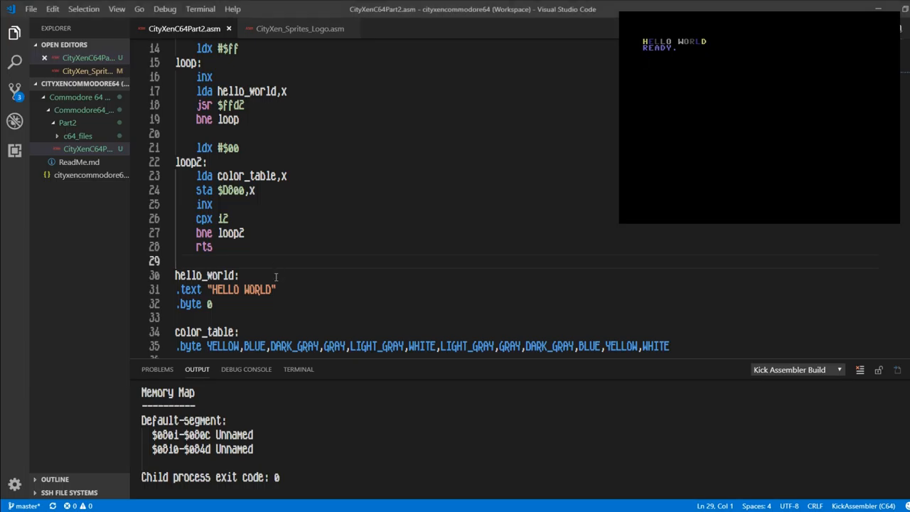
{"action": "mouse_move", "coordinate": [263, 261]}
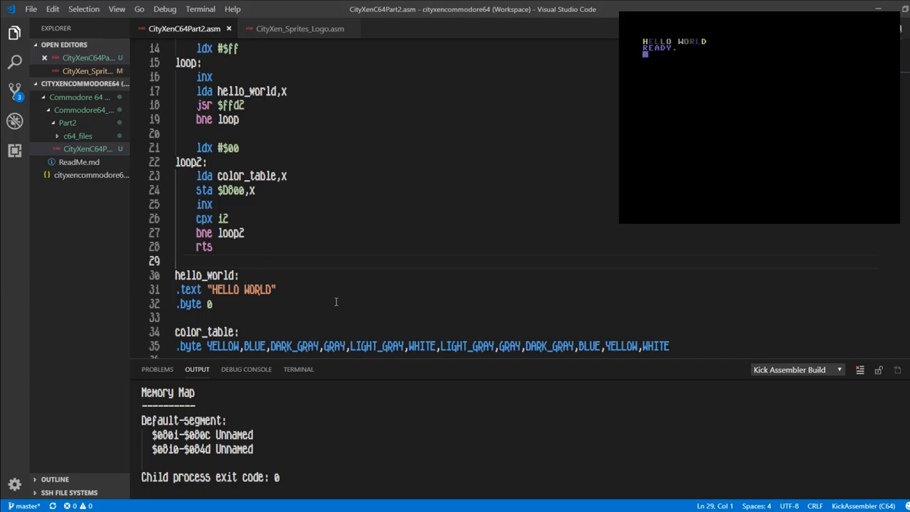
Scroll the editor down to review the color-cycling loop code after the build launches
{"action": "scroll", "scroll_direction": "down", "scroll_amount": 3}
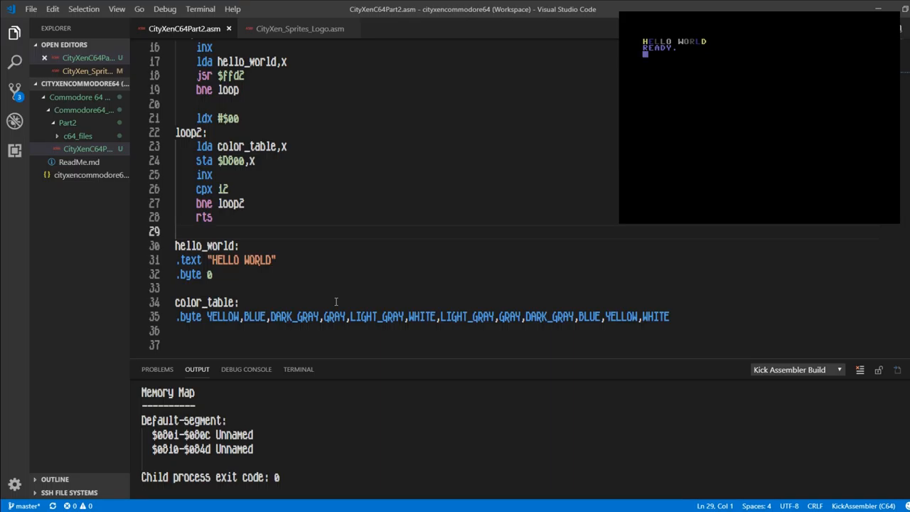